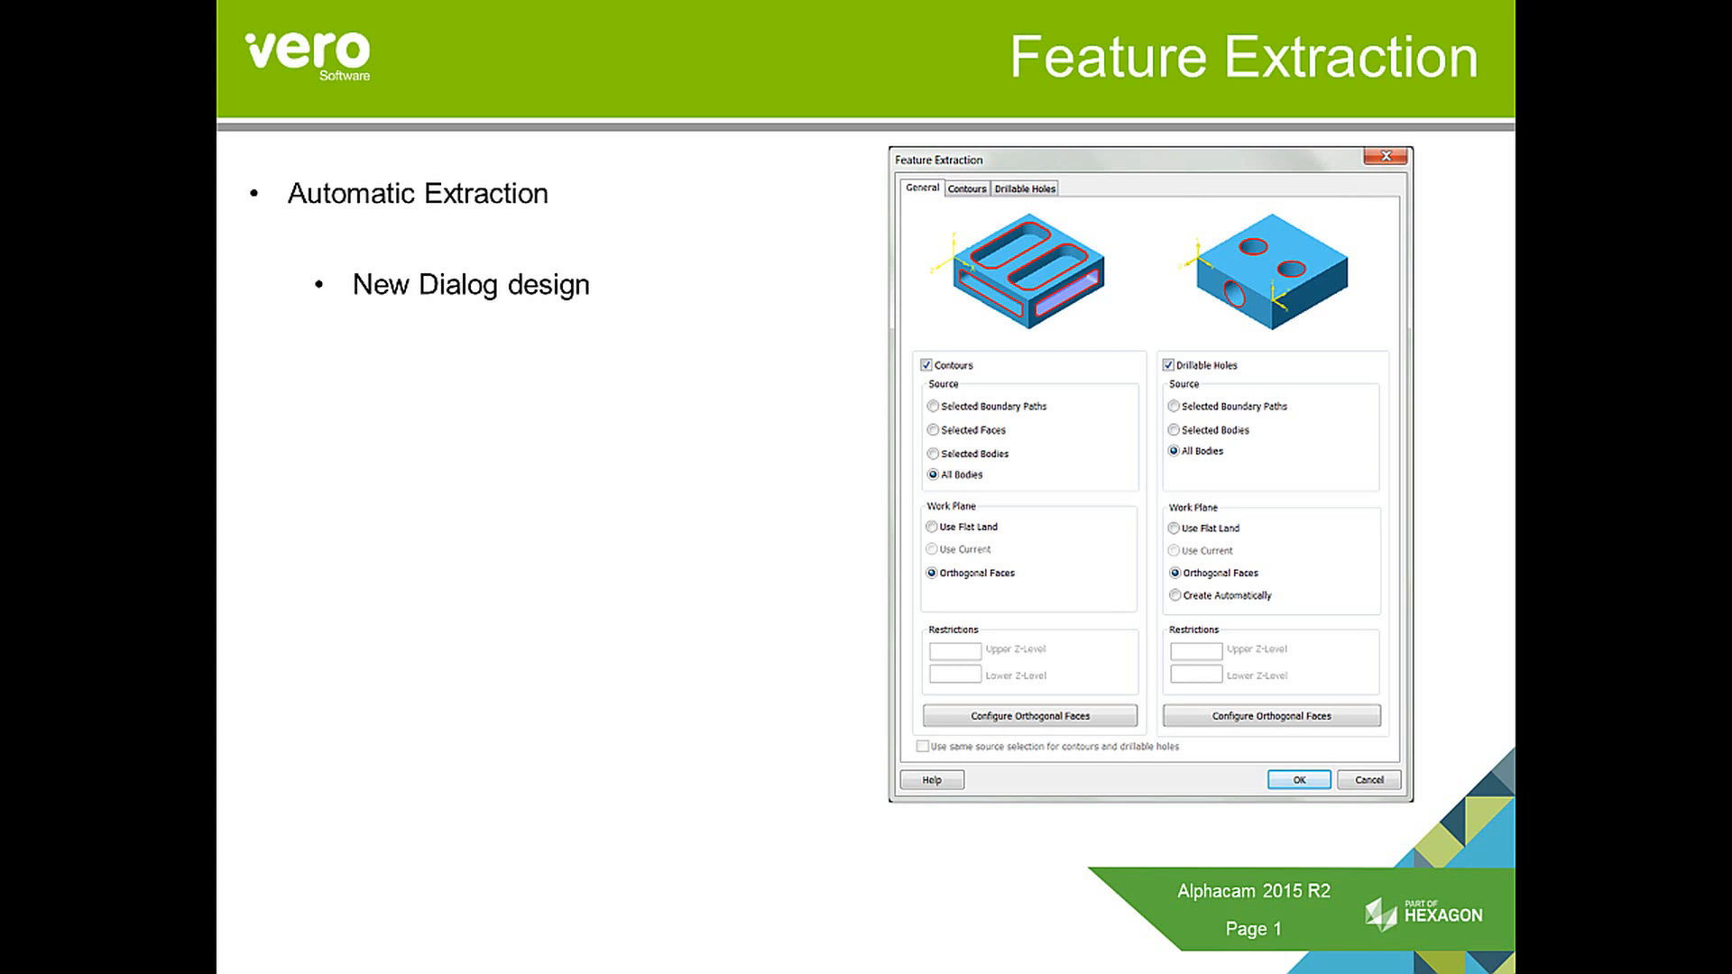
# - Advance from the Feature Extraction slide to the Rendered Z-Level Geometries slide
pyautogui.press('Right')
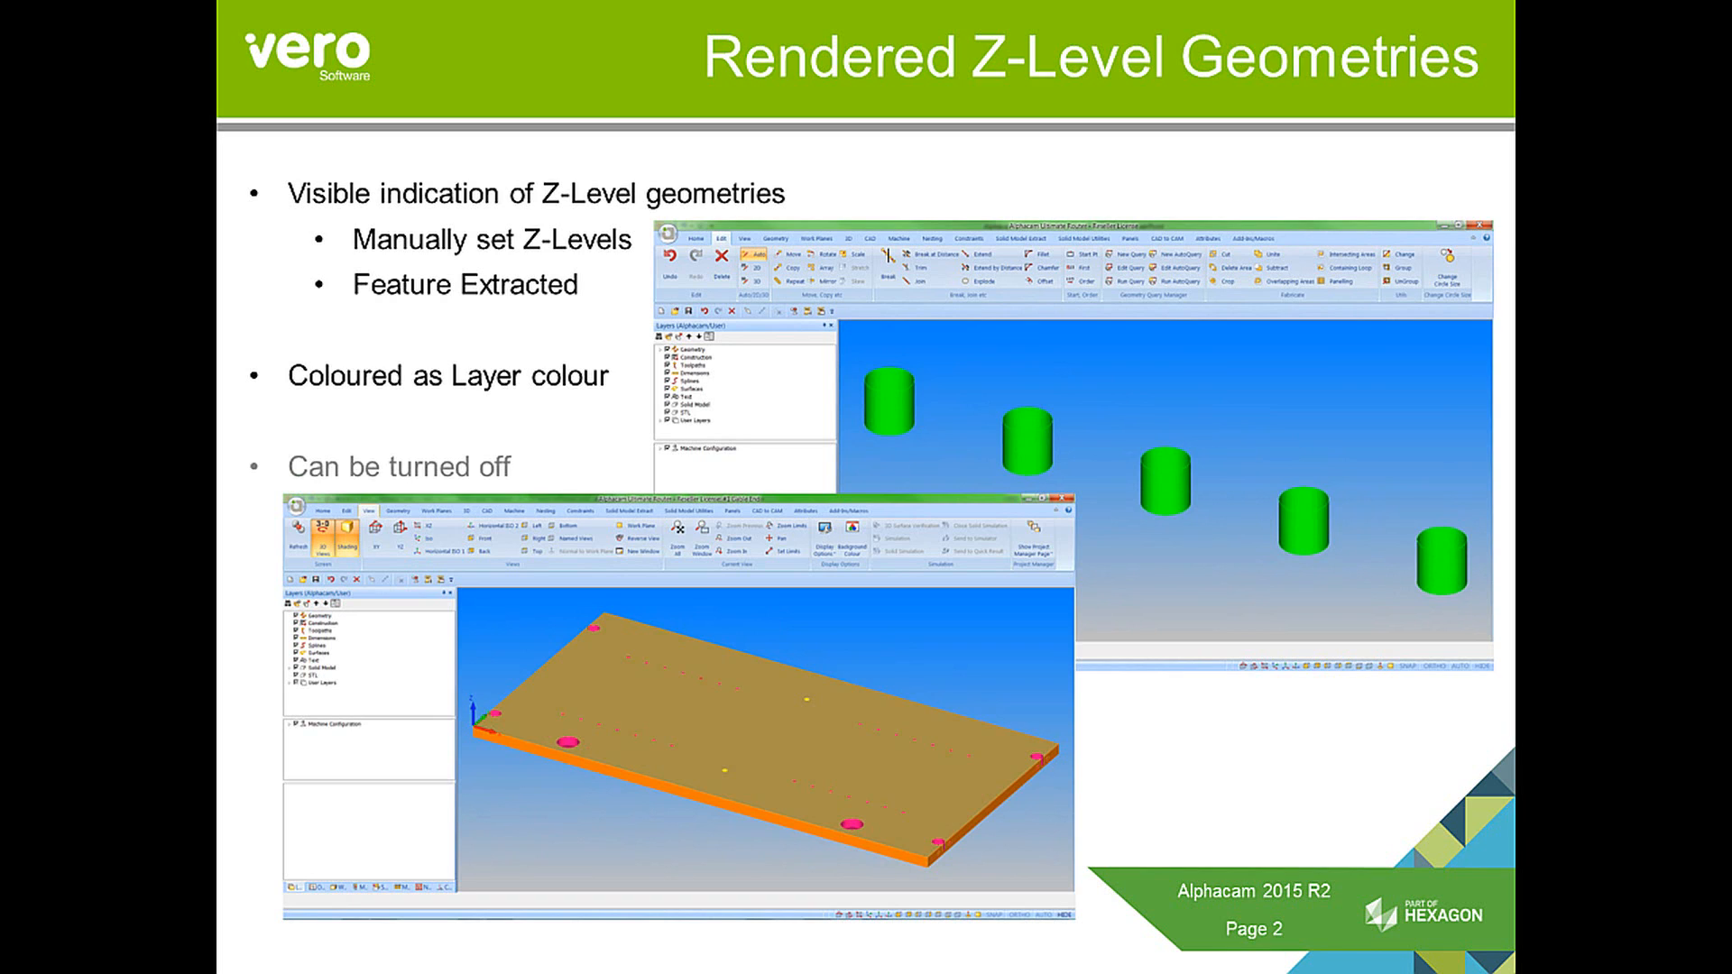
# - Reveal the 'Can be turned off' bullet, then go to the Material Textures slide
pyautogui.click(822, 533)
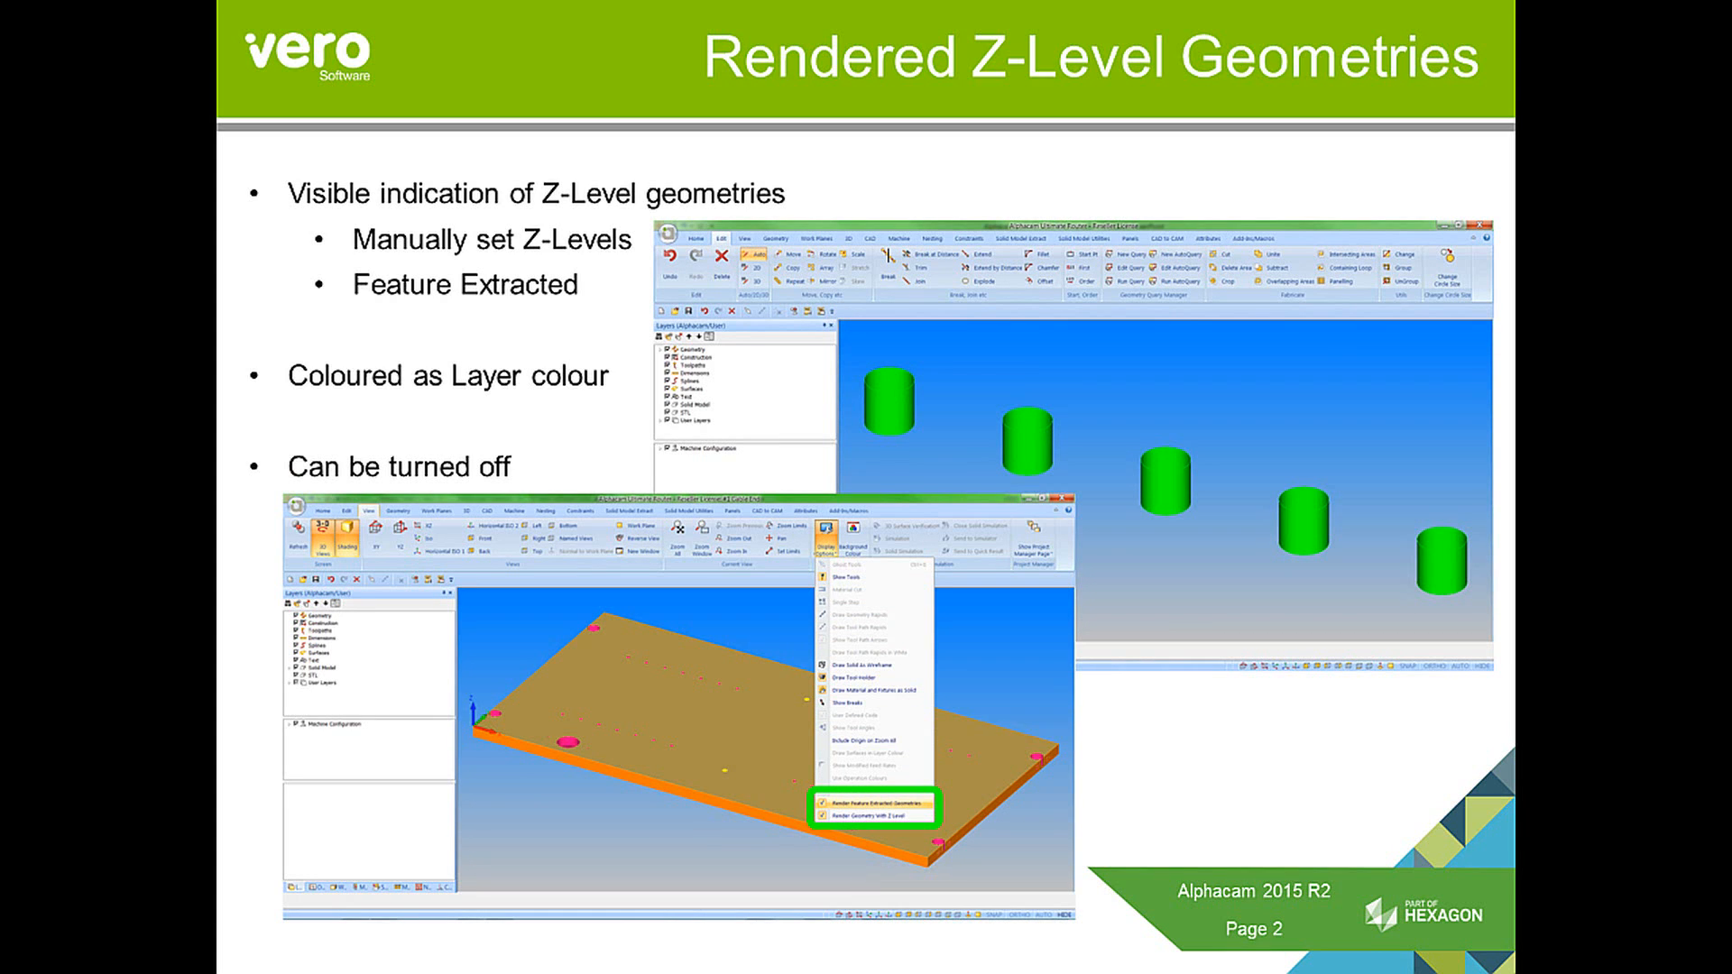
pyautogui.press('Right')
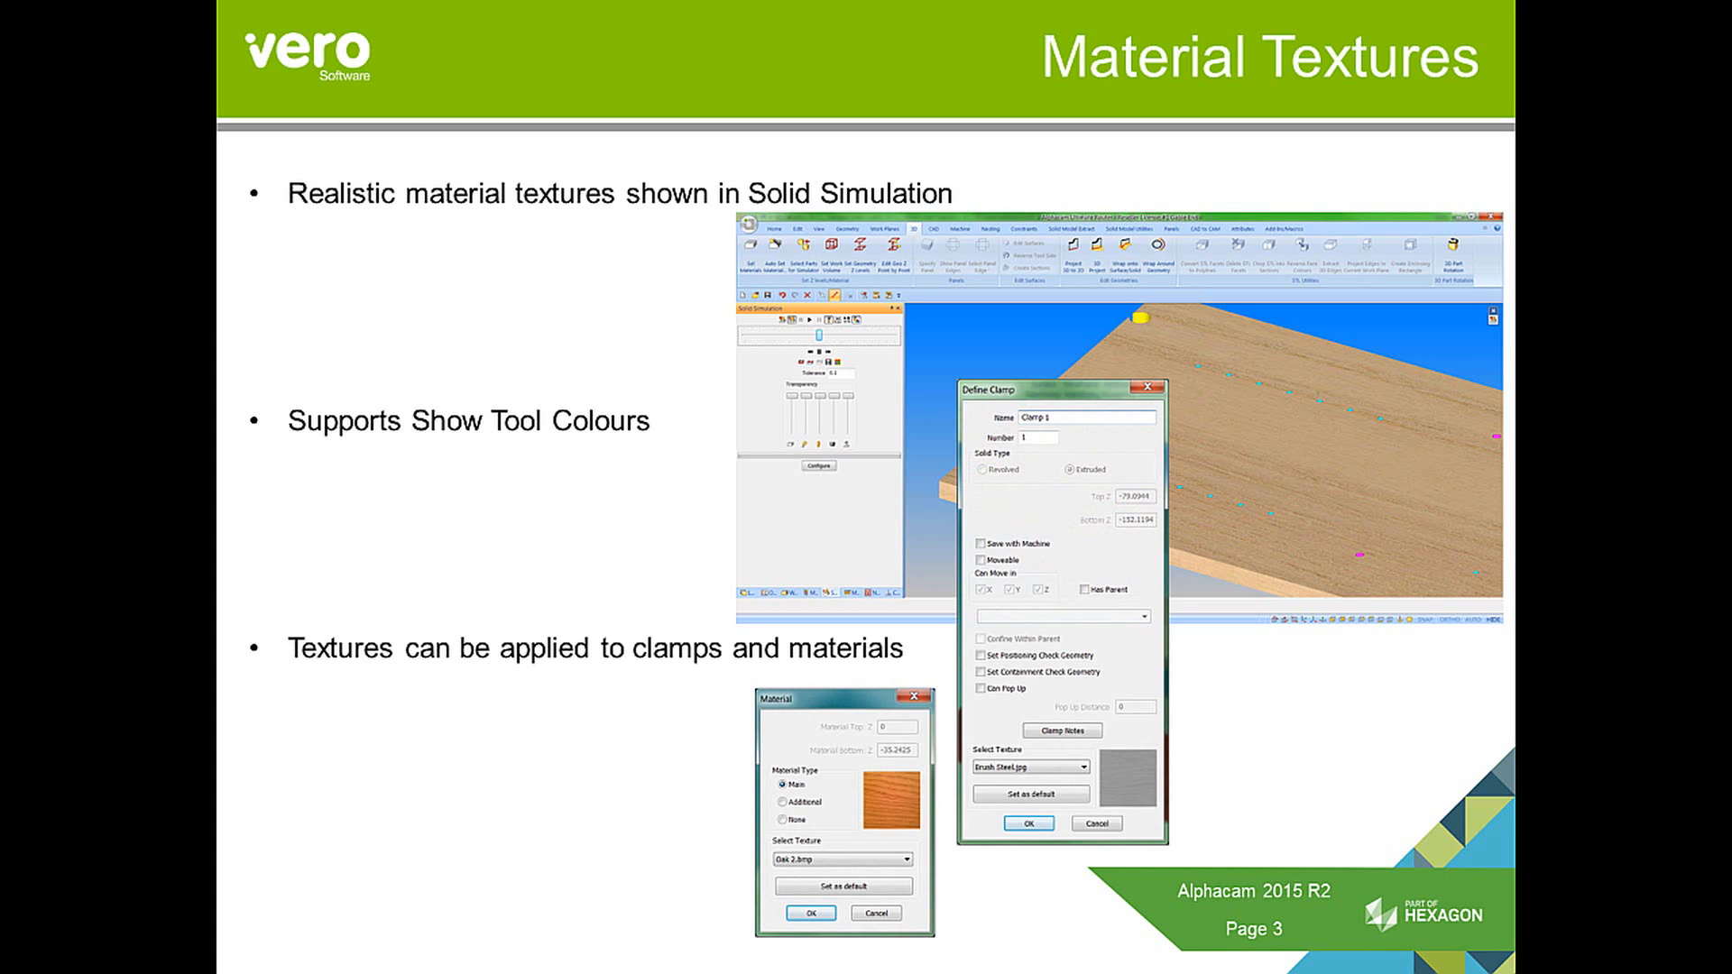
# - Show the Textures.alp folder slide, then leave the slideshow for the live Gable End demo
pyautogui.press('Right')
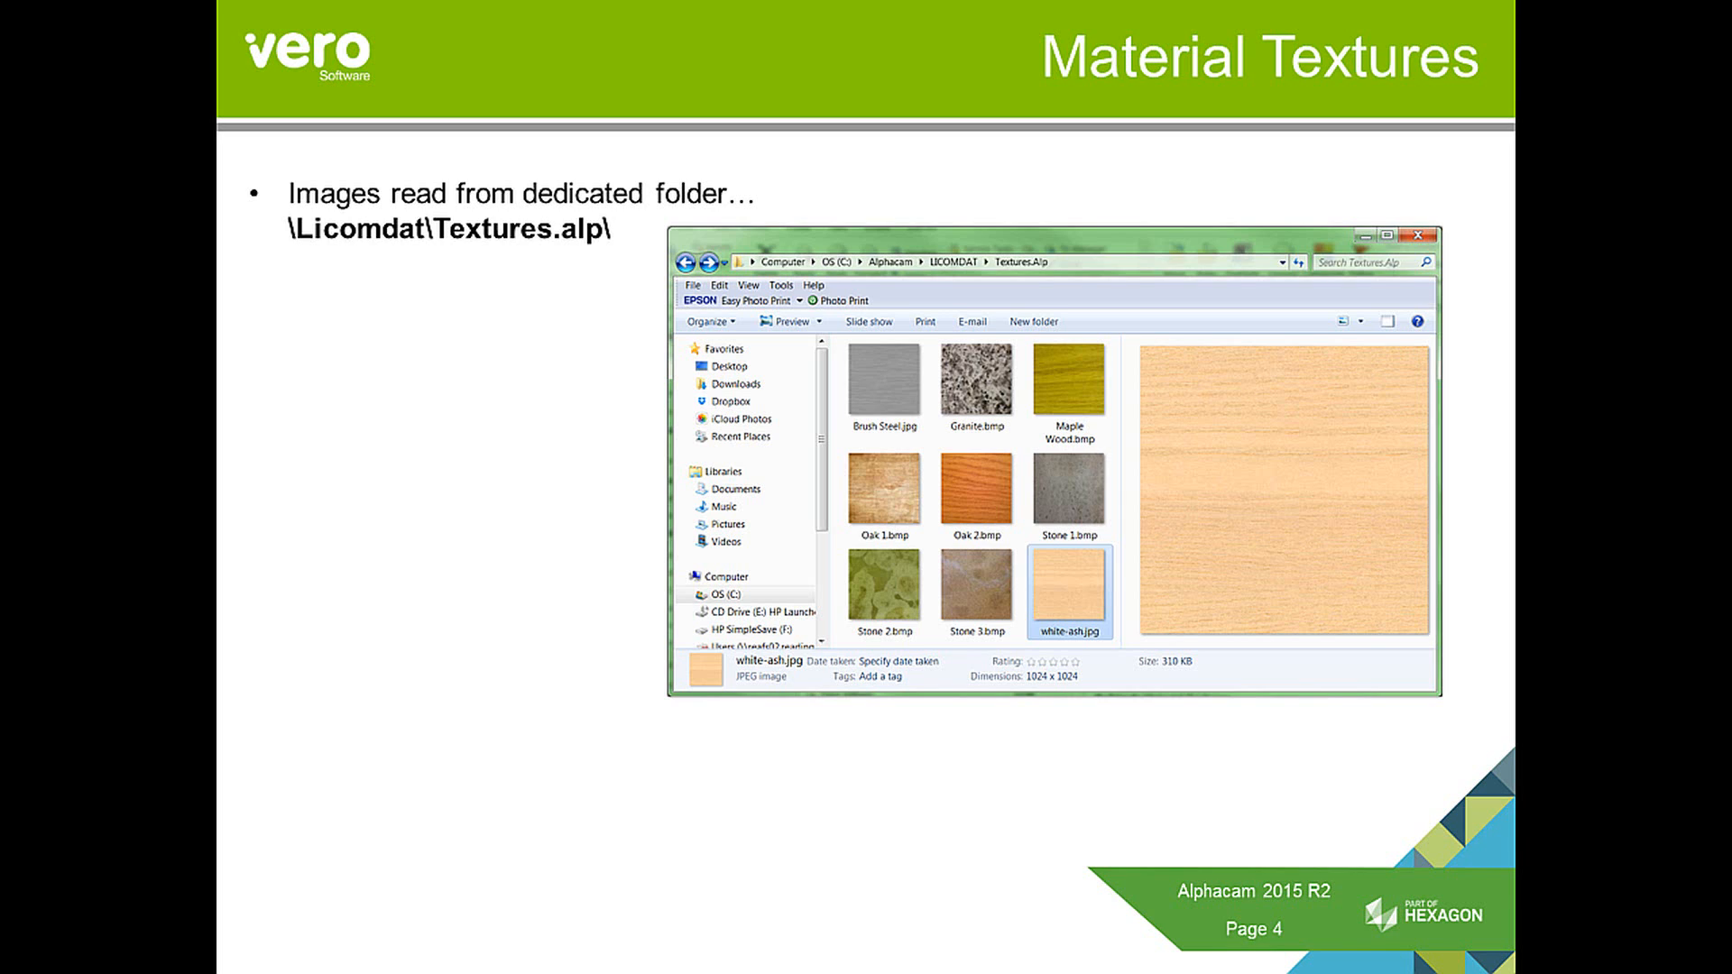
pyautogui.press('Right')
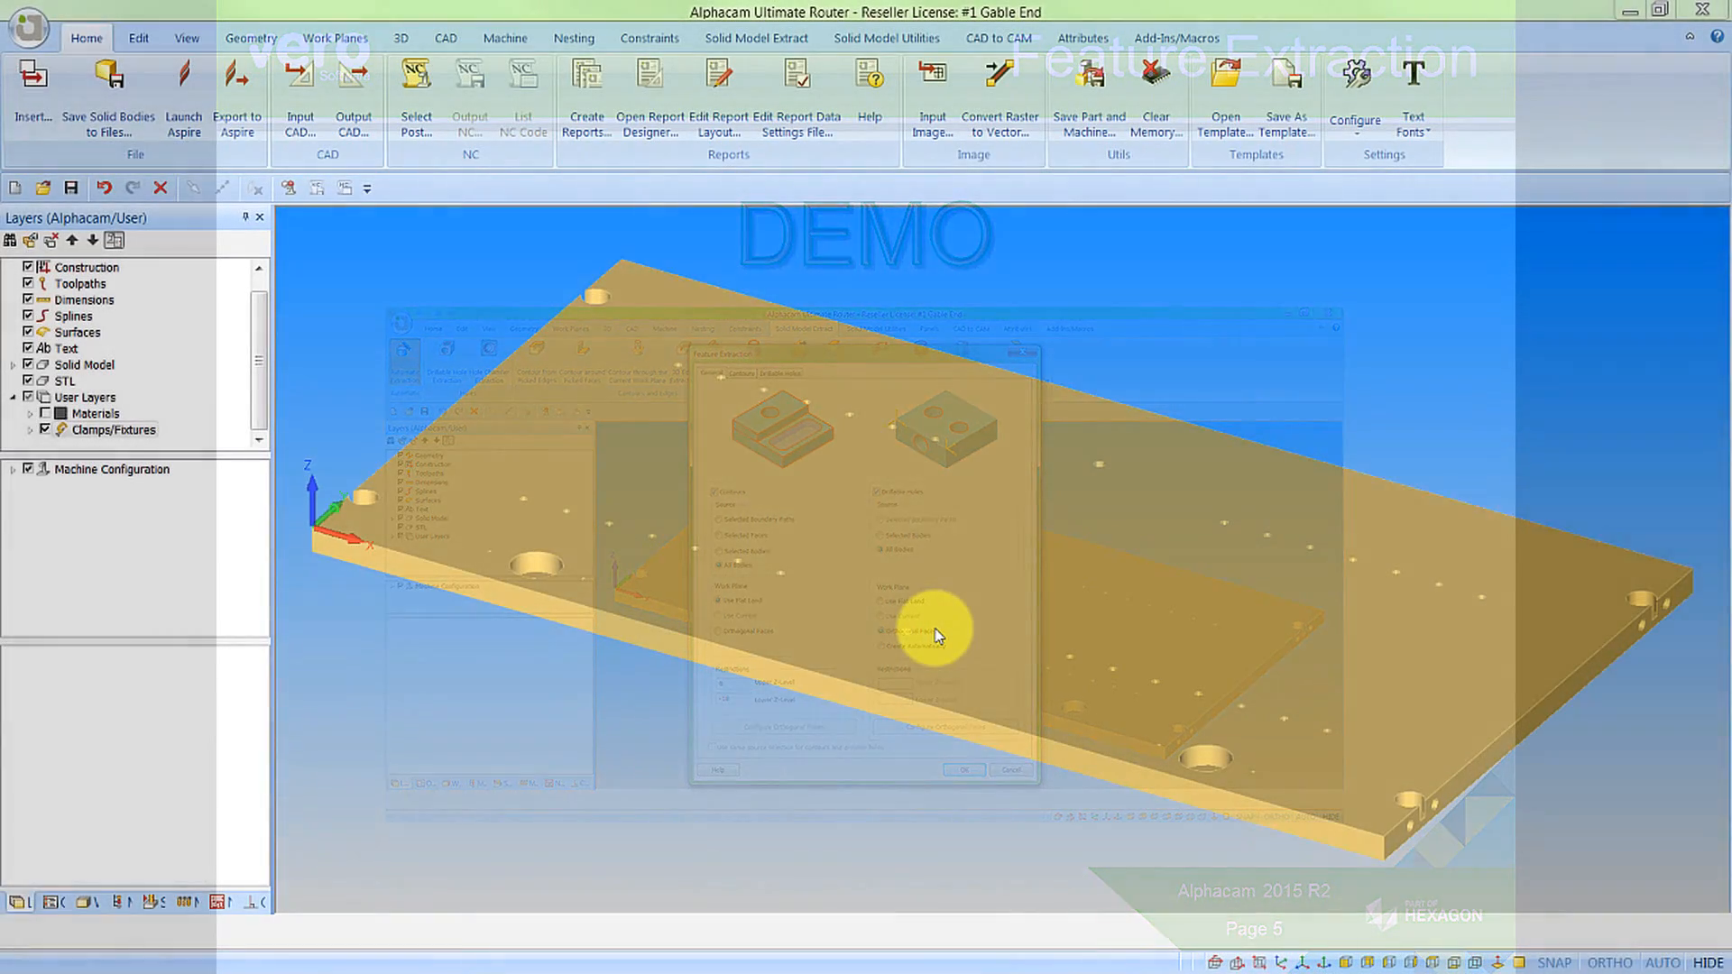
# - Open the Feature Extraction dialog via Solid Model Extract's Automatic Extraction command
pyautogui.click(962, 769)
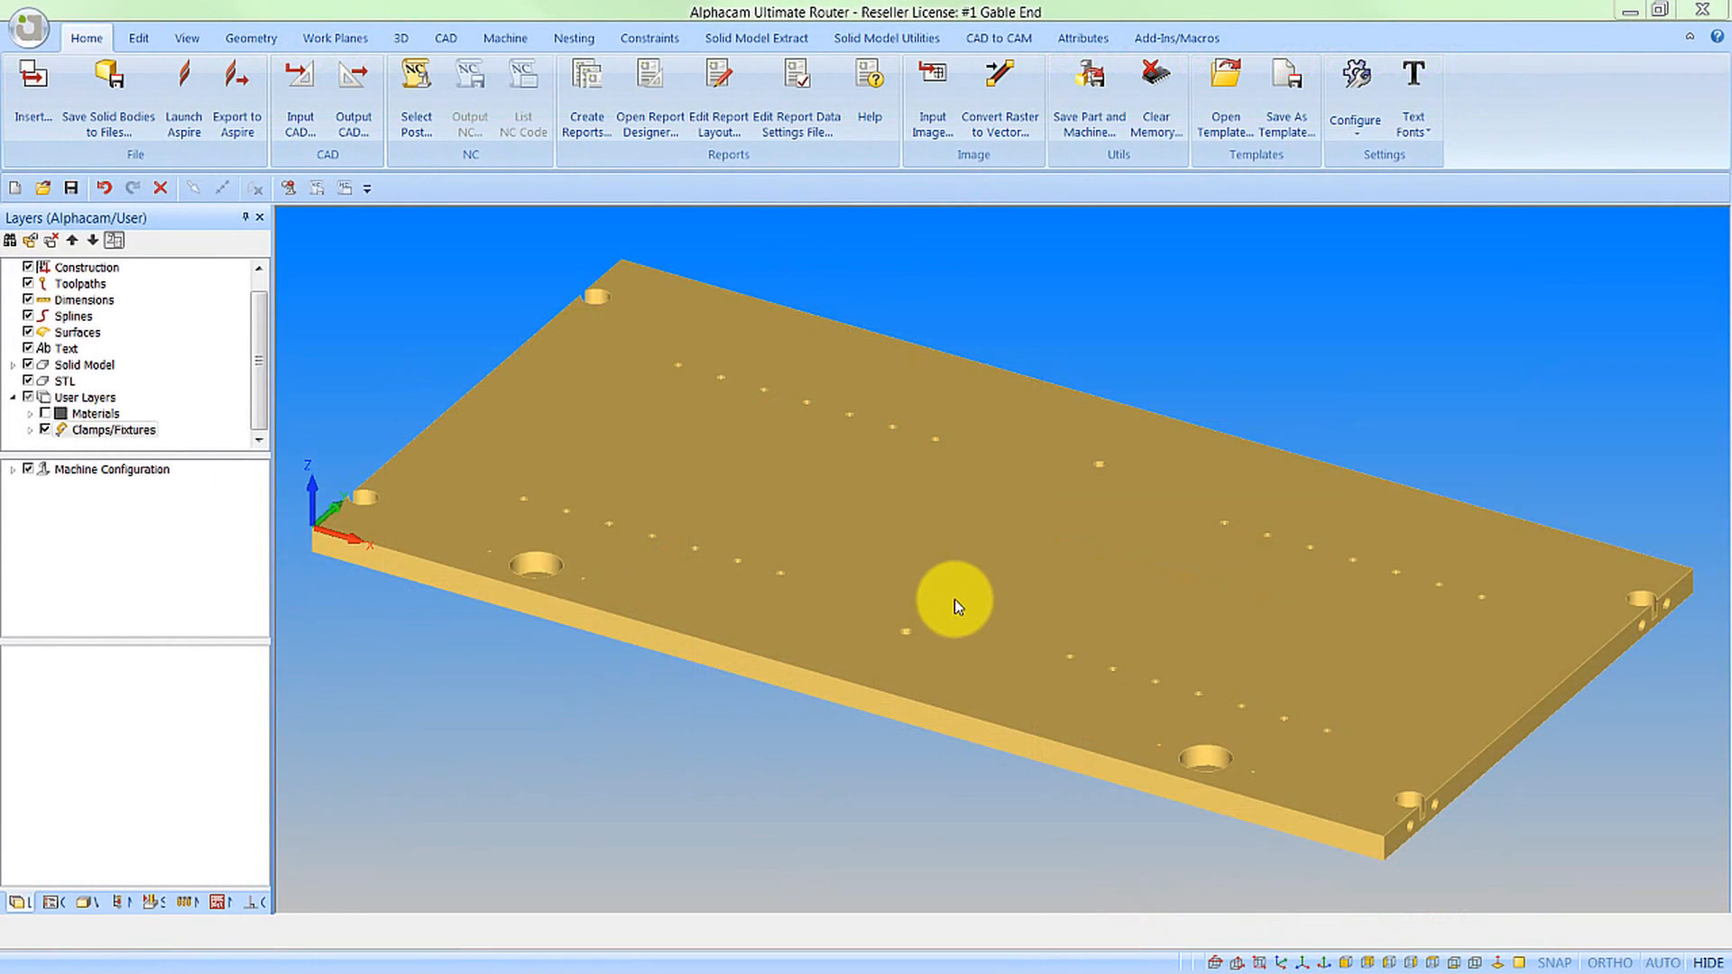
pyautogui.moveTo(787, 100)
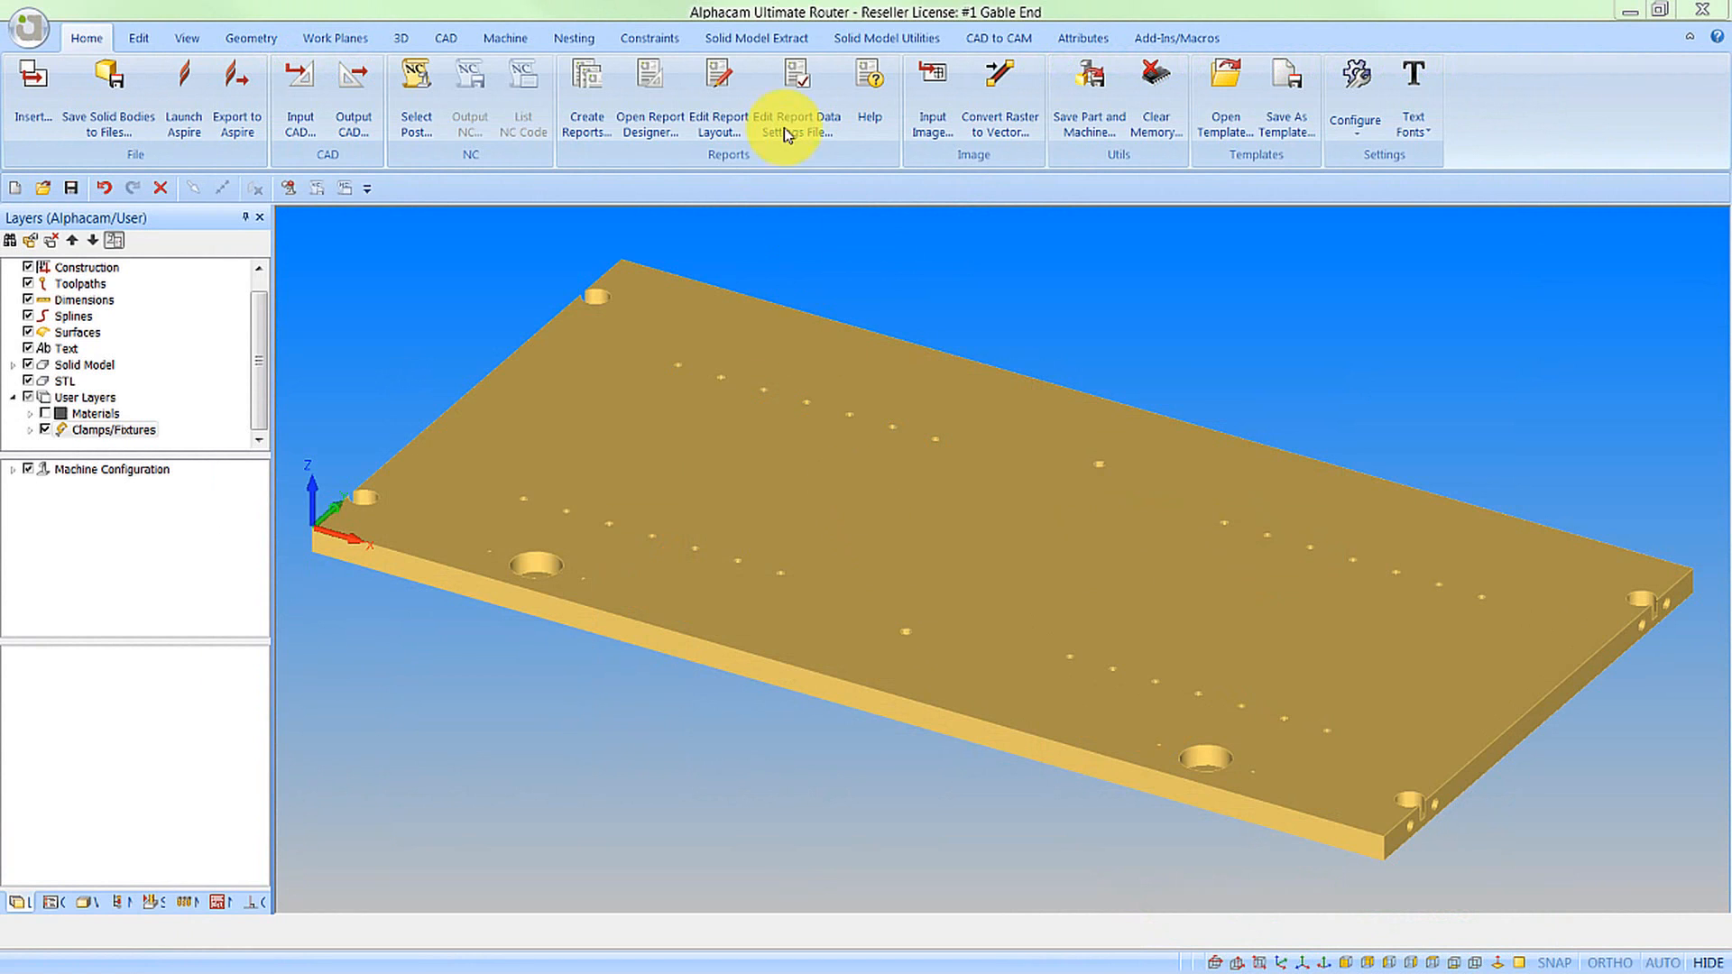
pyautogui.click(757, 37)
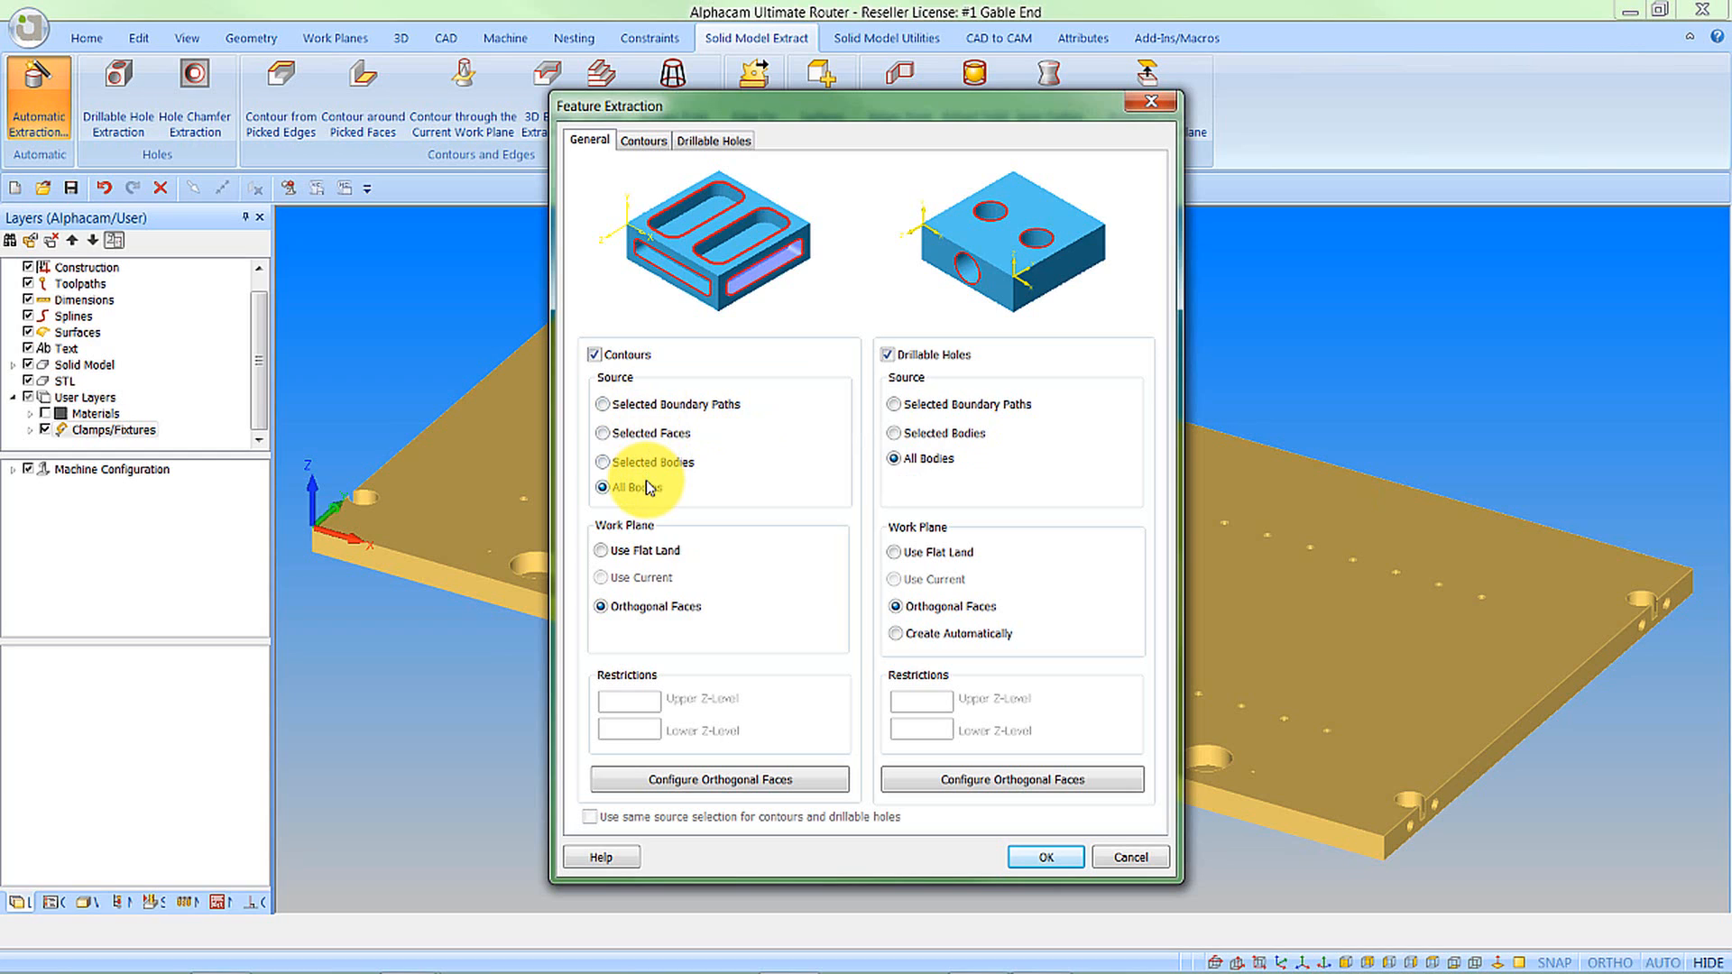
pyautogui.moveTo(636, 488)
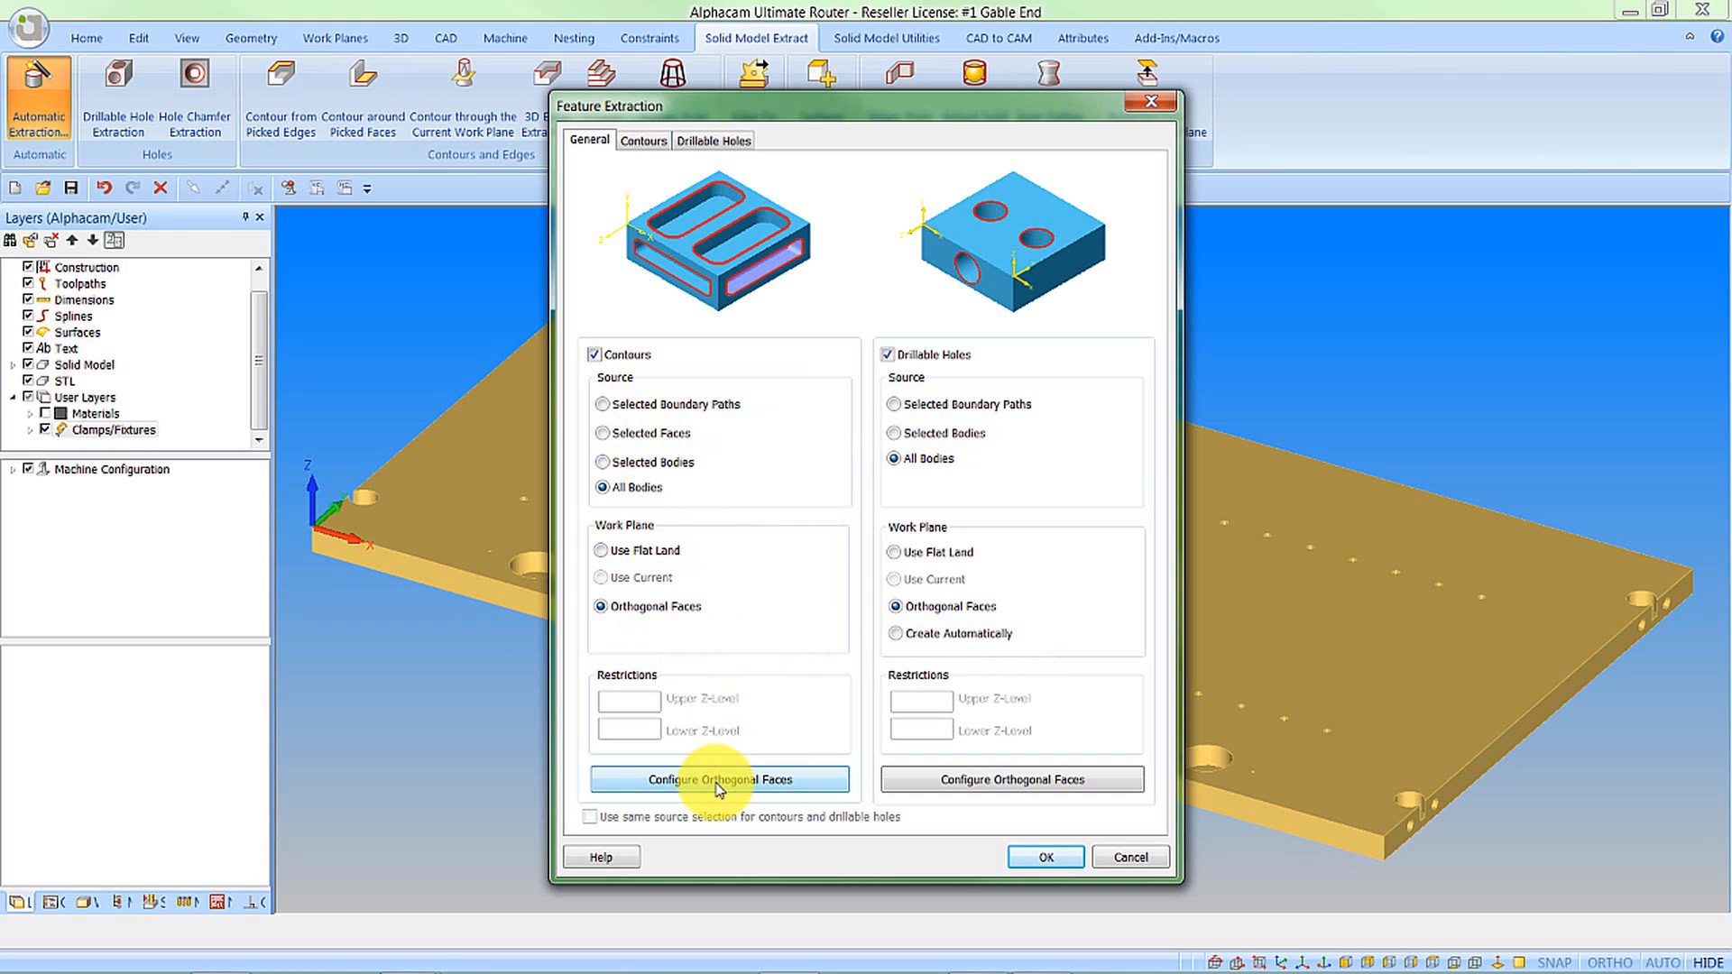
pyautogui.moveTo(718, 789)
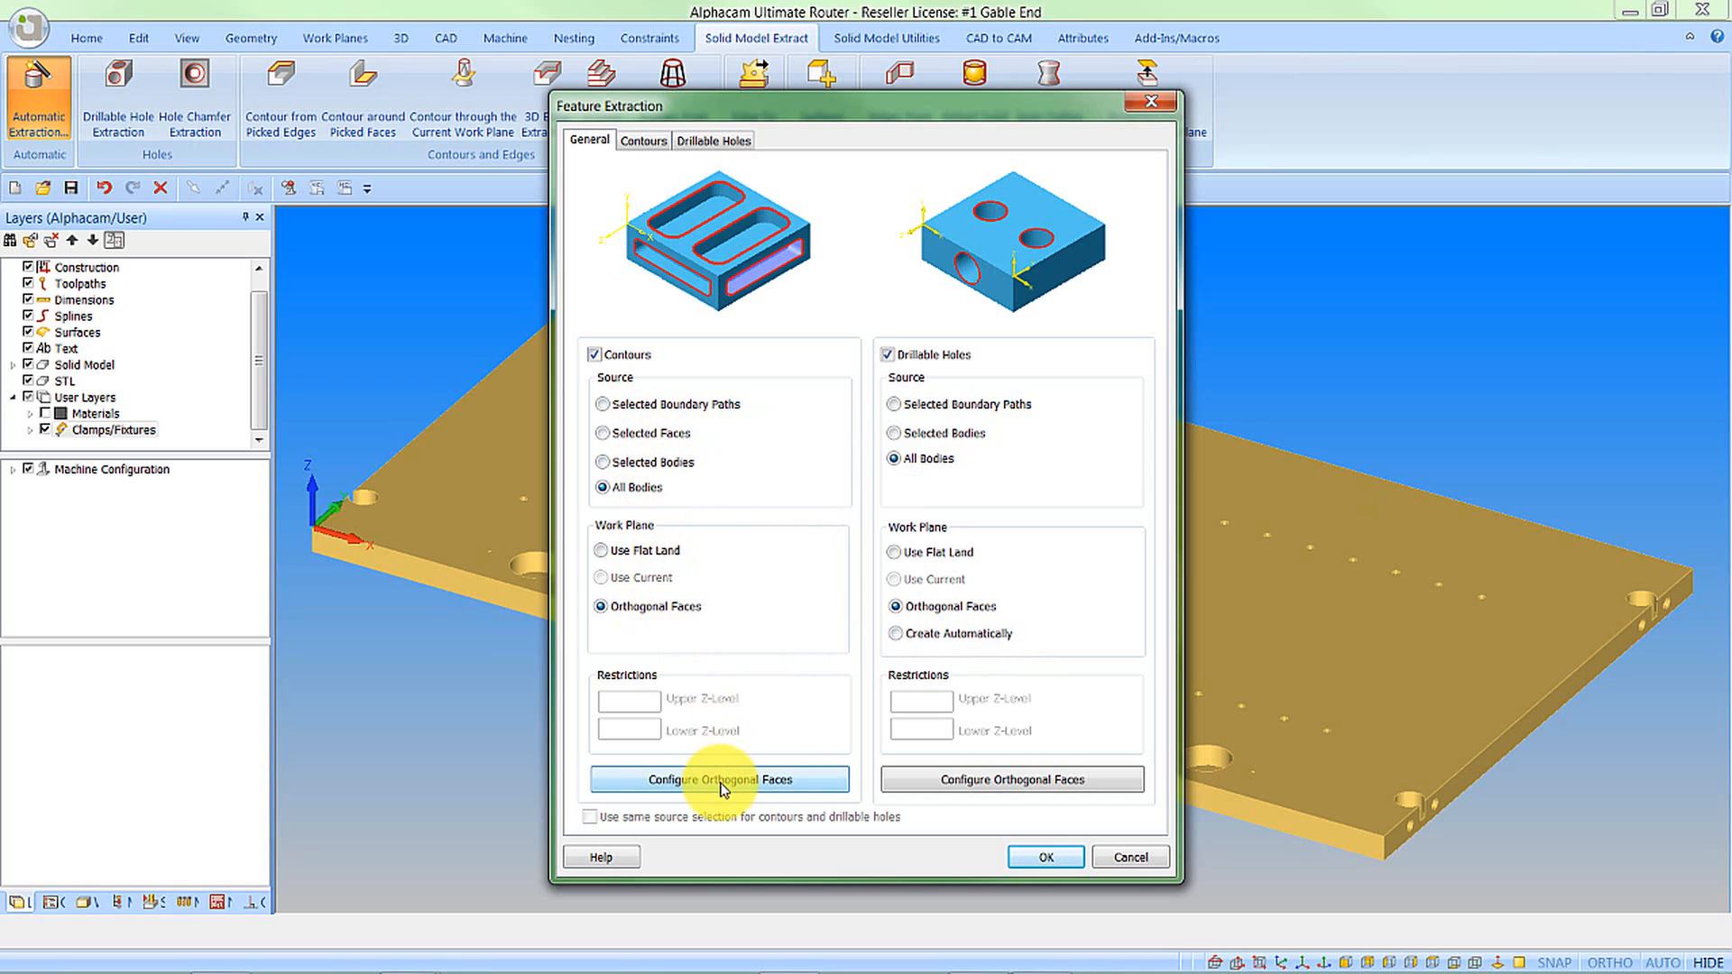
pyautogui.click(718, 778)
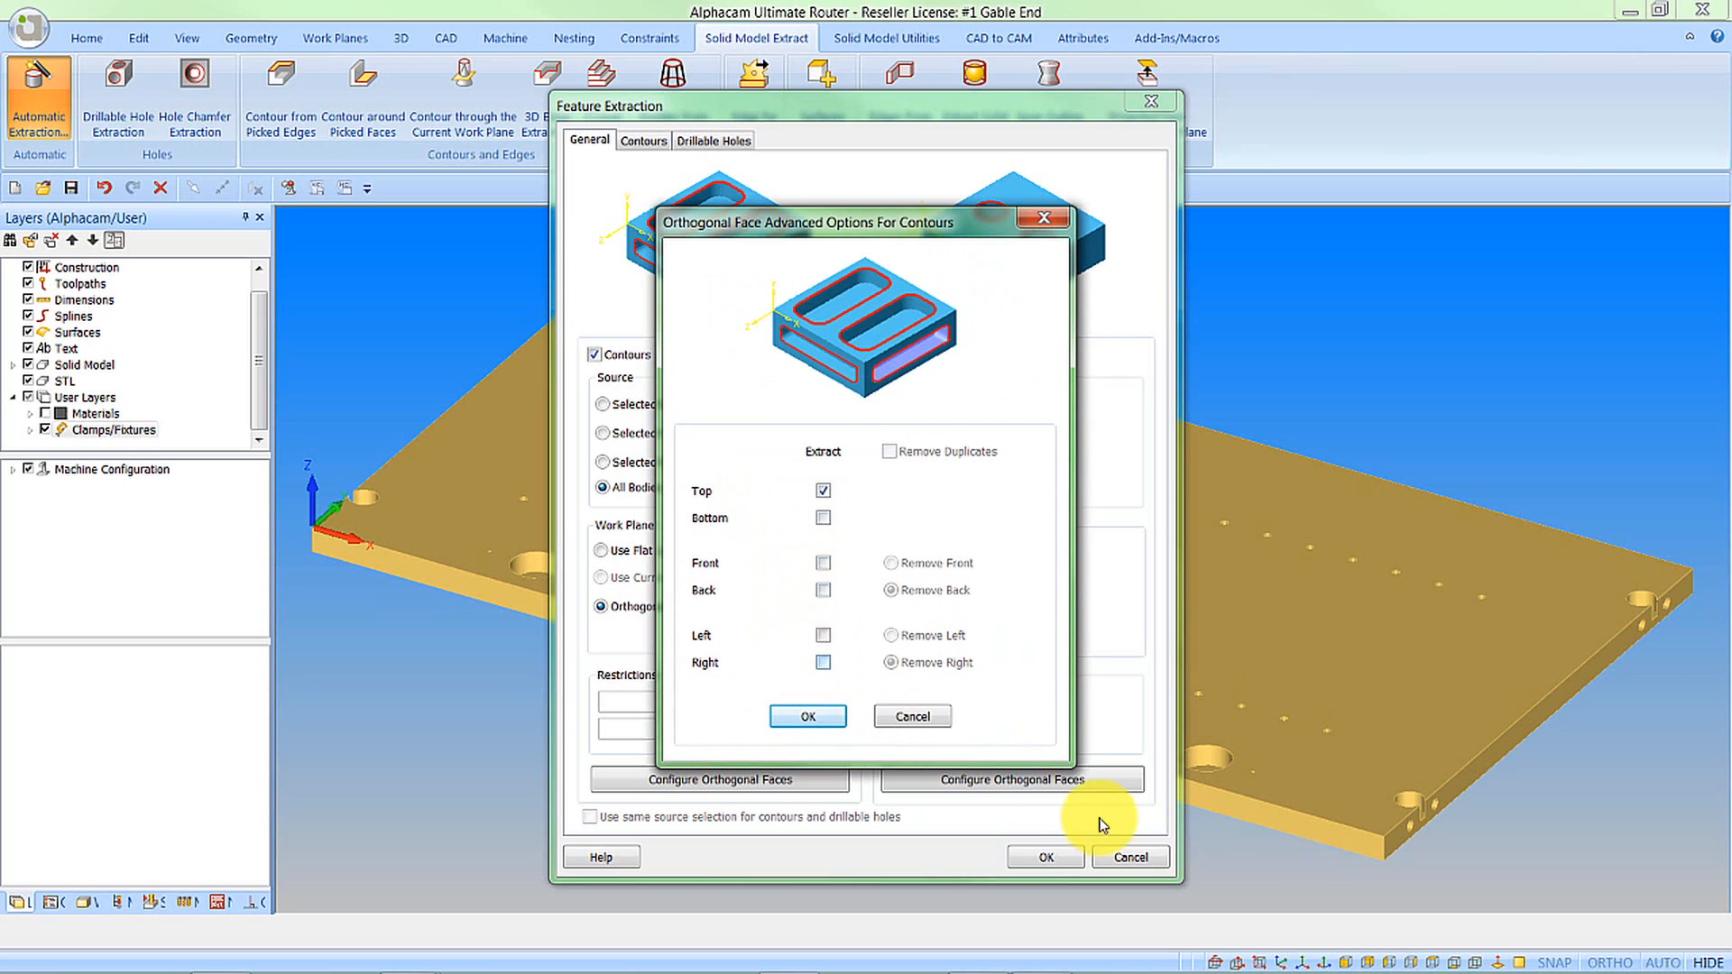
pyautogui.moveTo(1421, 816)
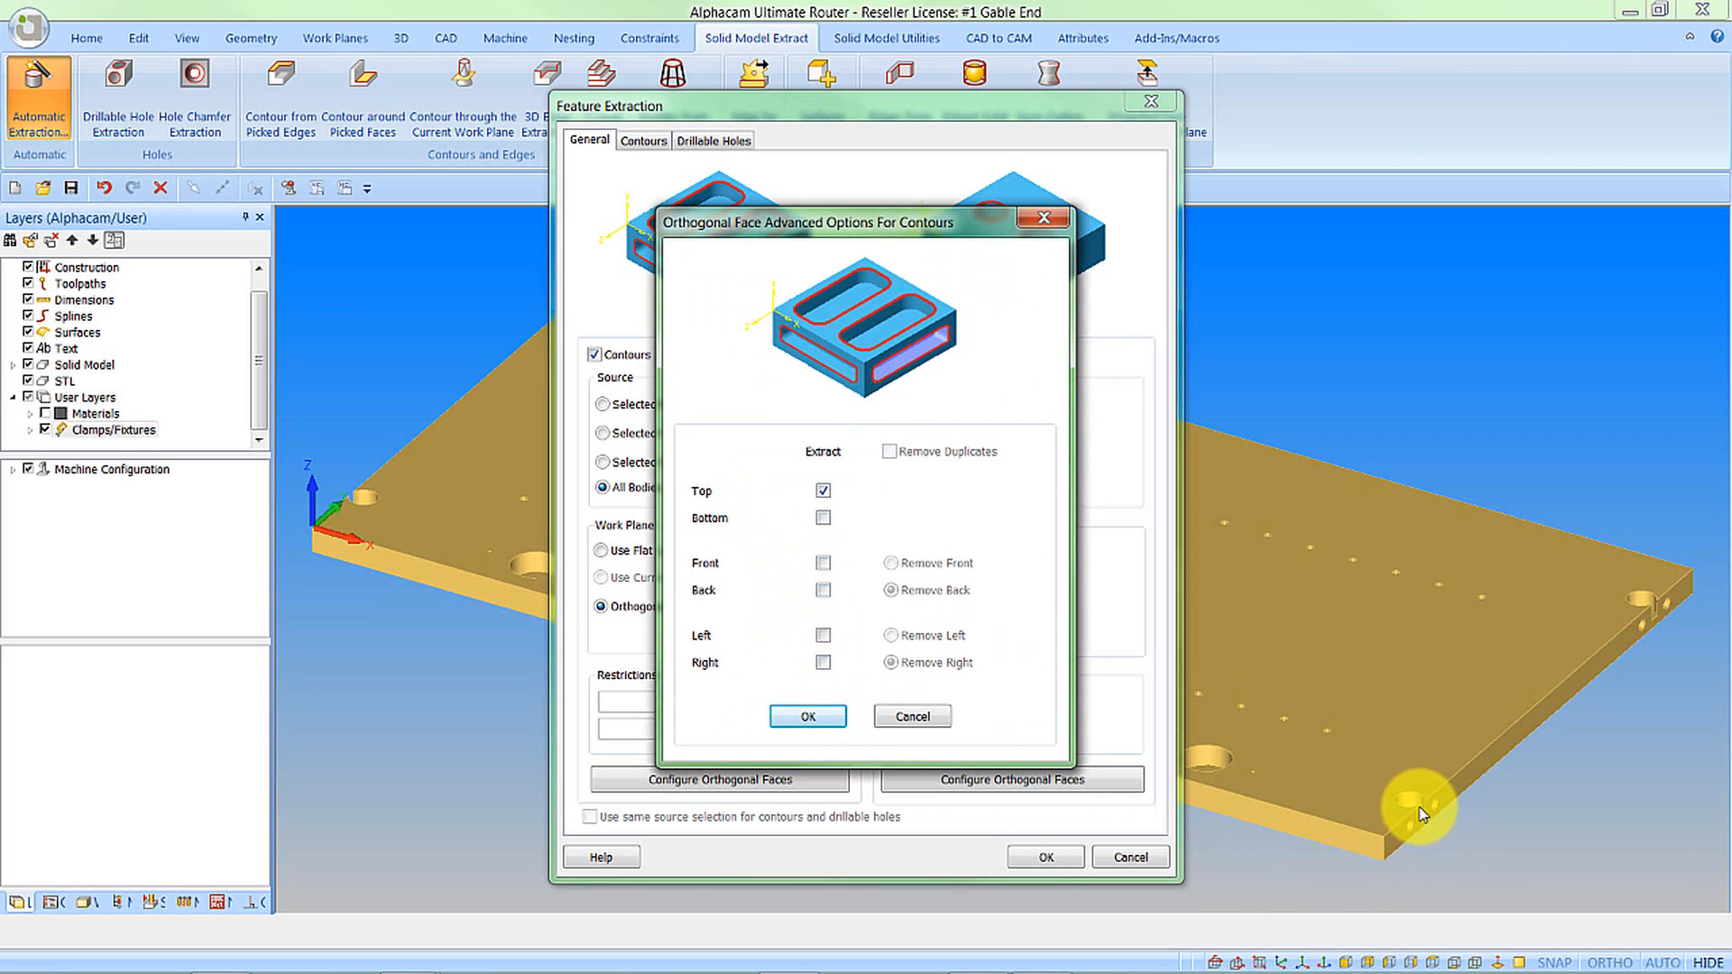
pyautogui.moveTo(1424, 821)
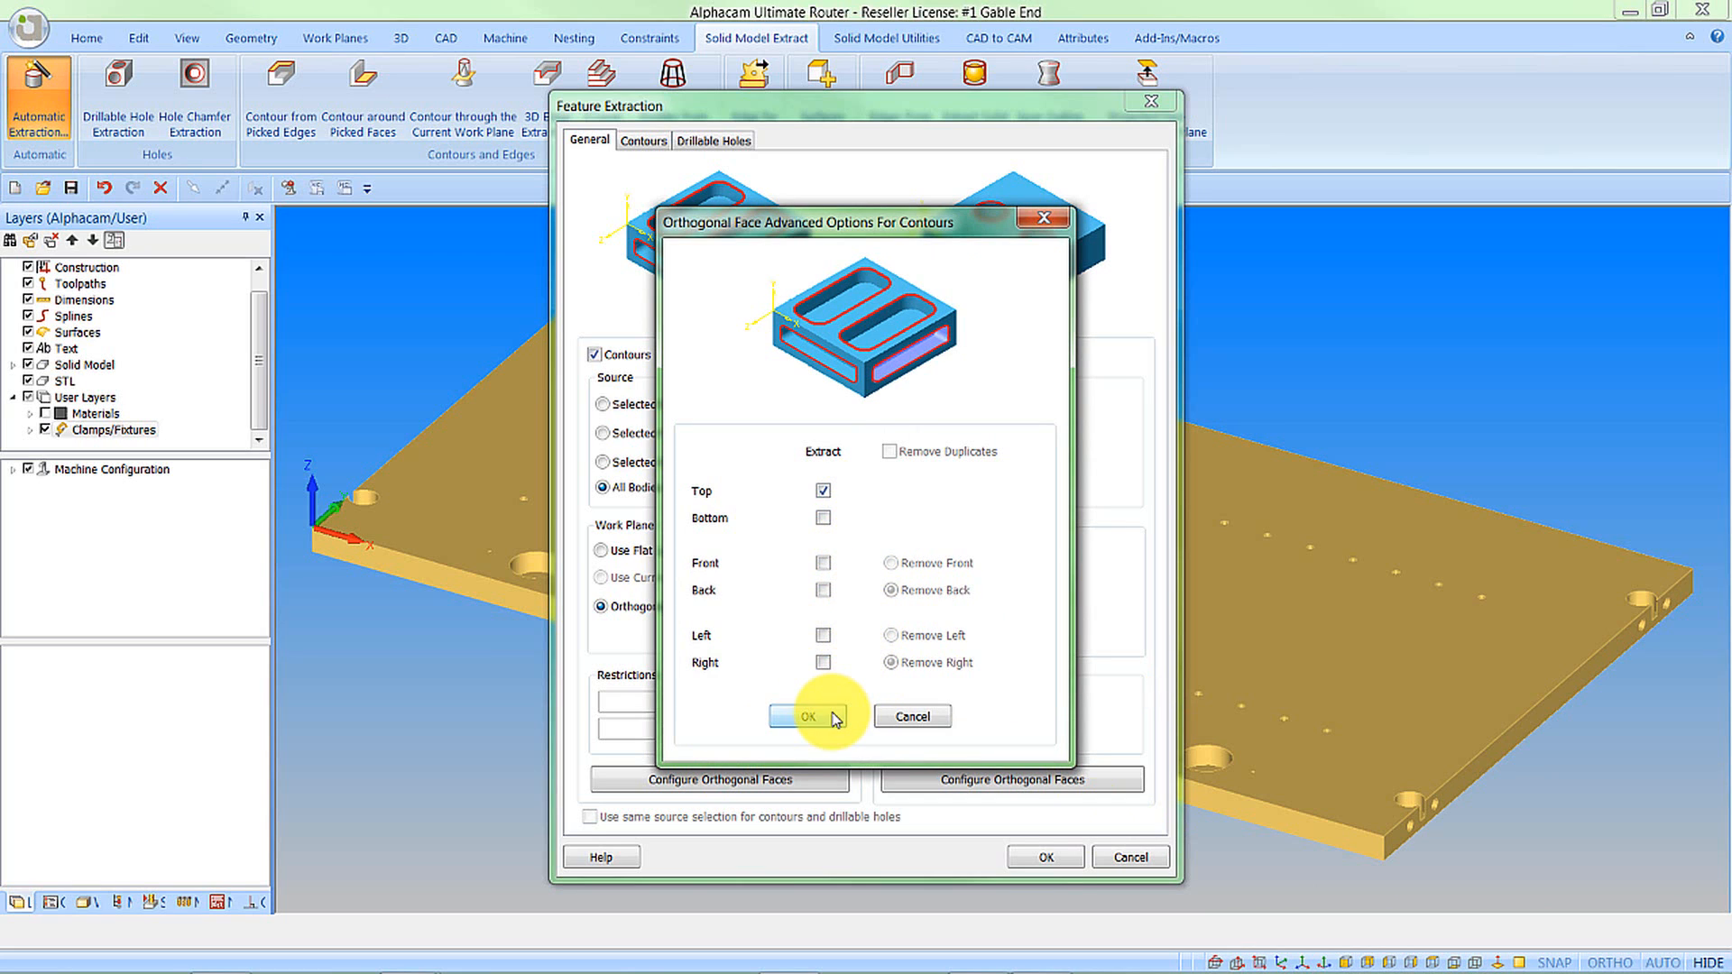
pyautogui.click(807, 716)
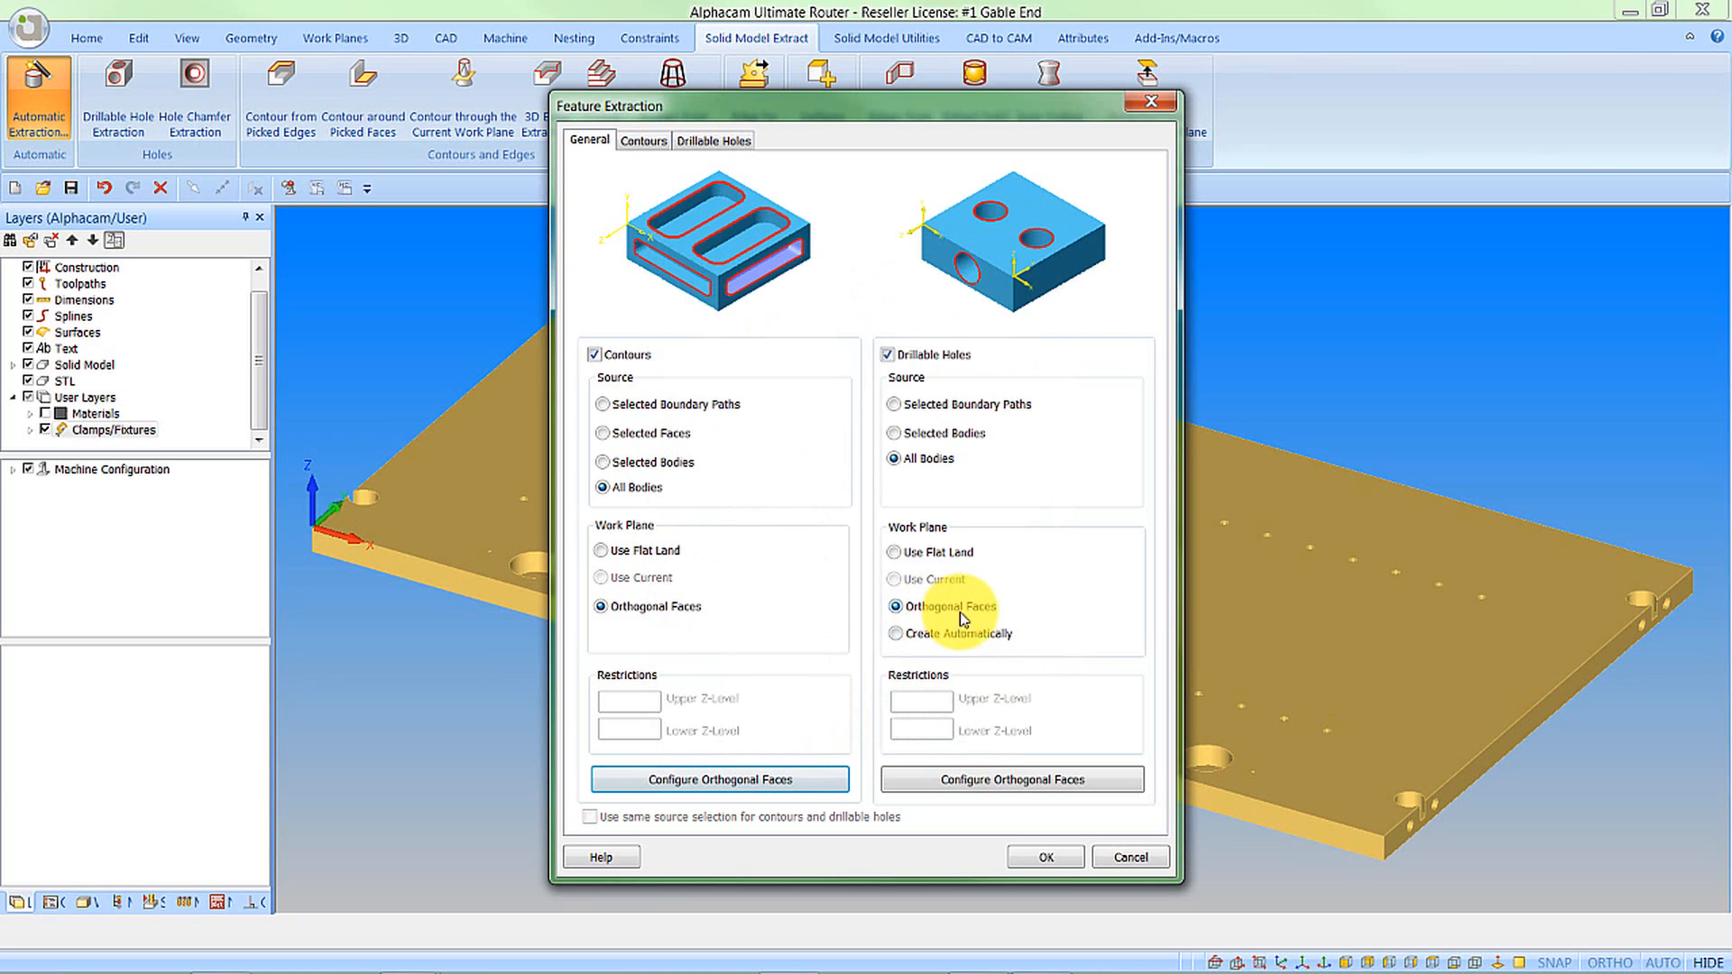
pyautogui.moveTo(989, 778)
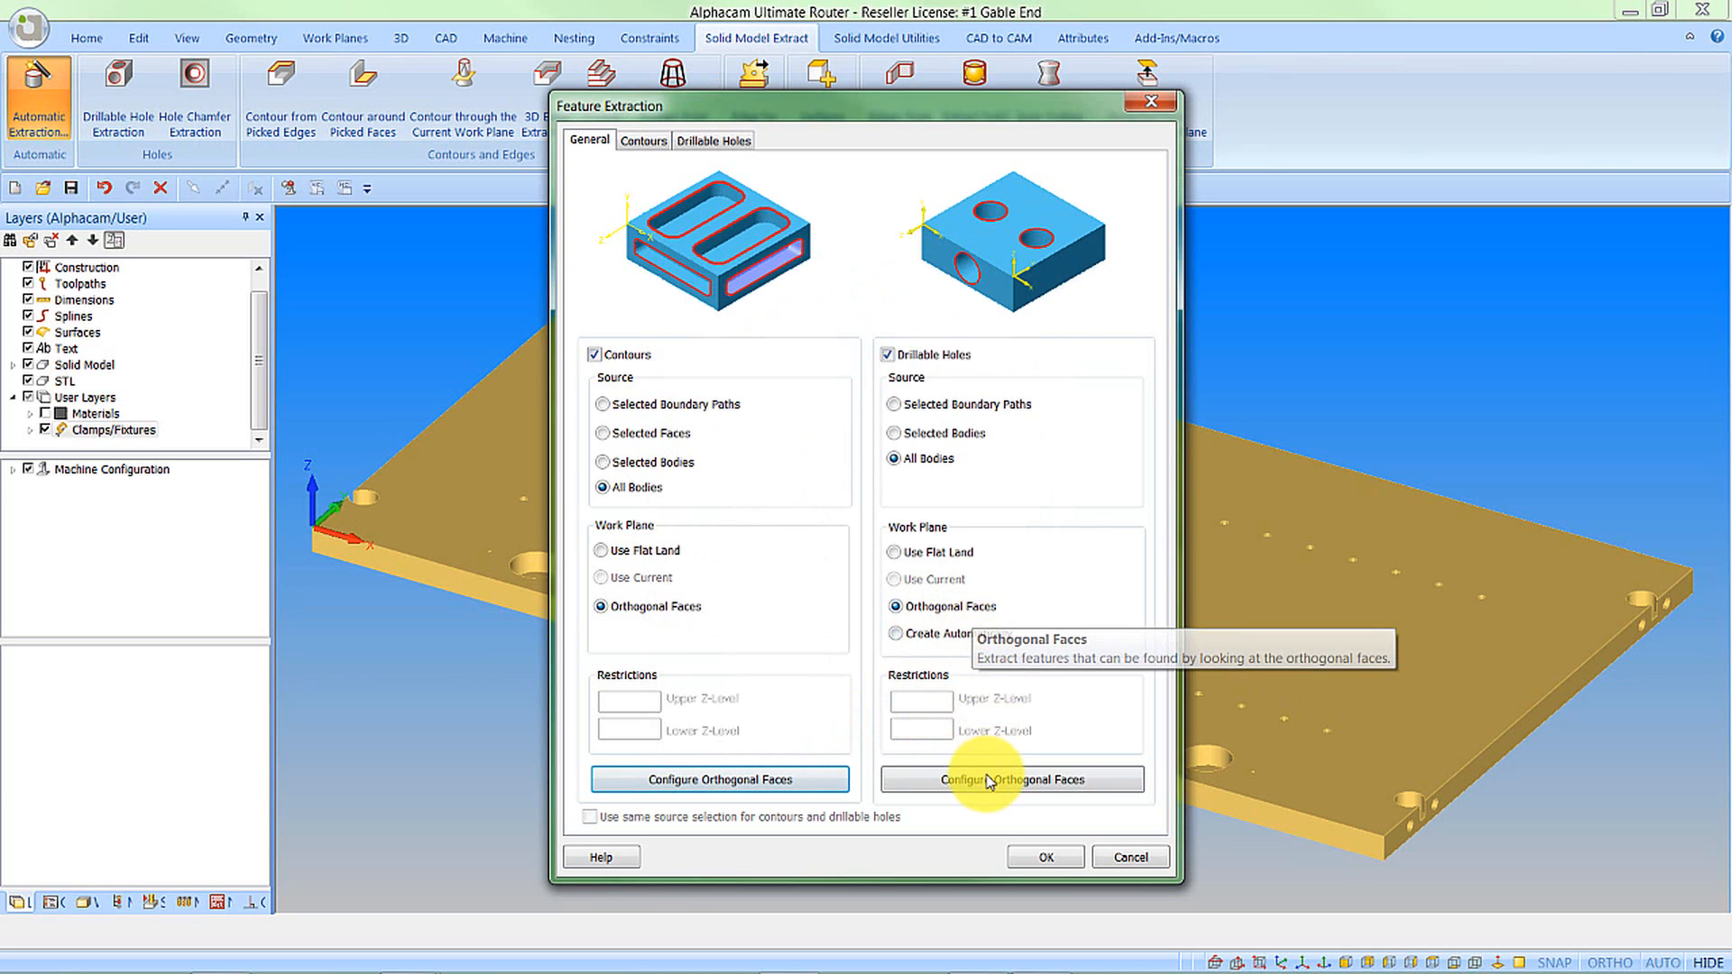
# - Review top, front, back, left and right drillable-hole faces, then run extraction
pyautogui.click(1010, 779)
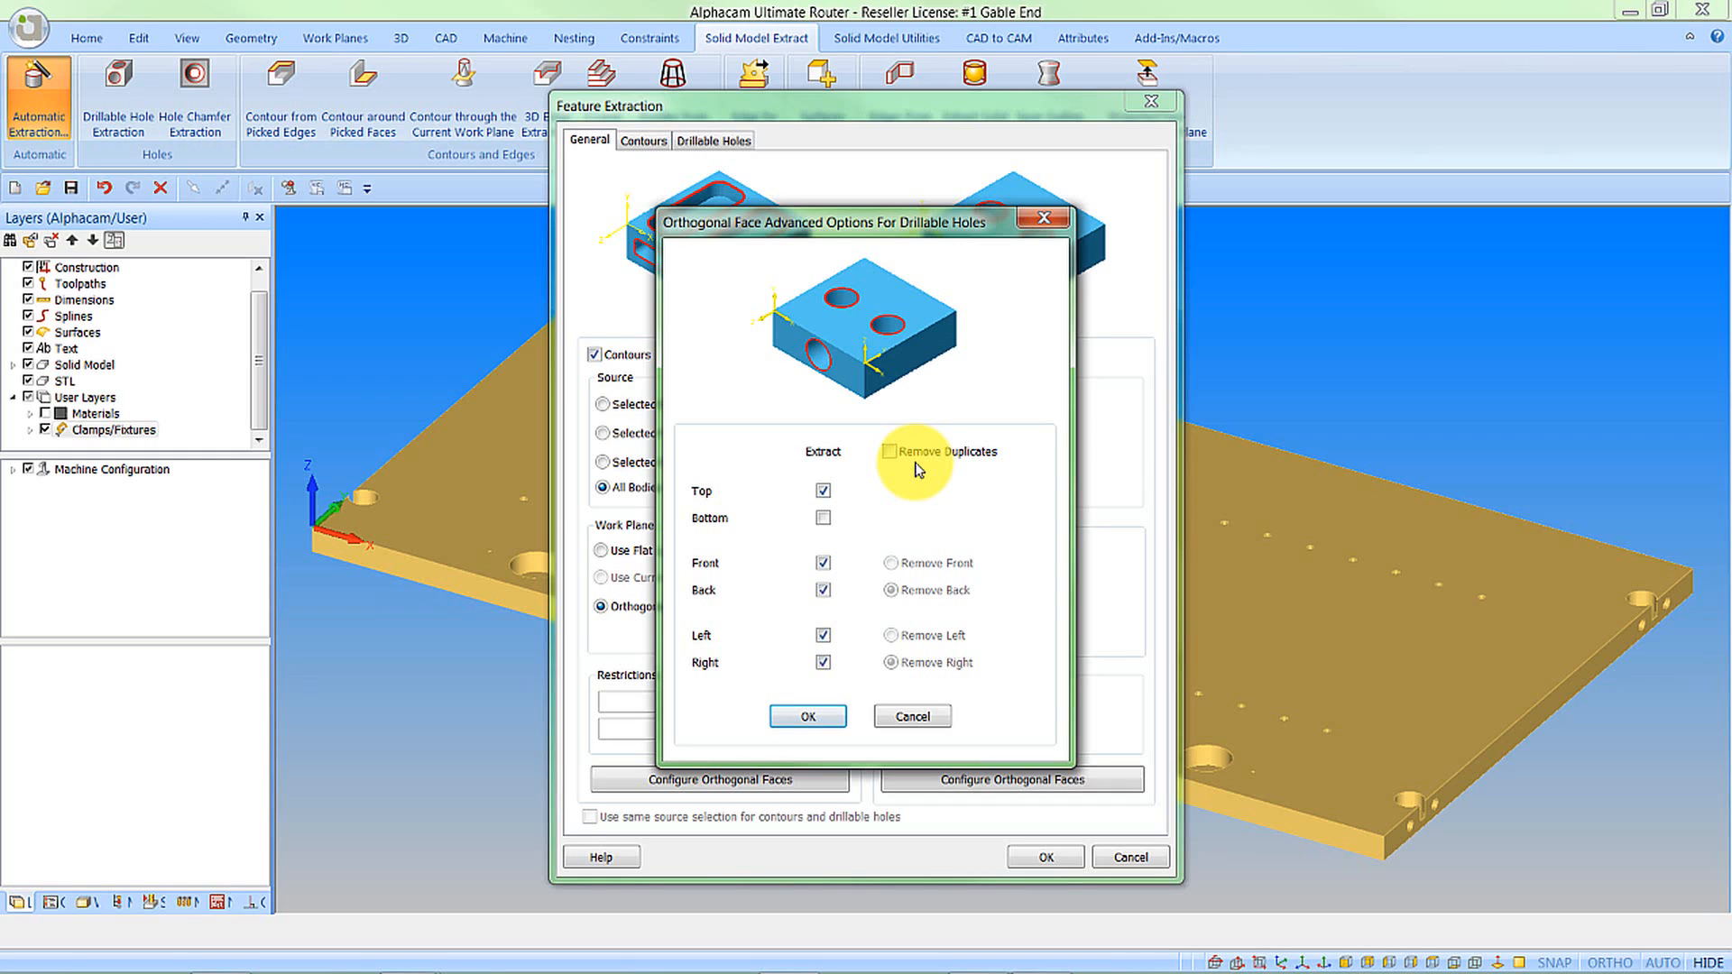
pyautogui.moveTo(964, 567)
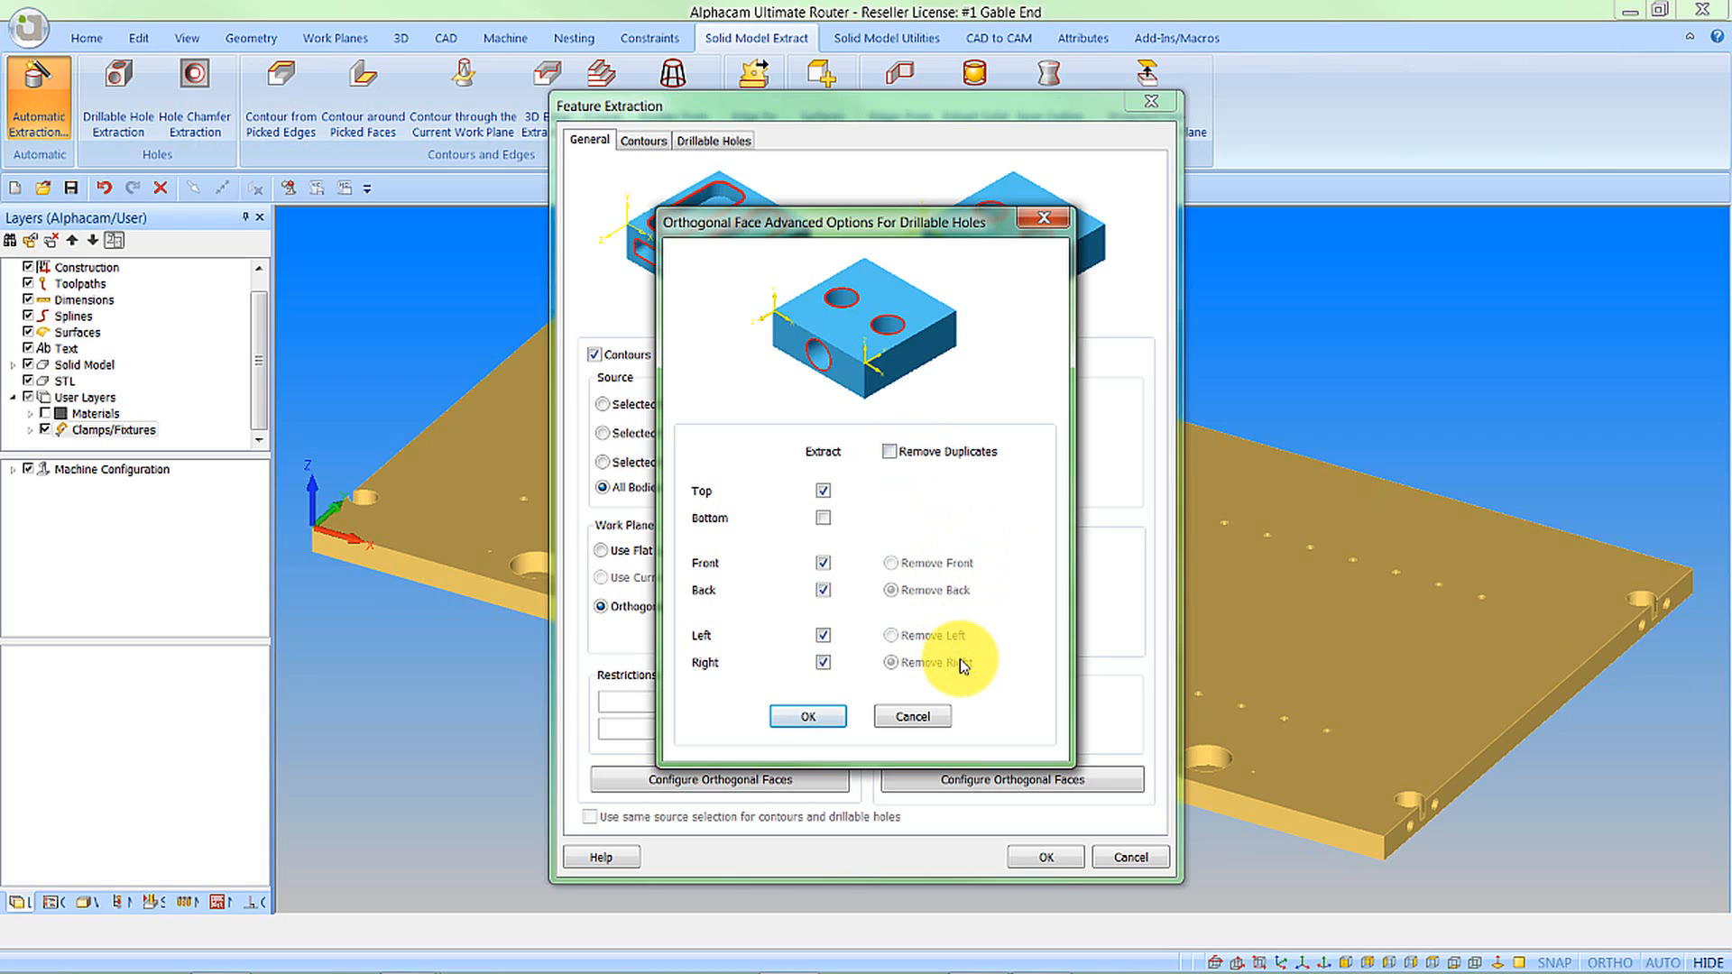
pyautogui.click(806, 715)
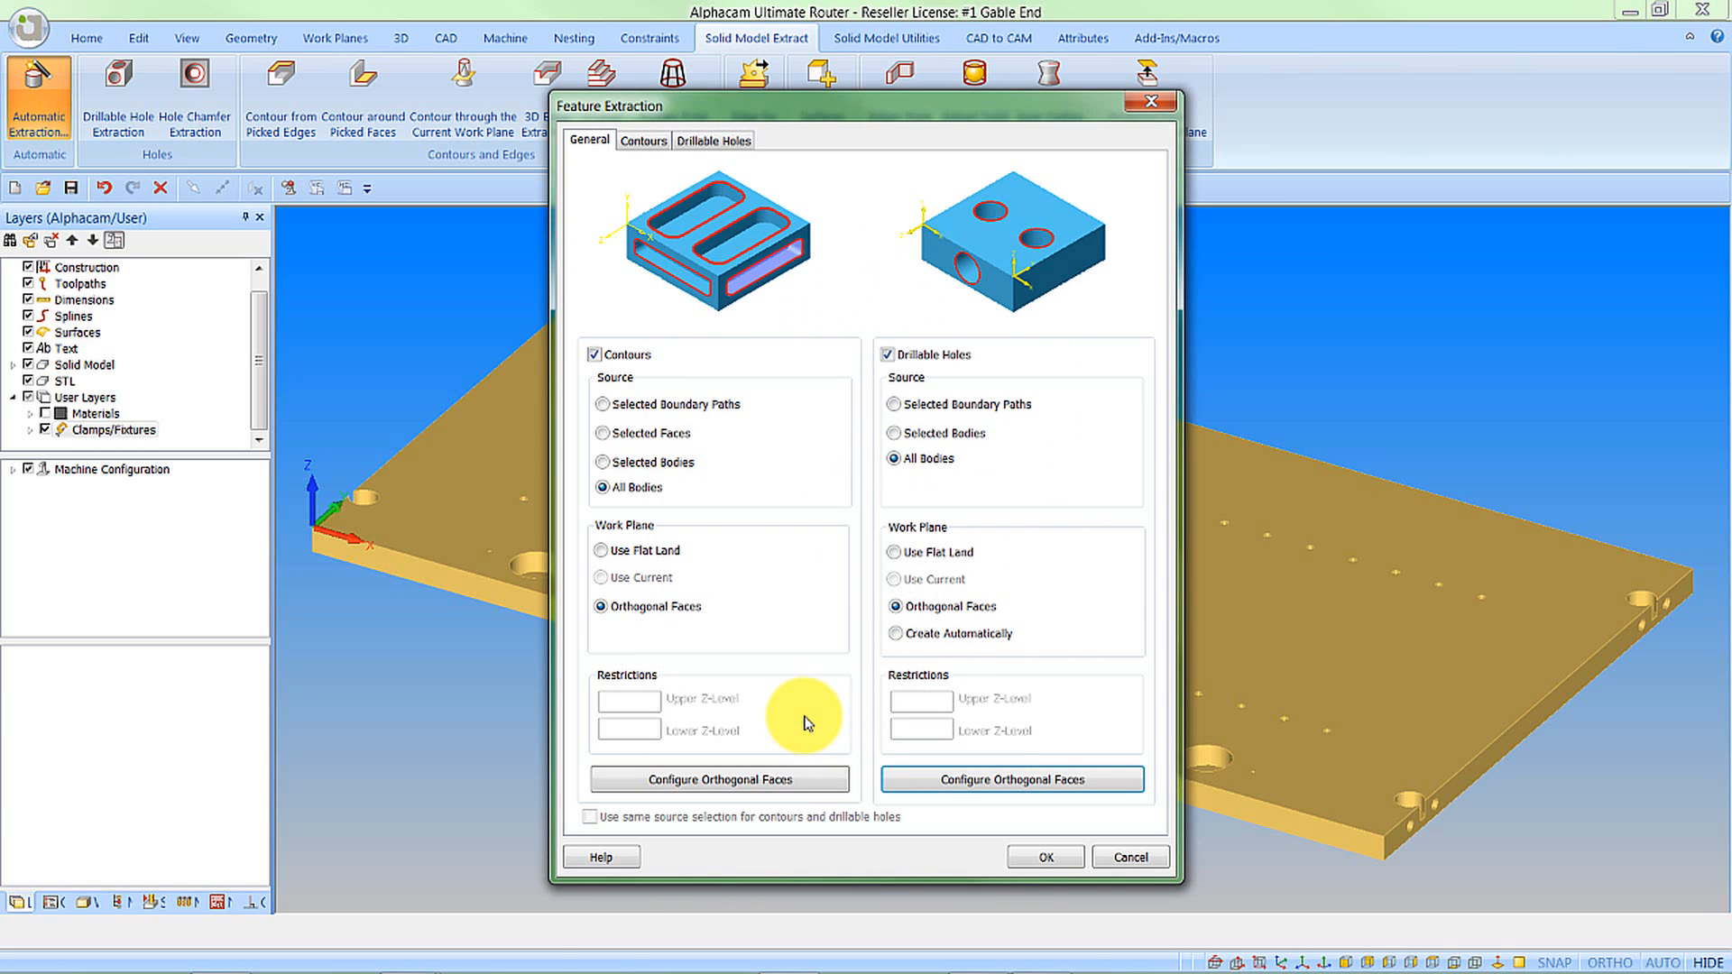
pyautogui.click(1040, 856)
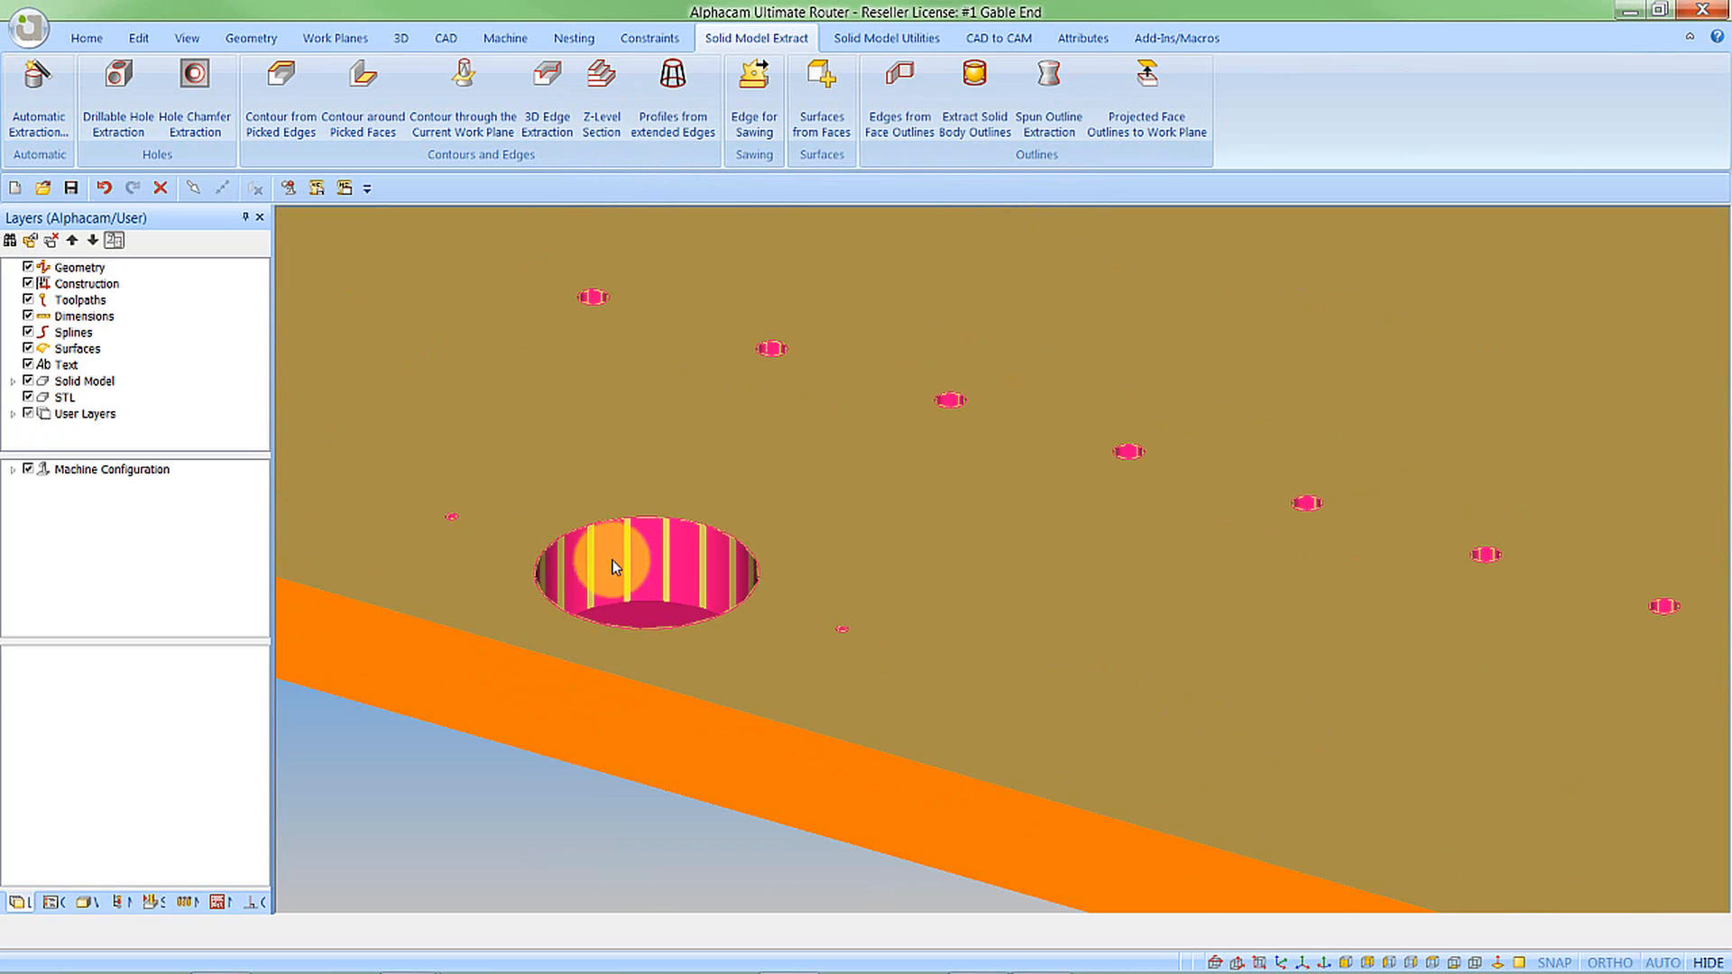
# - Hide the Solid Model layer to view Blind and Through Holes, then show it again
pyautogui.rightClick(619, 571)
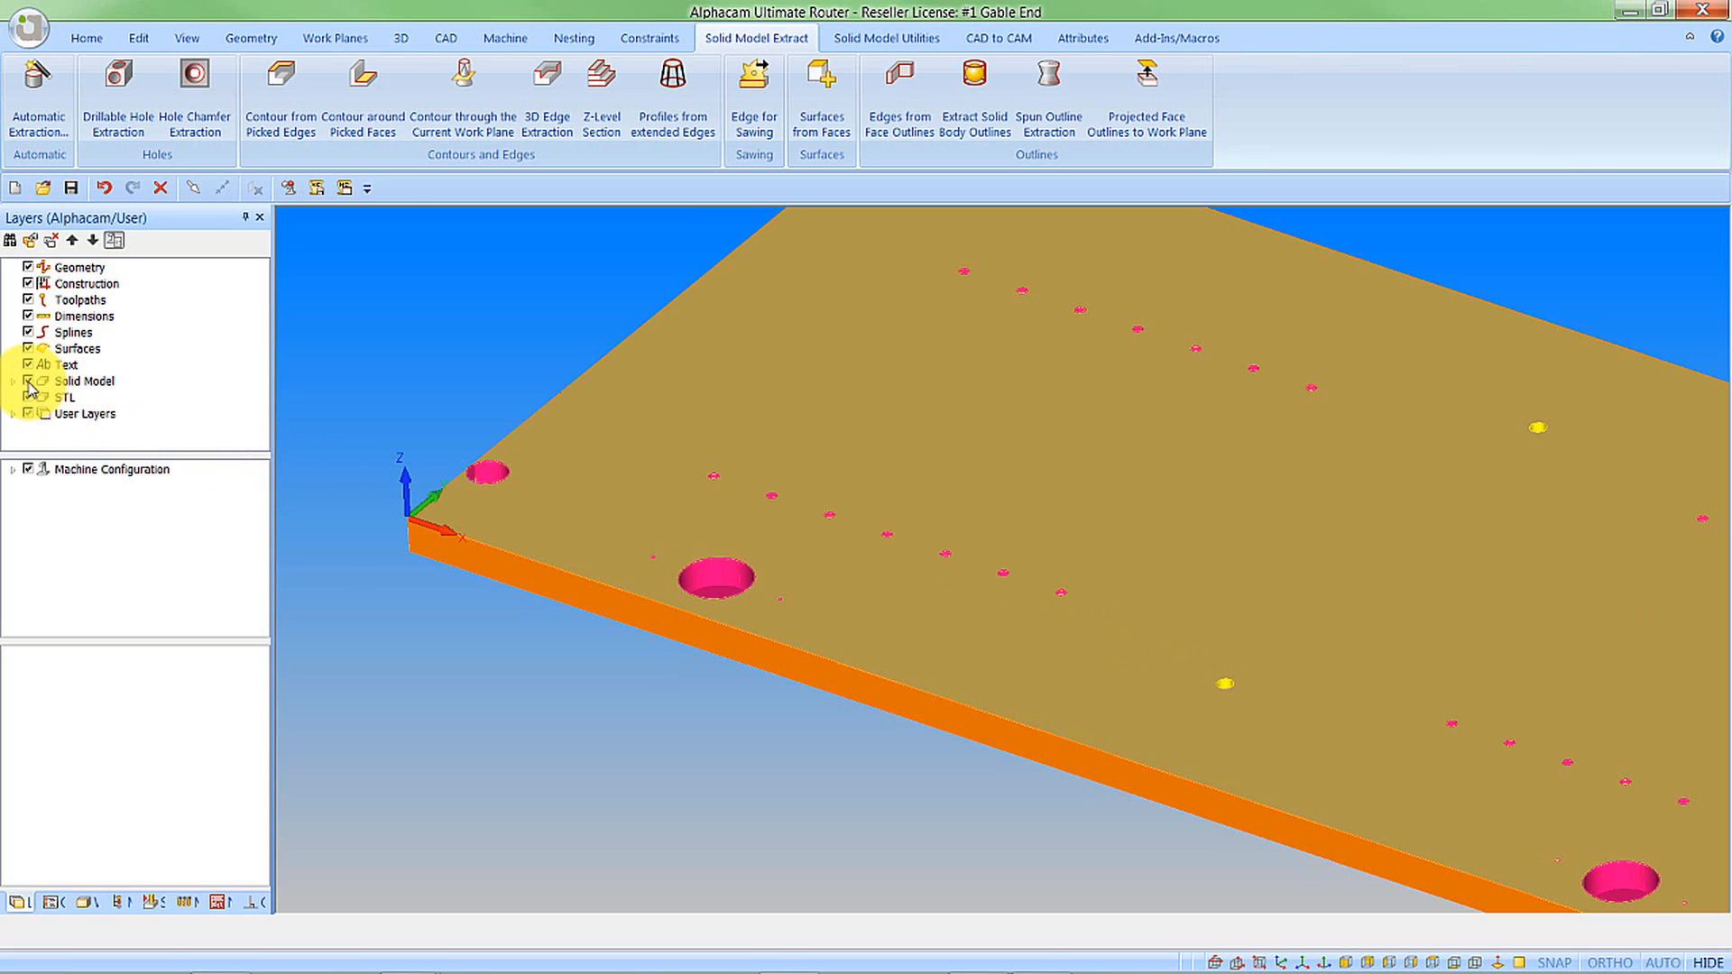
pyautogui.click(28, 380)
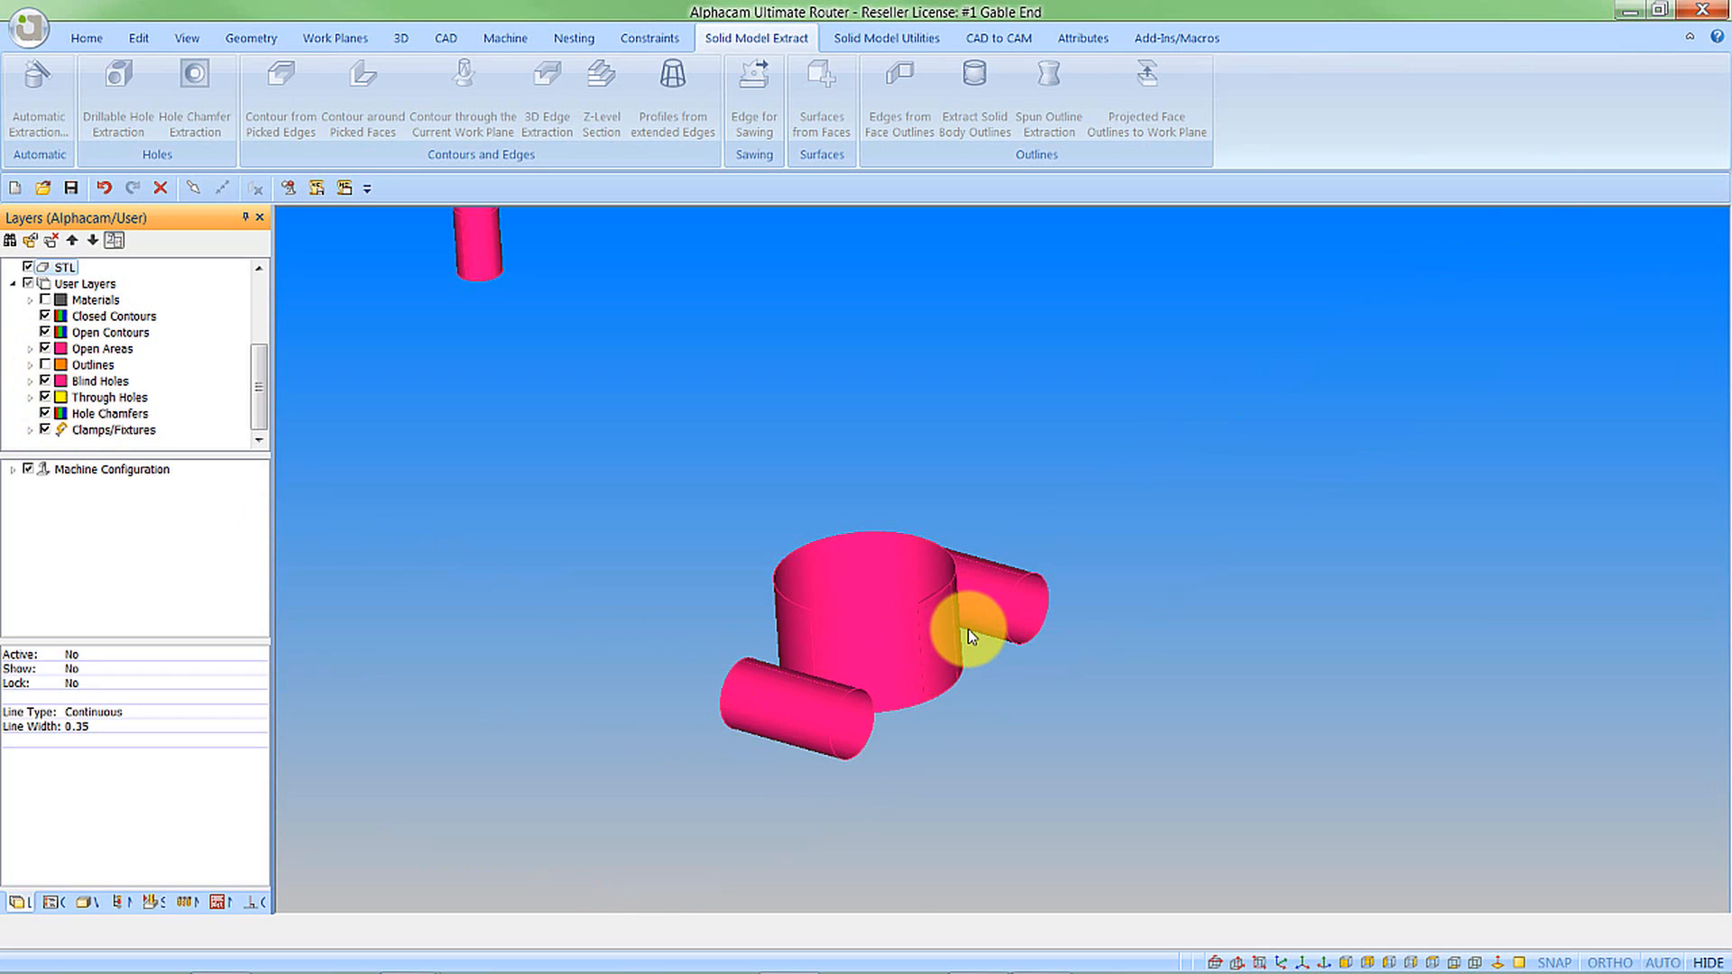
pyautogui.moveTo(331, 447)
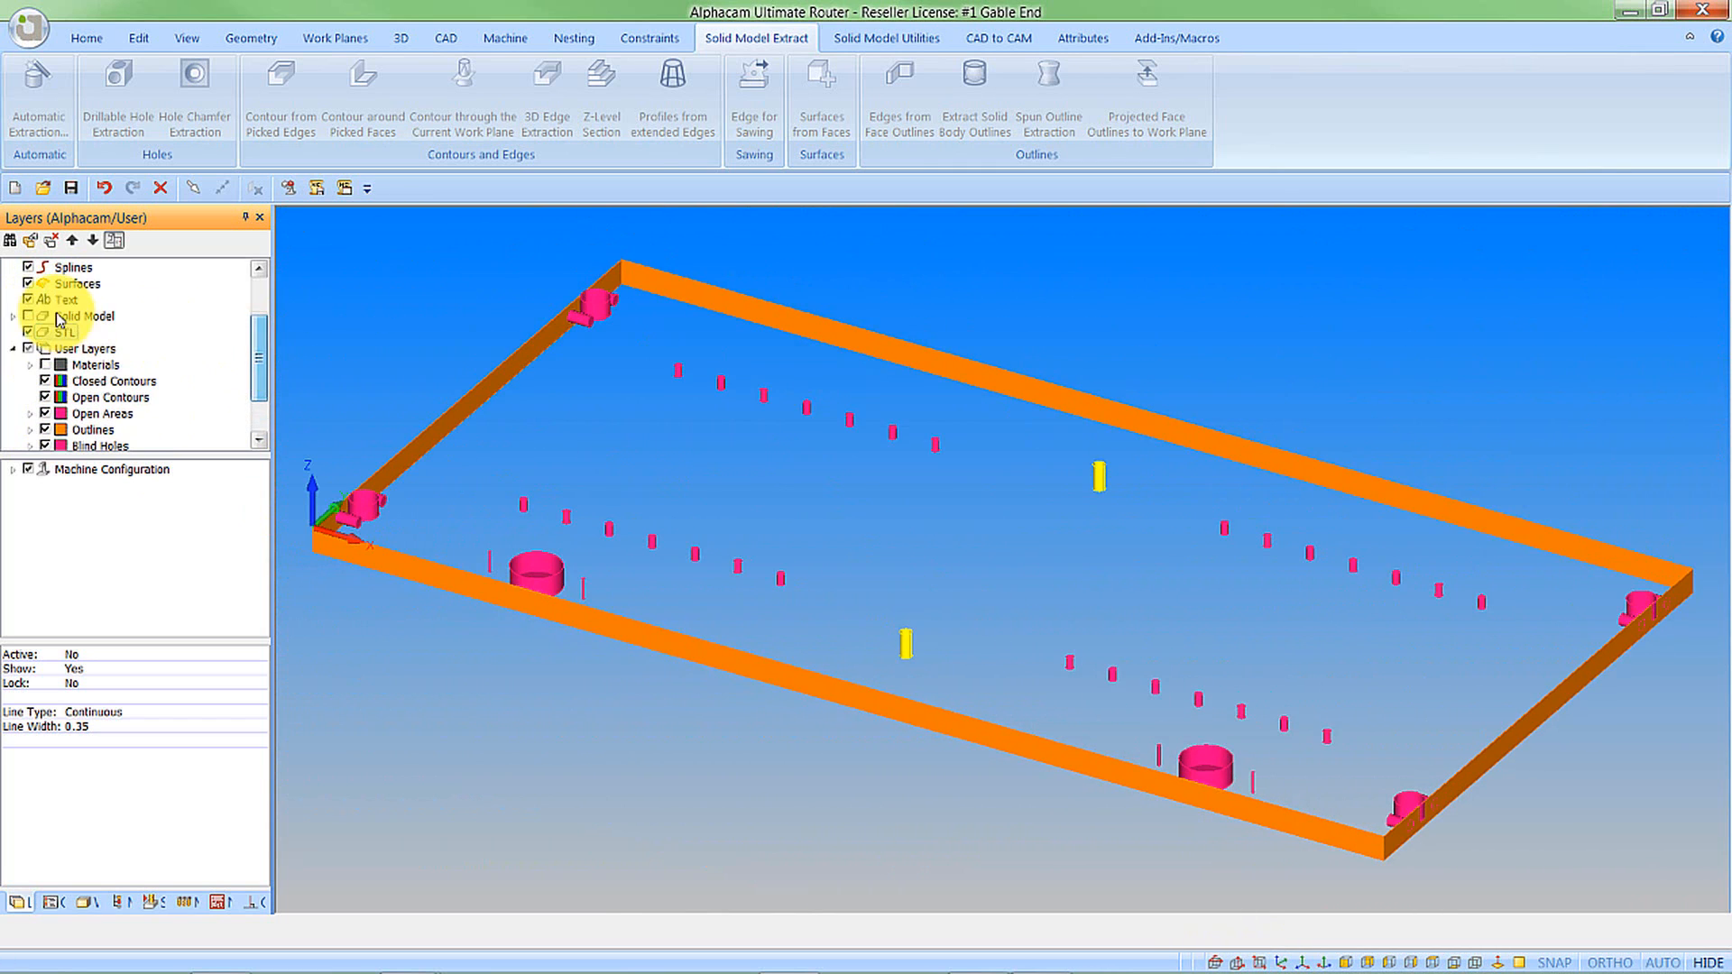
pyautogui.click(28, 315)
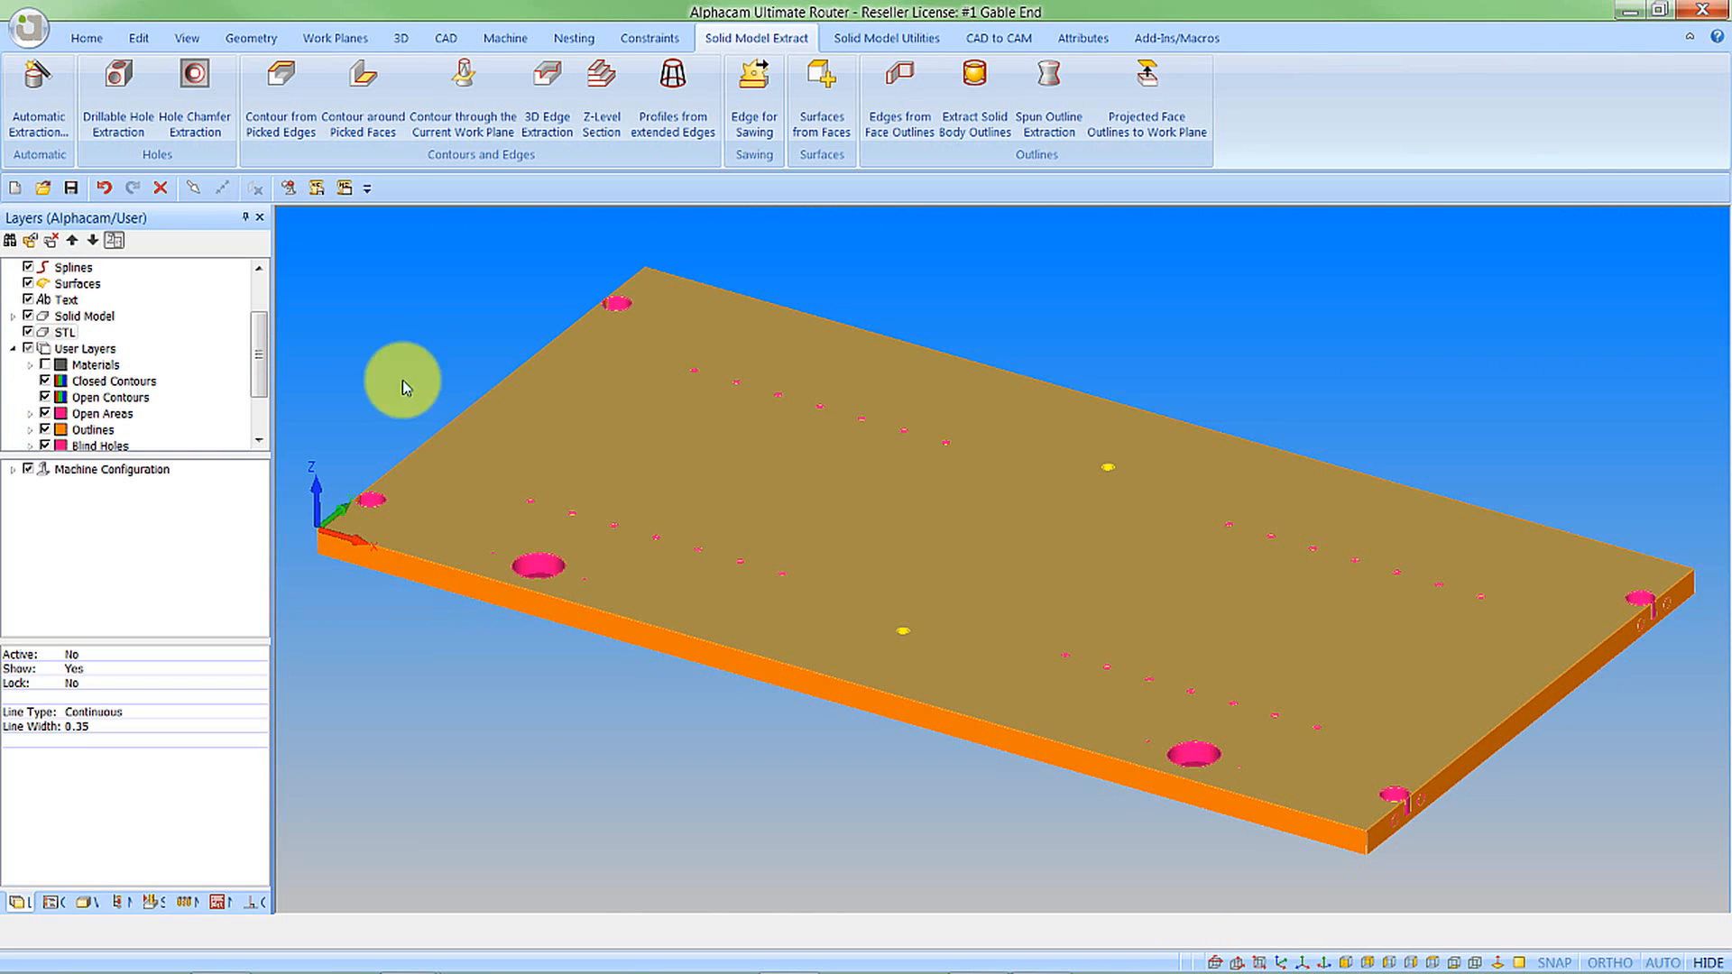
# - Uncheck Render Feature Extracted Geometries in Display Options and bring up Select Machine
pyautogui.click(186, 38)
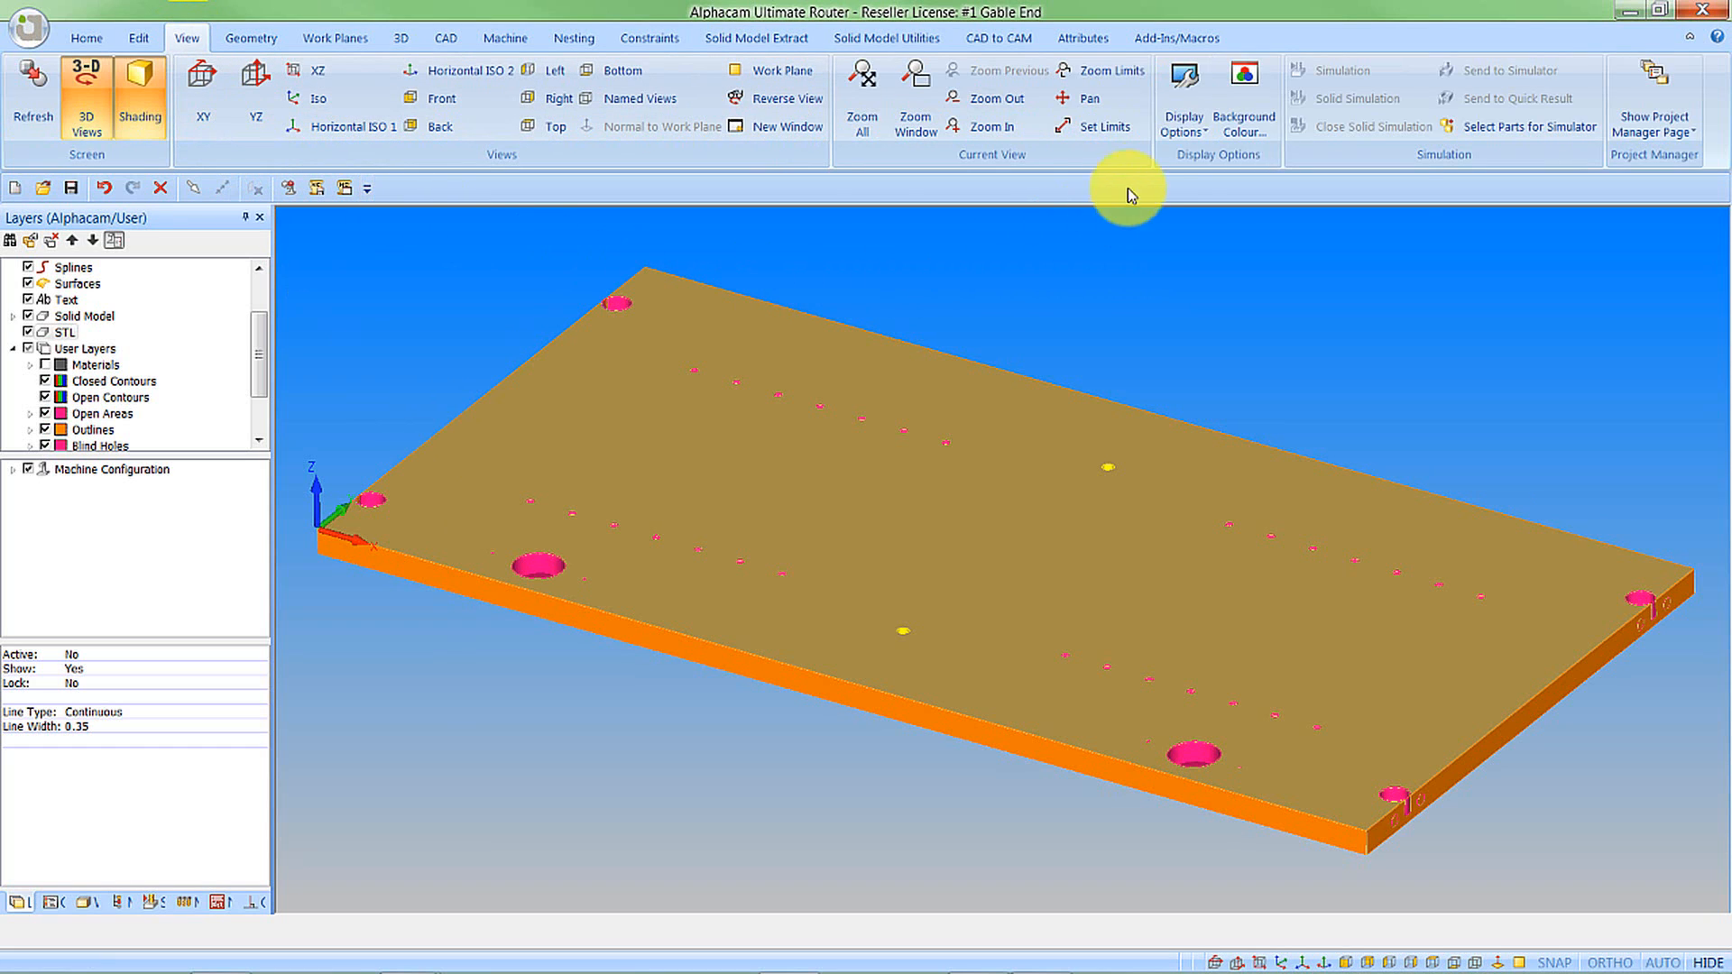
pyautogui.click(1182, 97)
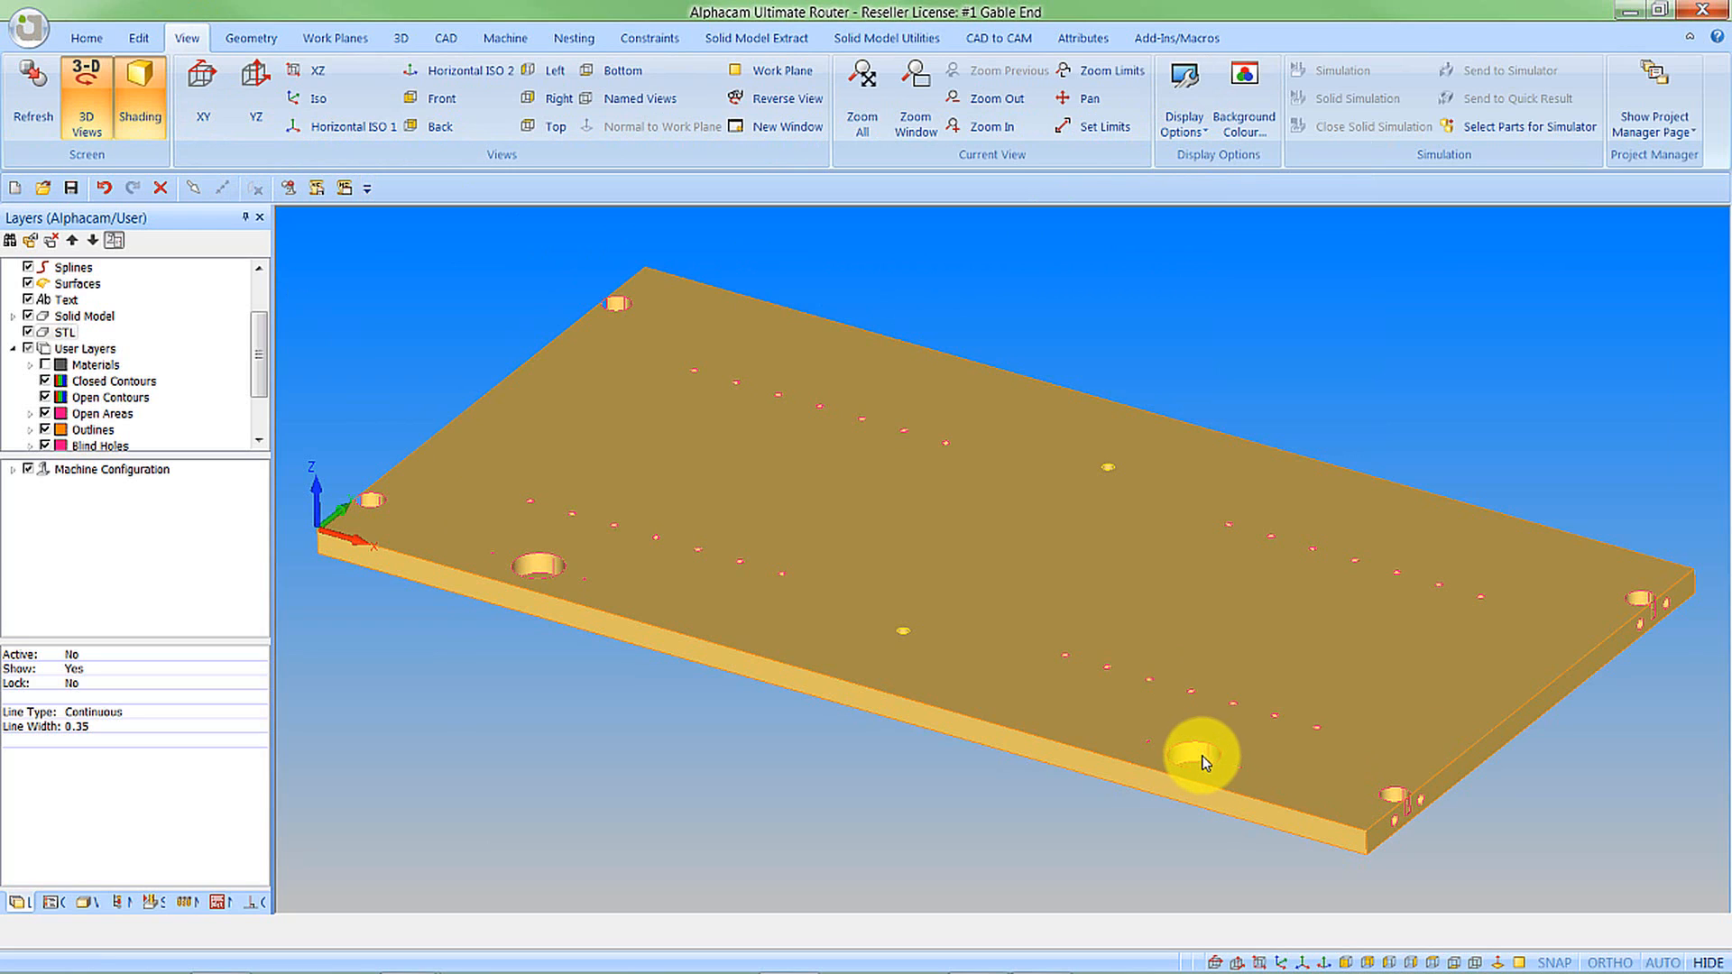
pyautogui.click(28, 317)
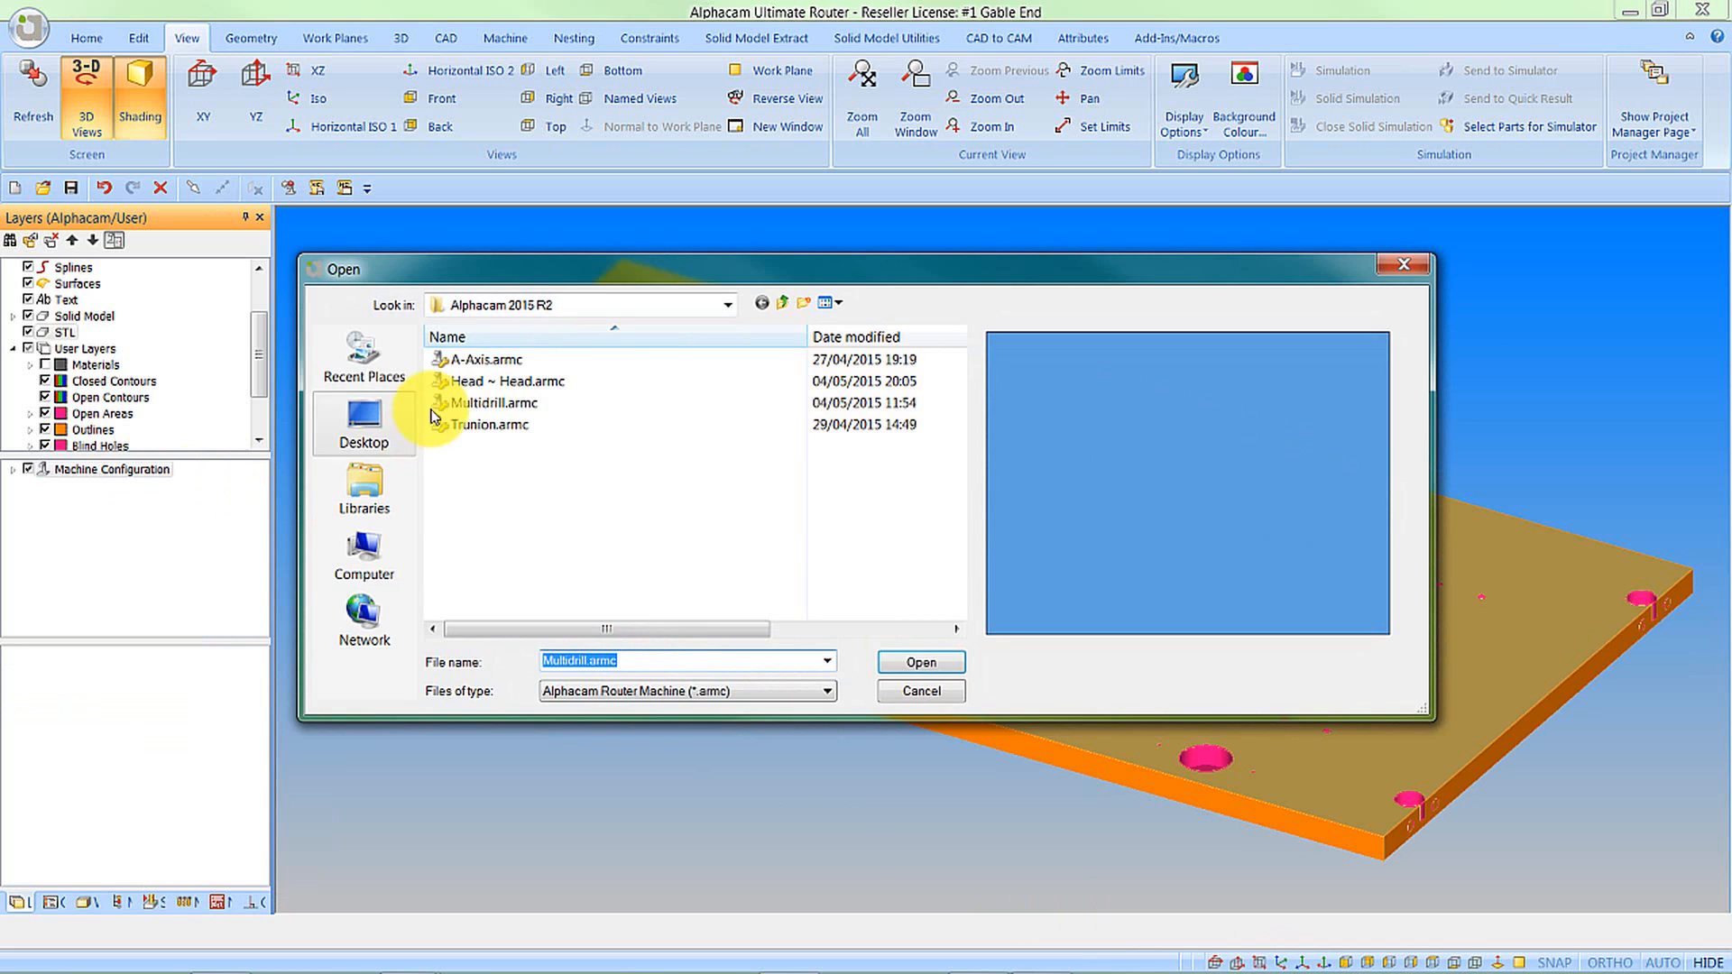
# - Load Multidrill.armc and start a Multidrill operation from the Machine tab
pyautogui.click(920, 661)
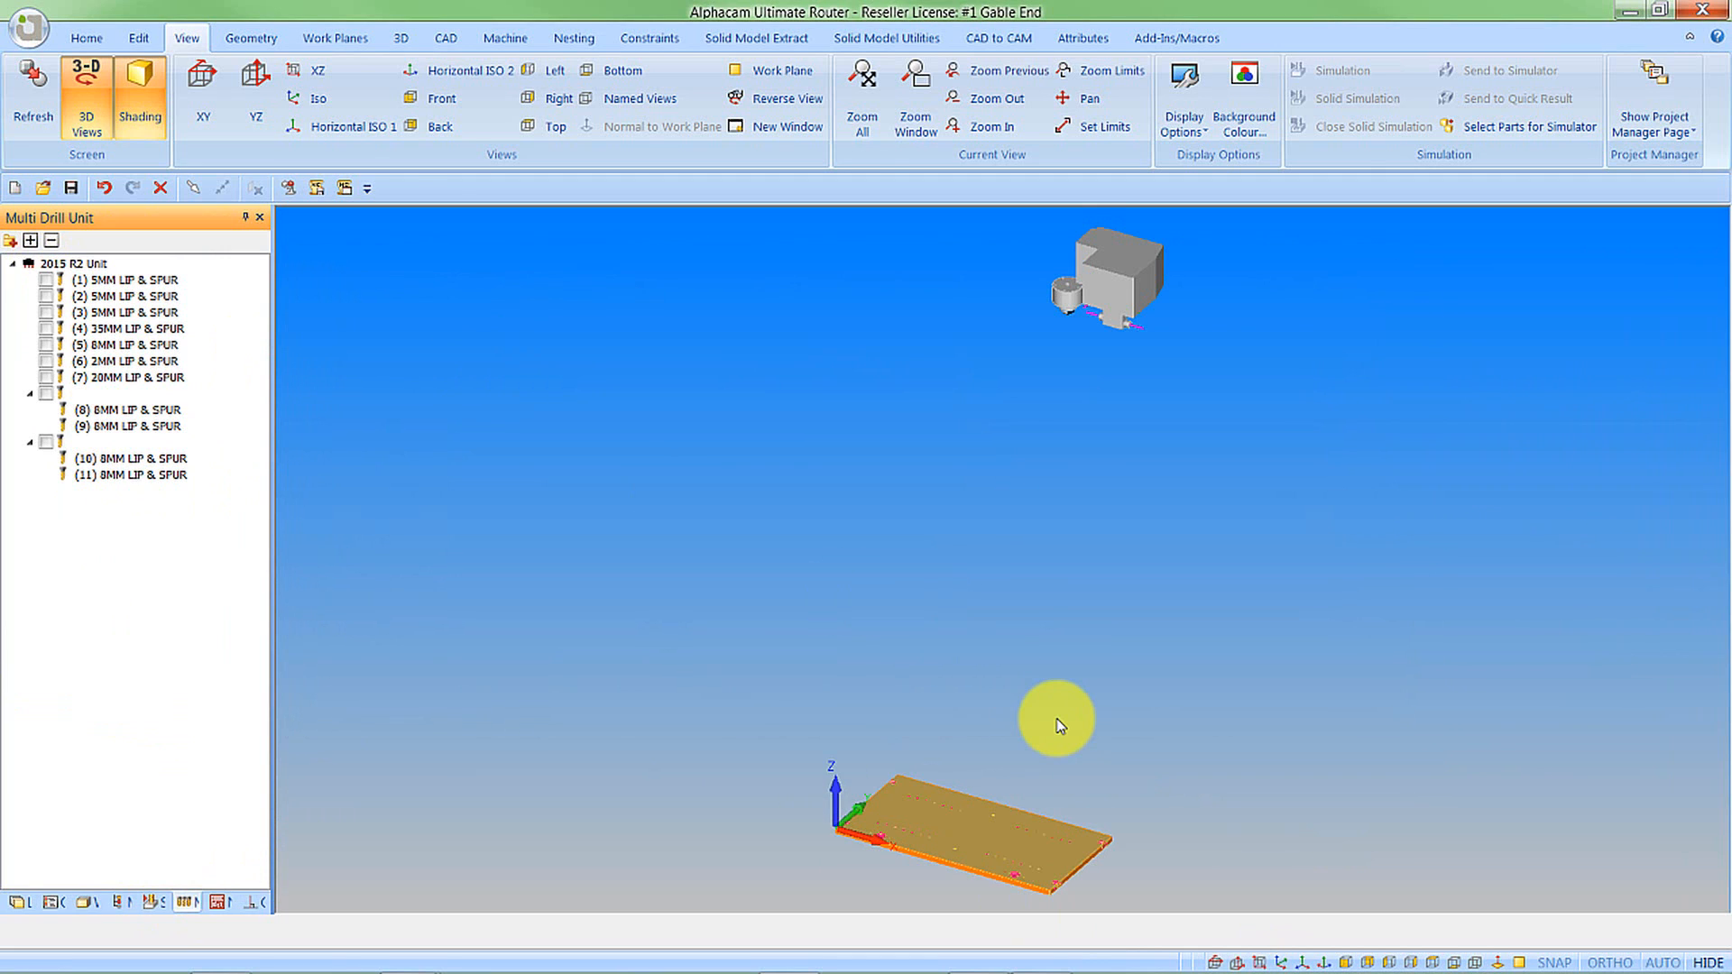
pyautogui.moveTo(506, 38)
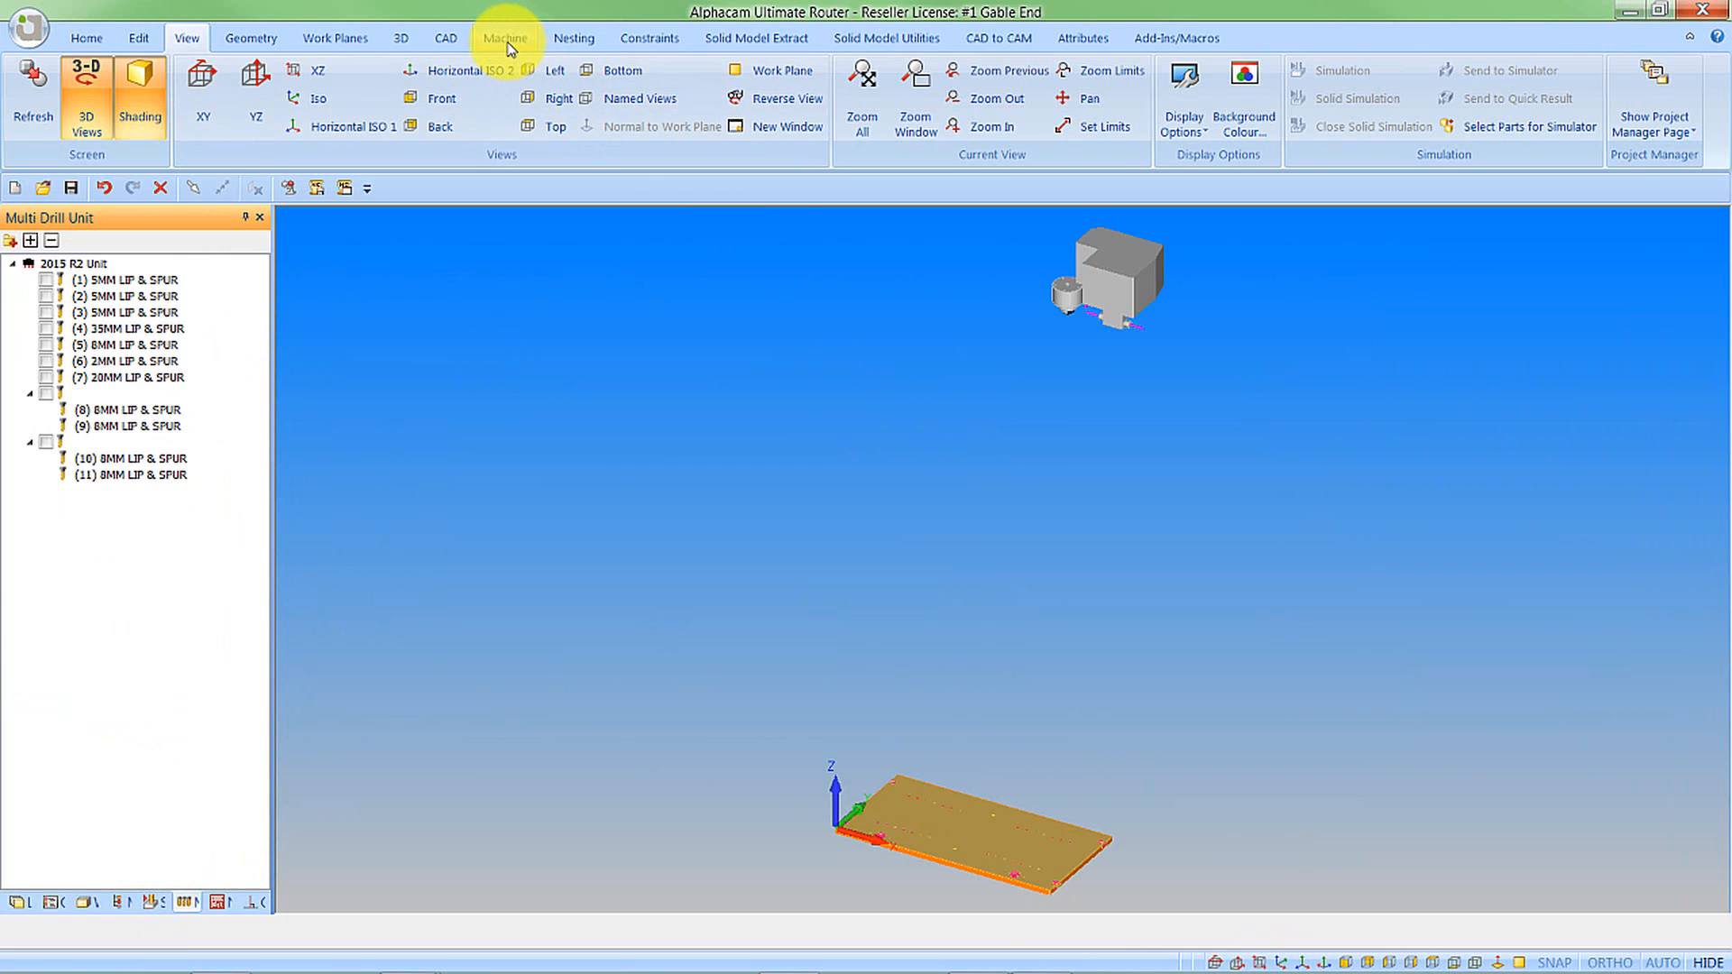
pyautogui.click(505, 38)
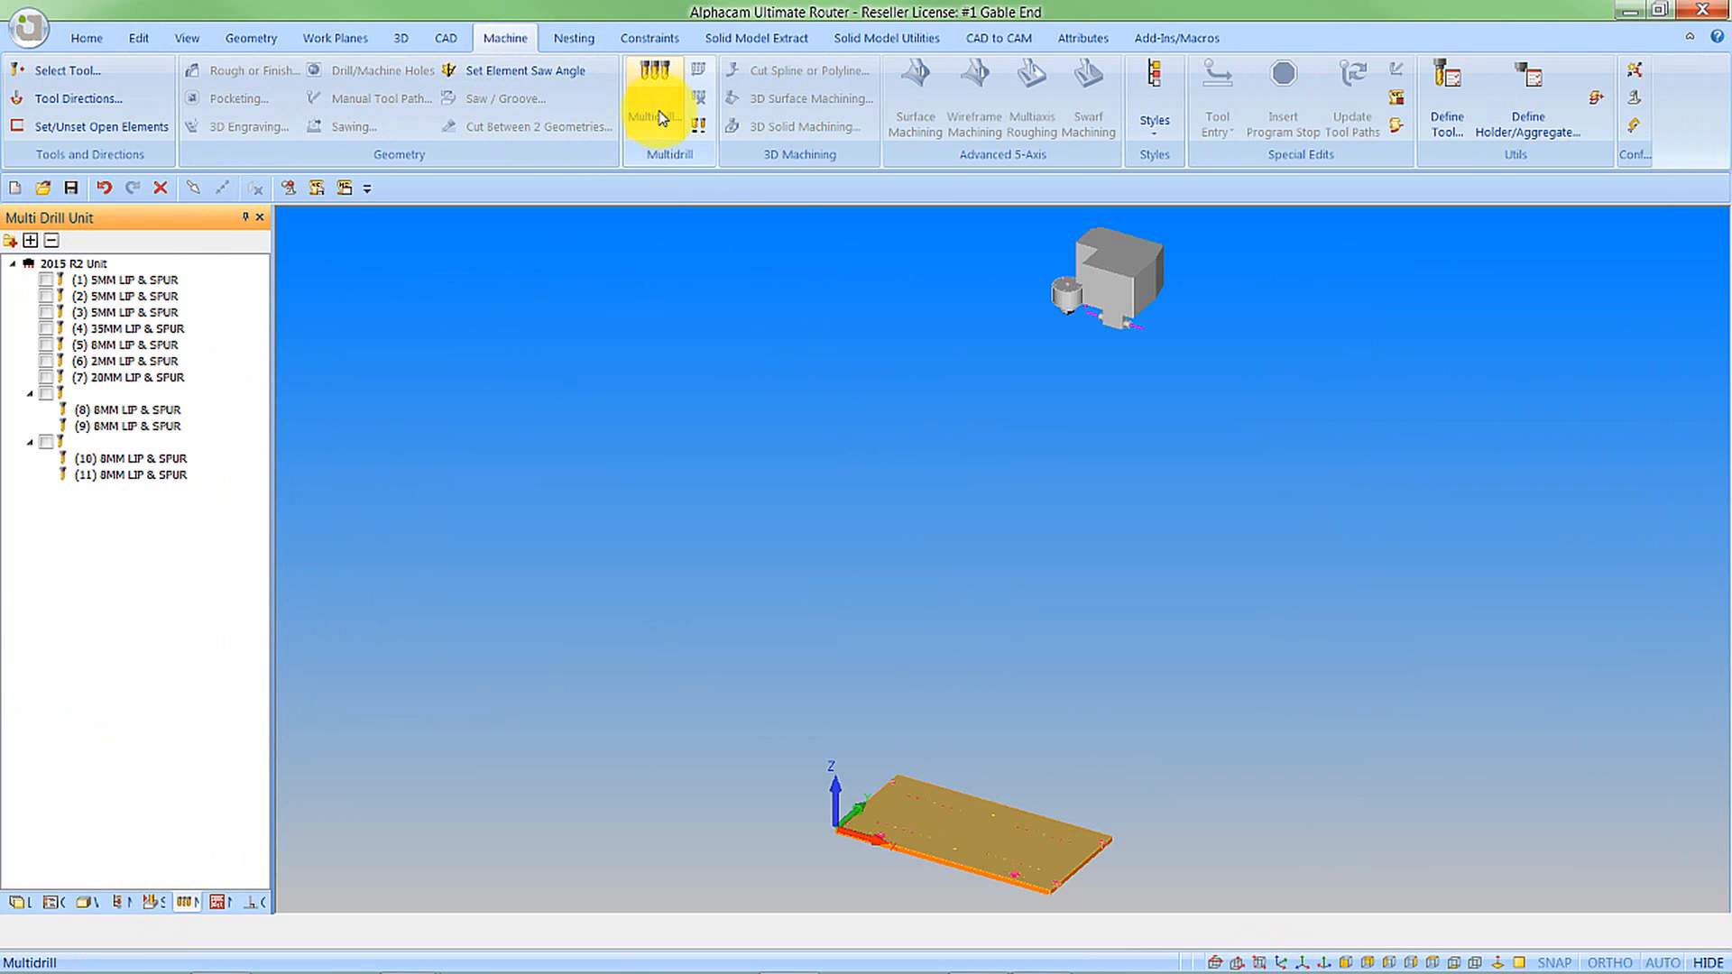
pyautogui.click(655, 88)
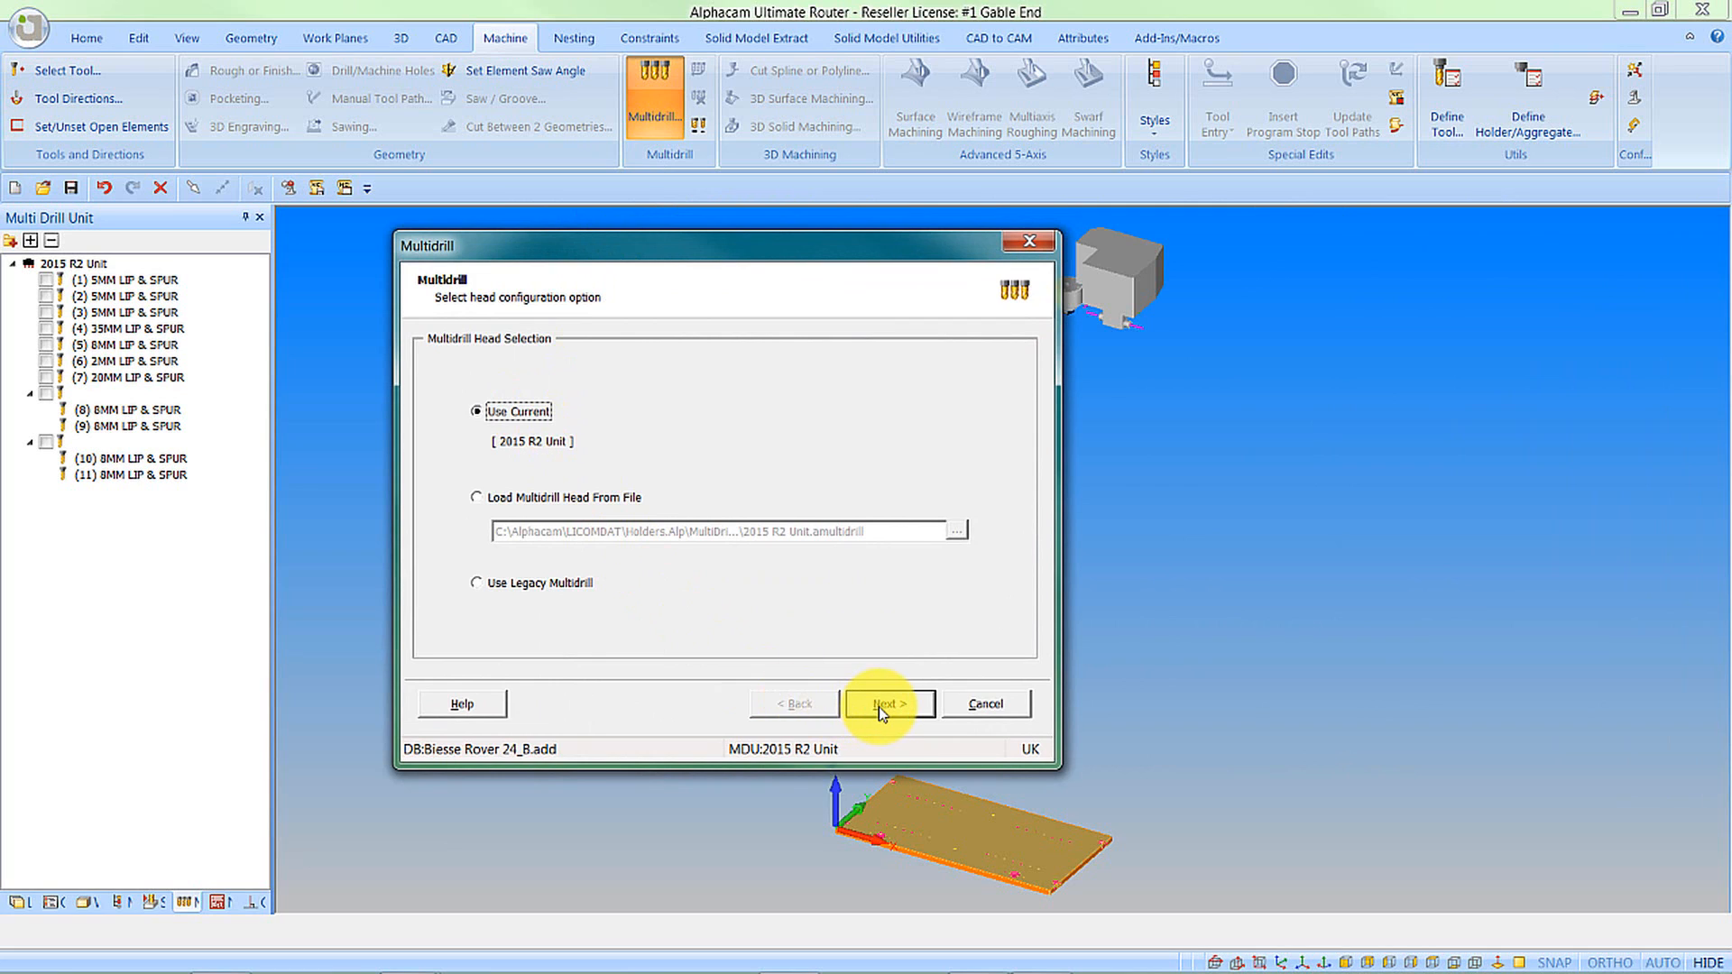
# - Step through drill head, bed, machining data and undrilled-hole pages, keep All Holes, and finish
pyautogui.click(889, 703)
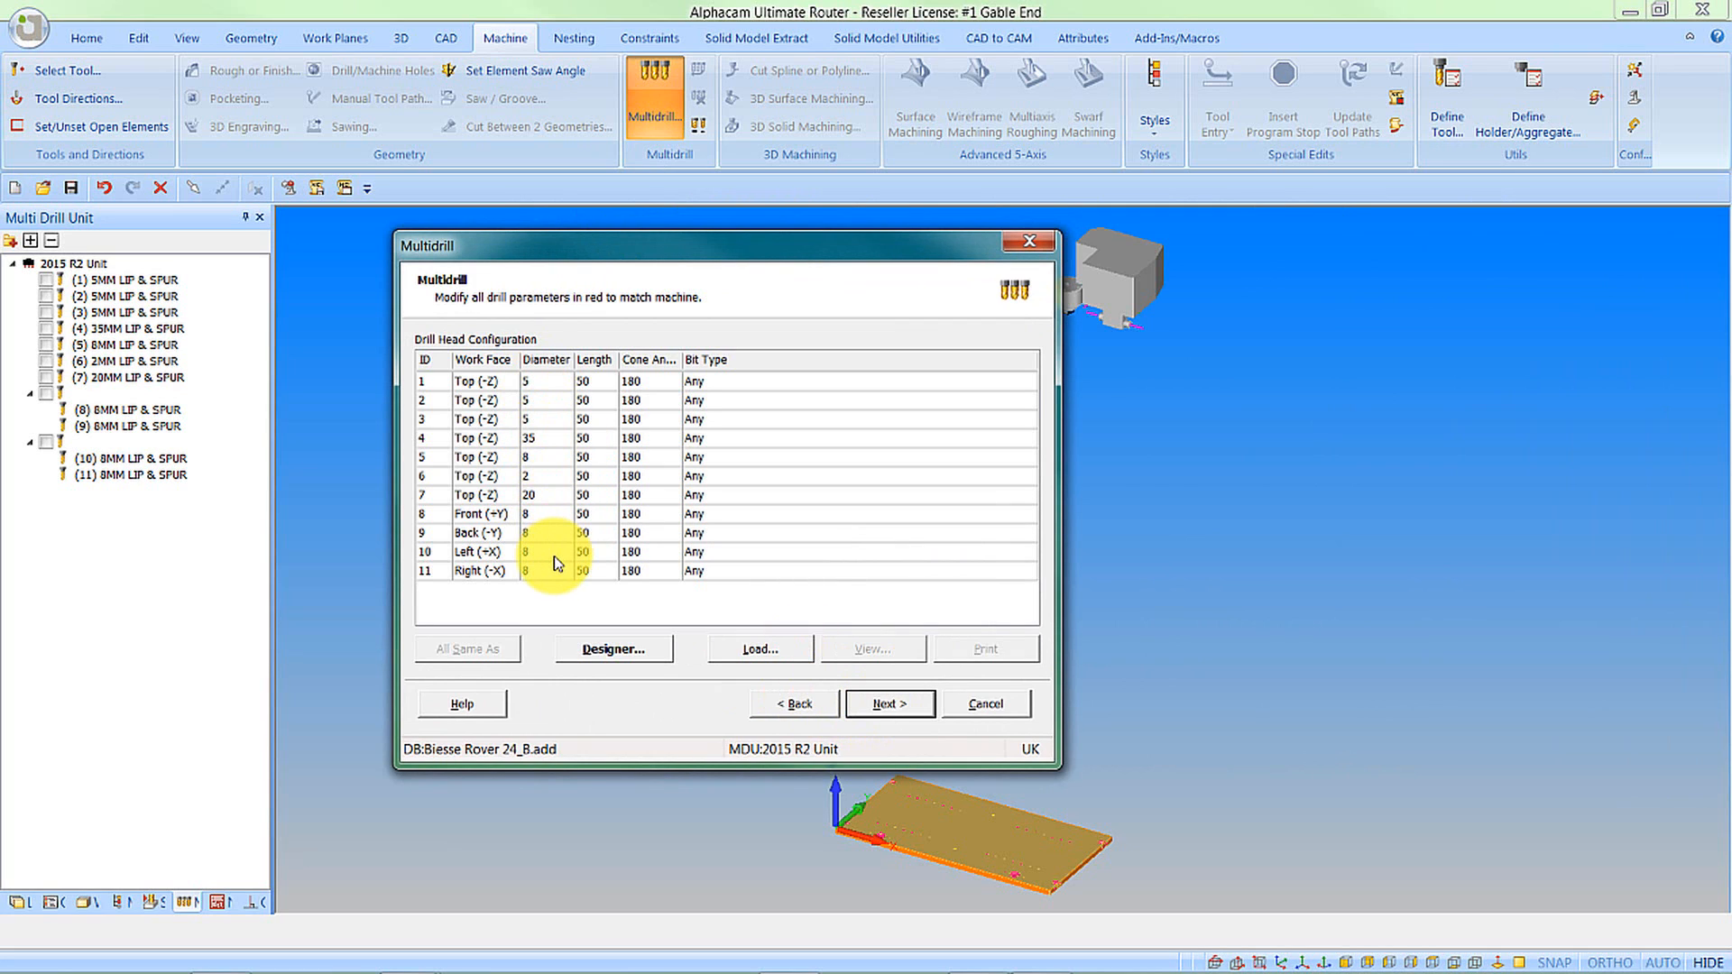
pyautogui.moveTo(1088, 607)
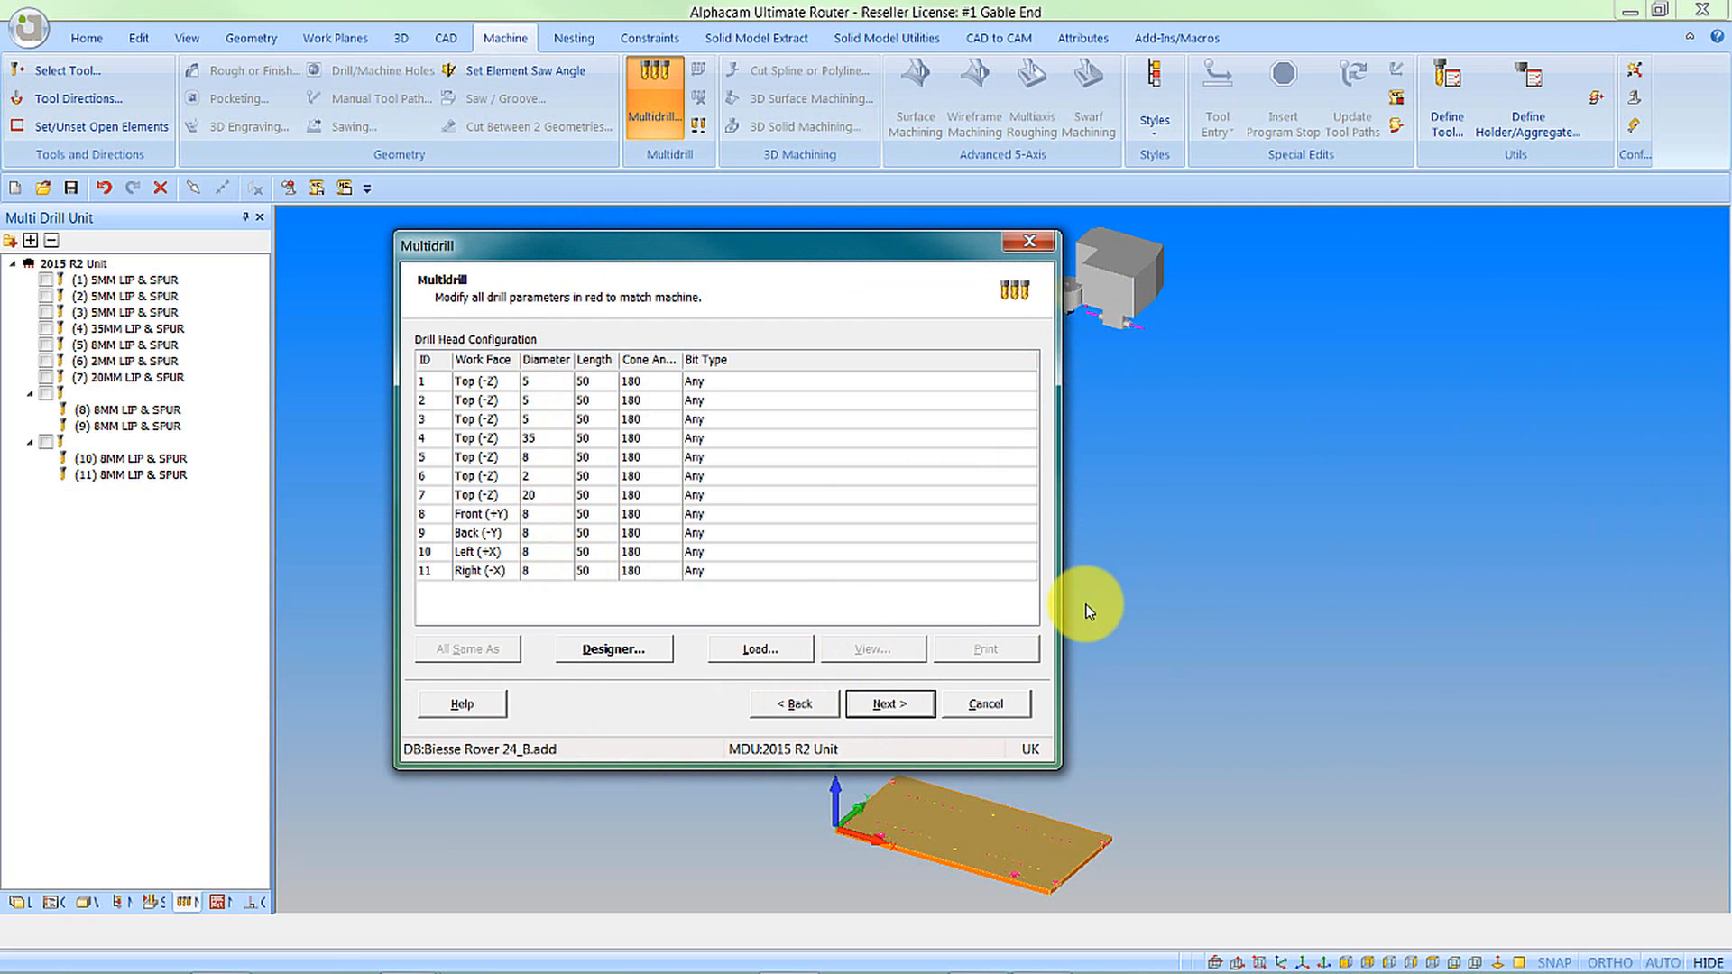
pyautogui.click(889, 703)
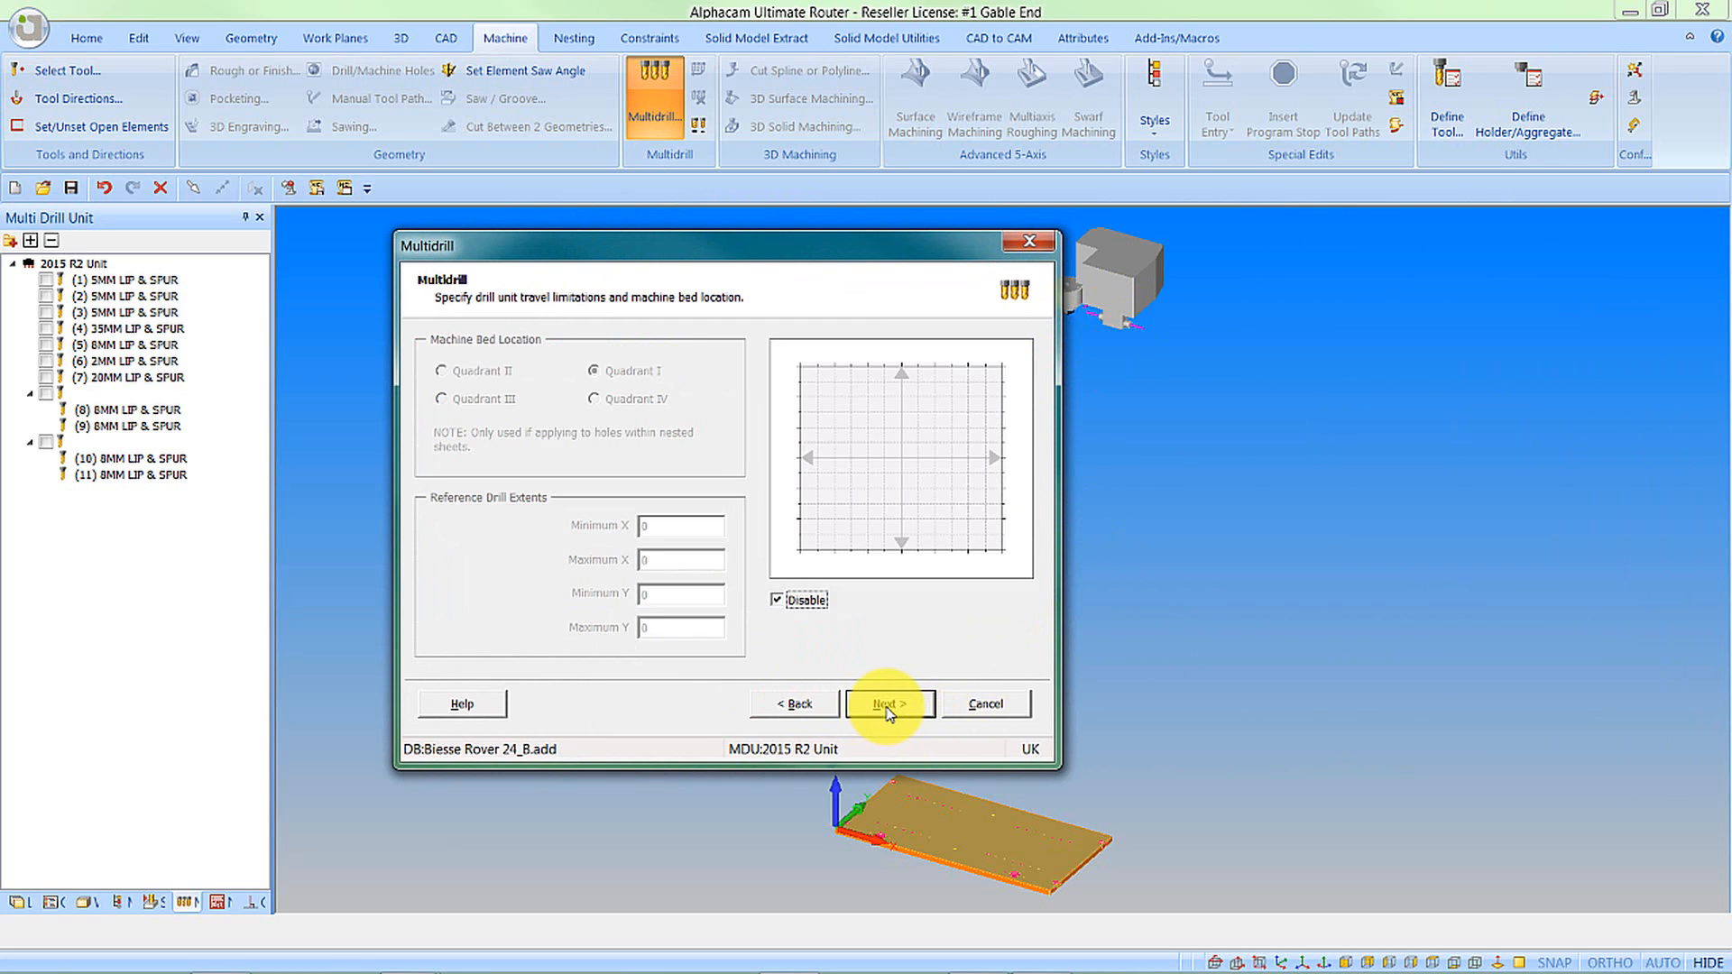
pyautogui.click(889, 704)
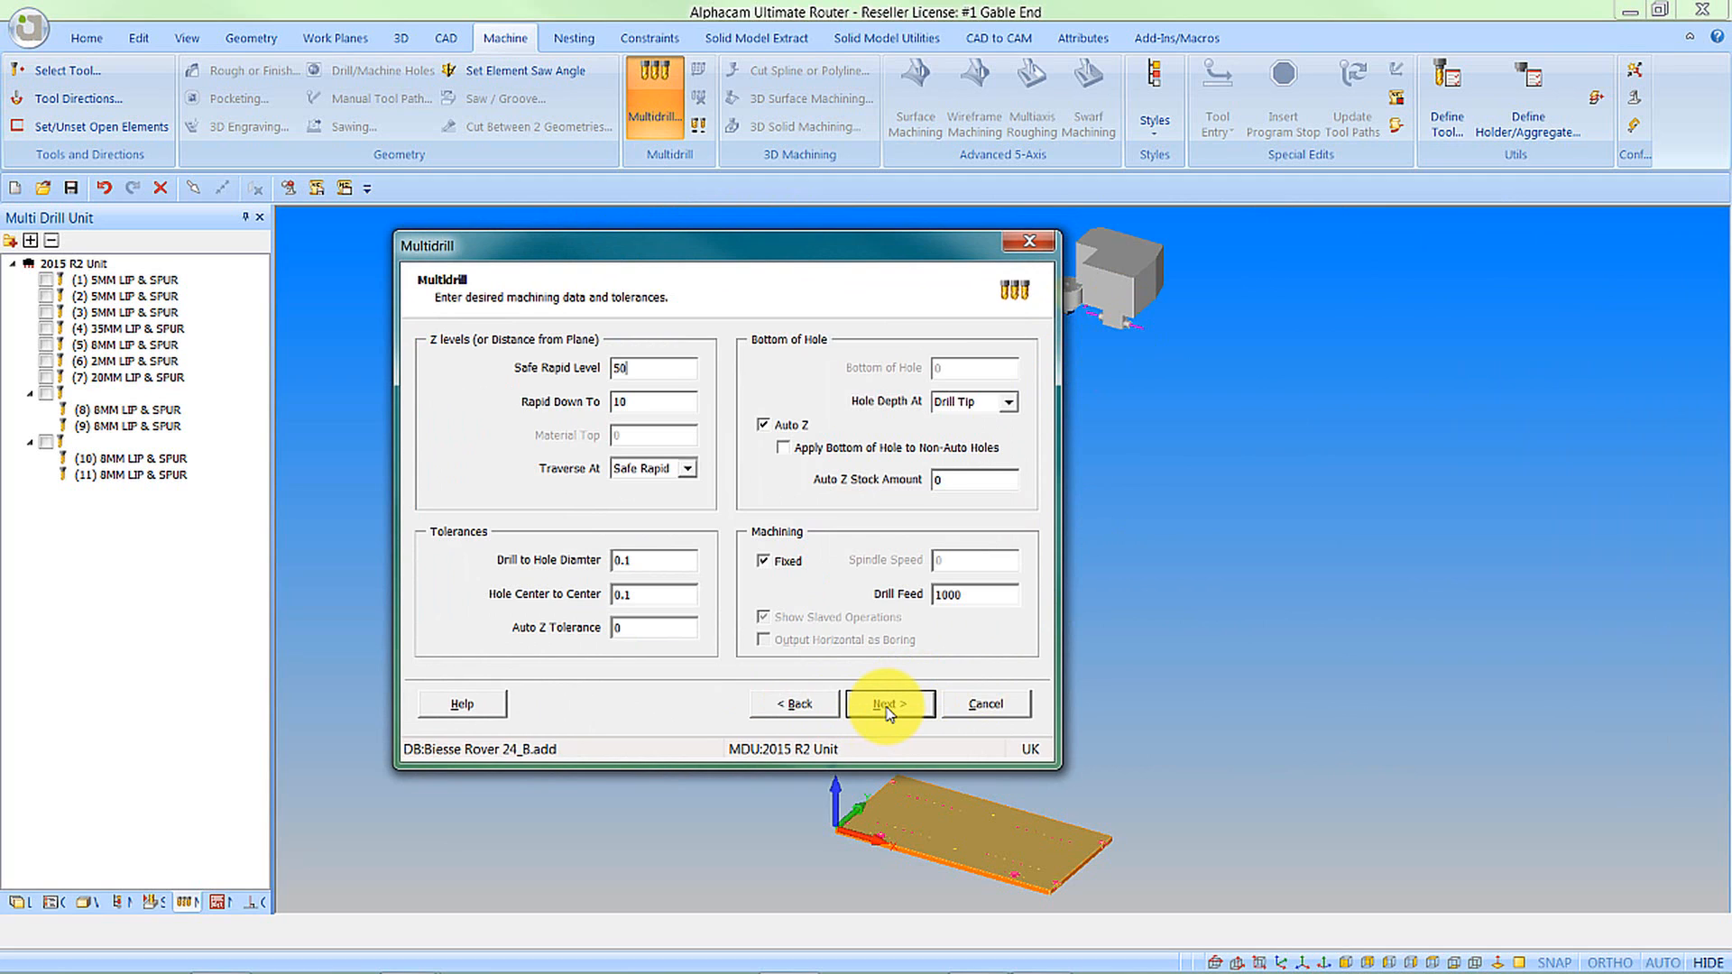
pyautogui.click(887, 704)
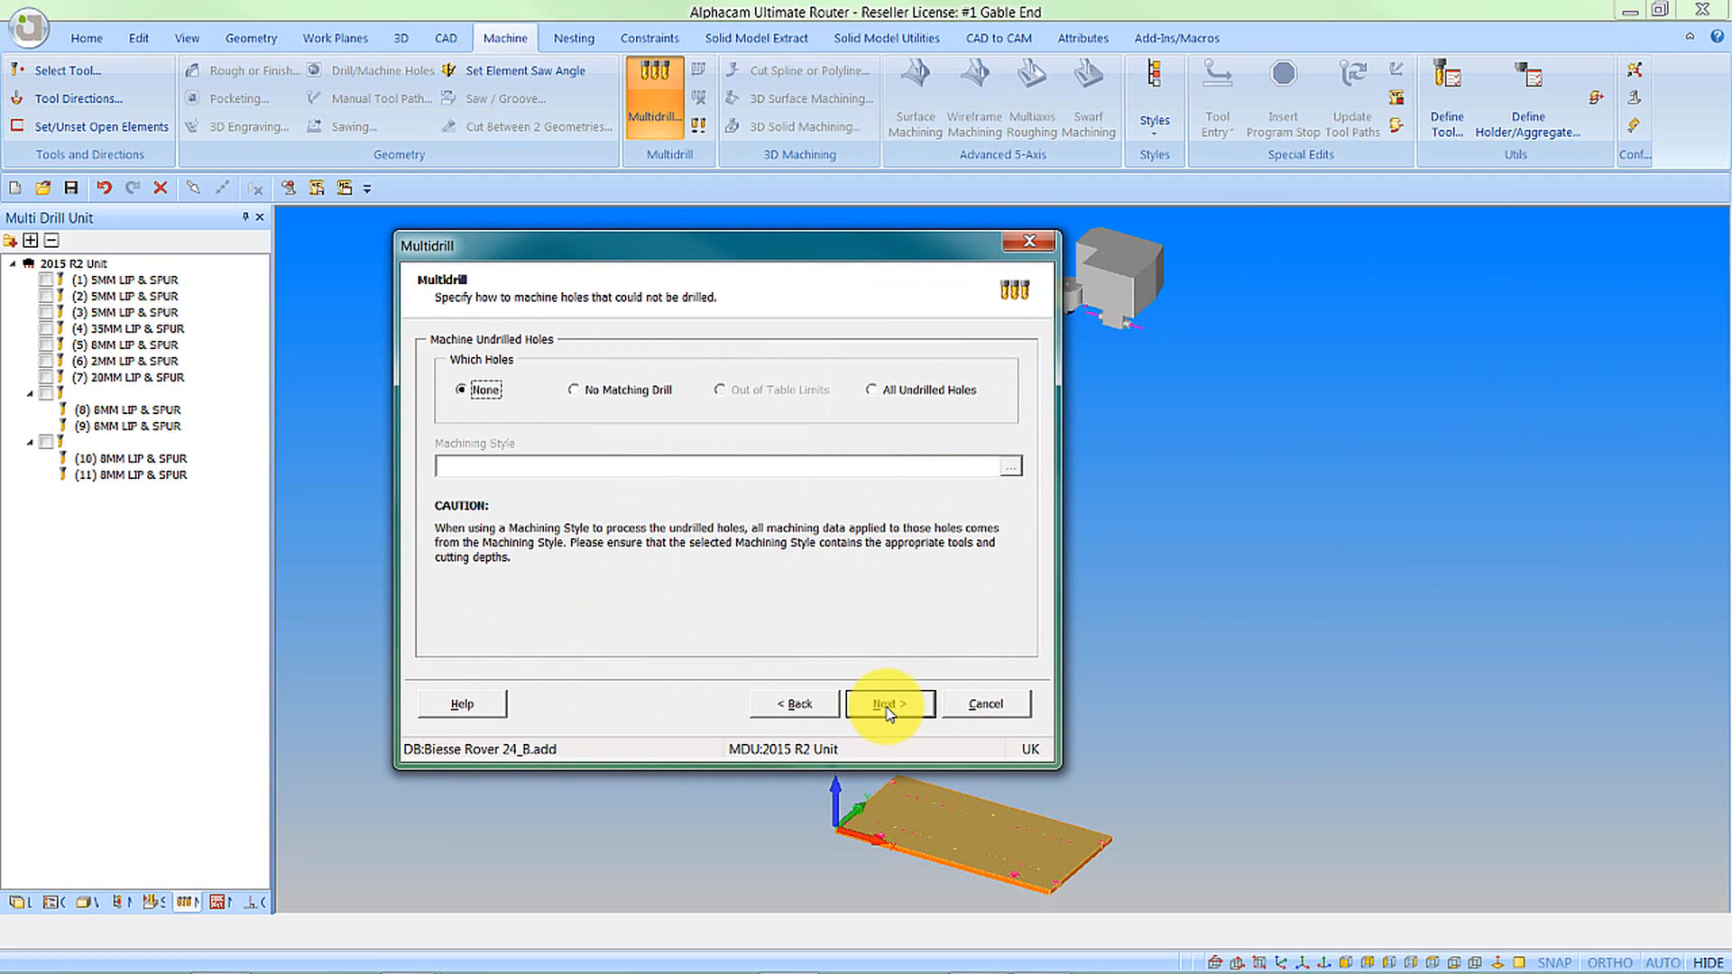
pyautogui.click(890, 704)
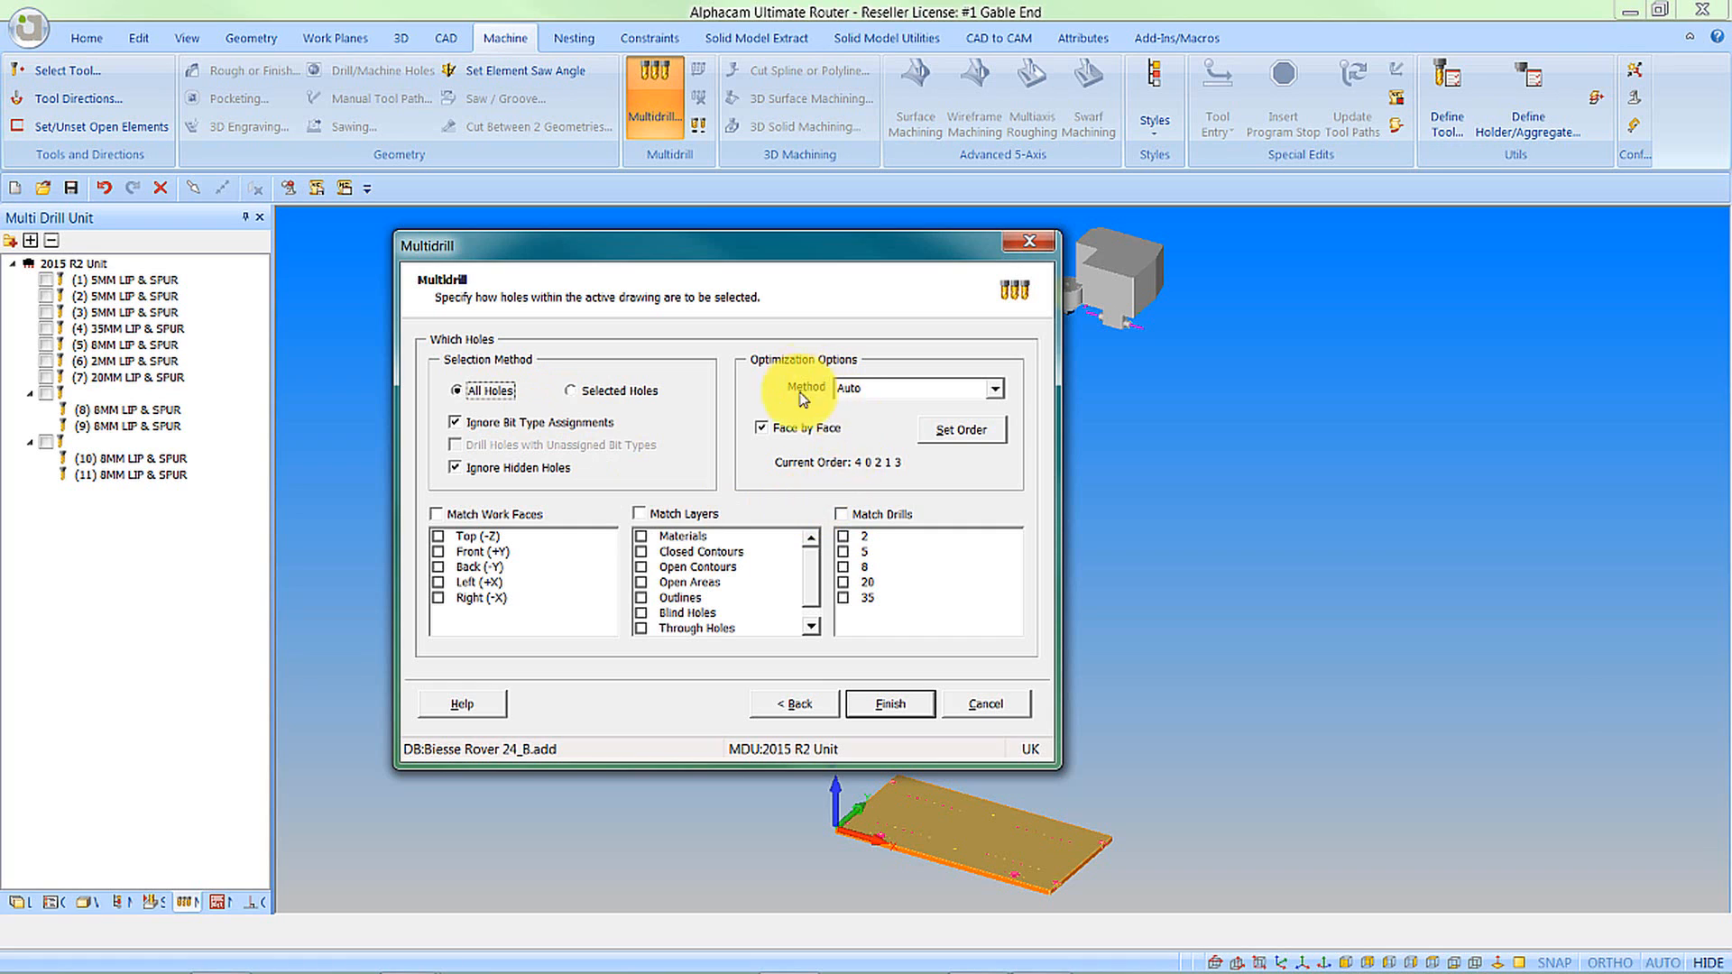
pyautogui.moveTo(516, 581)
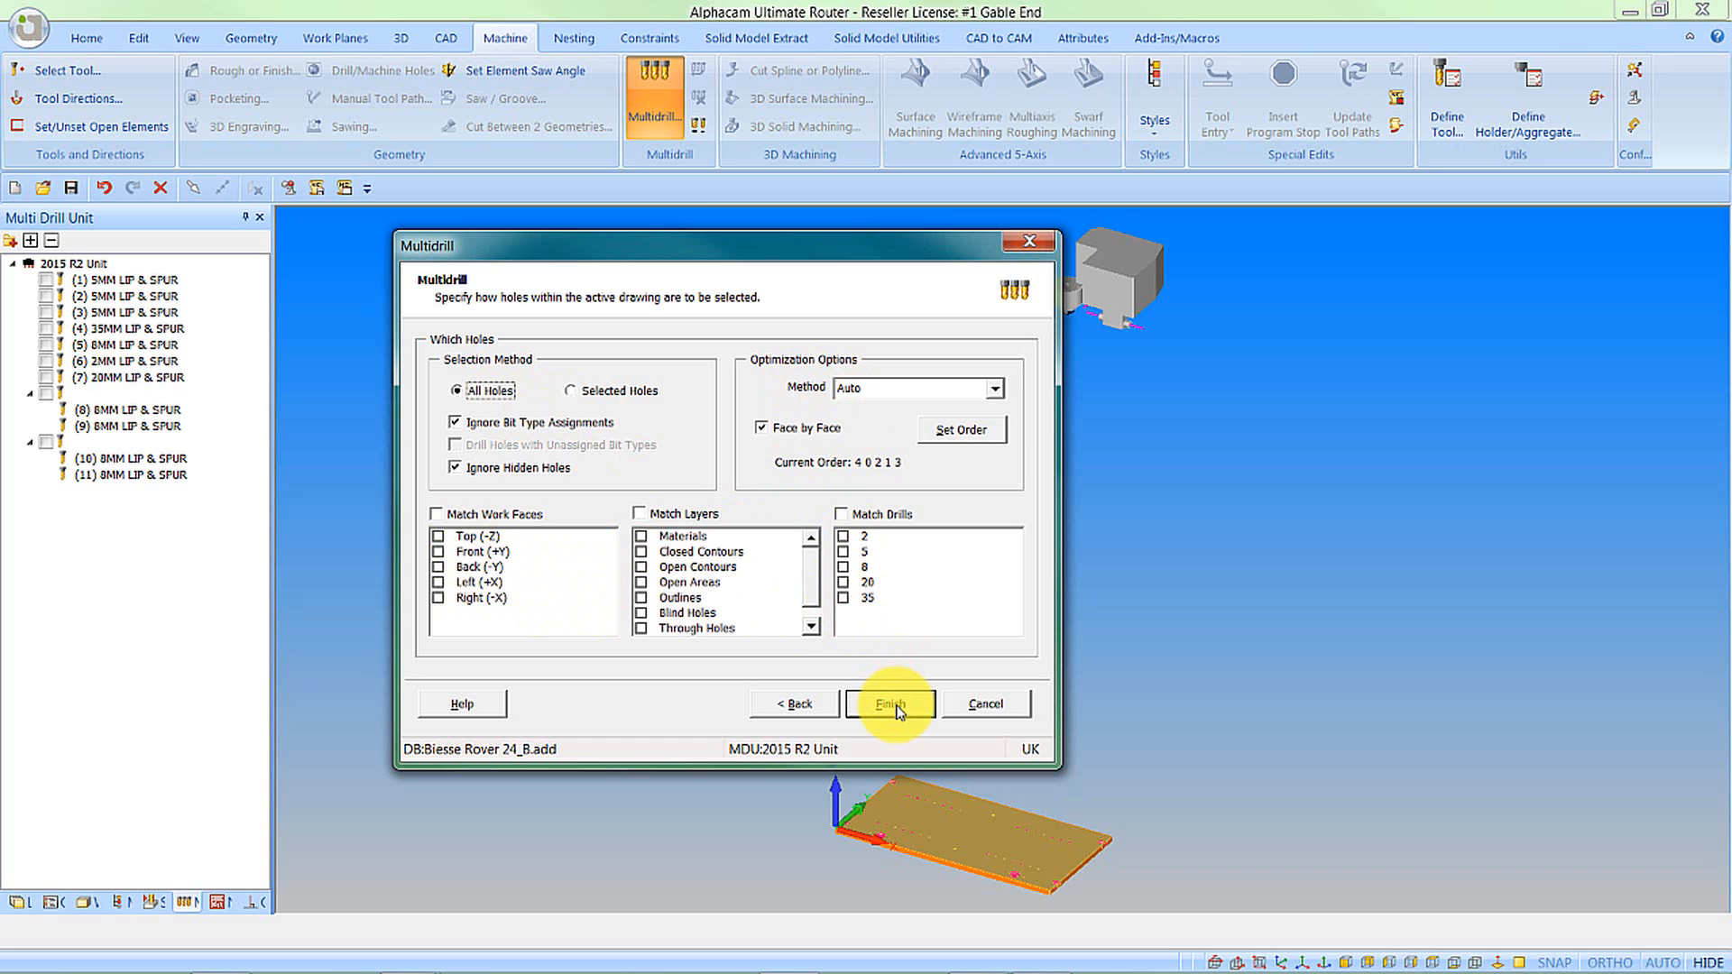
pyautogui.click(889, 703)
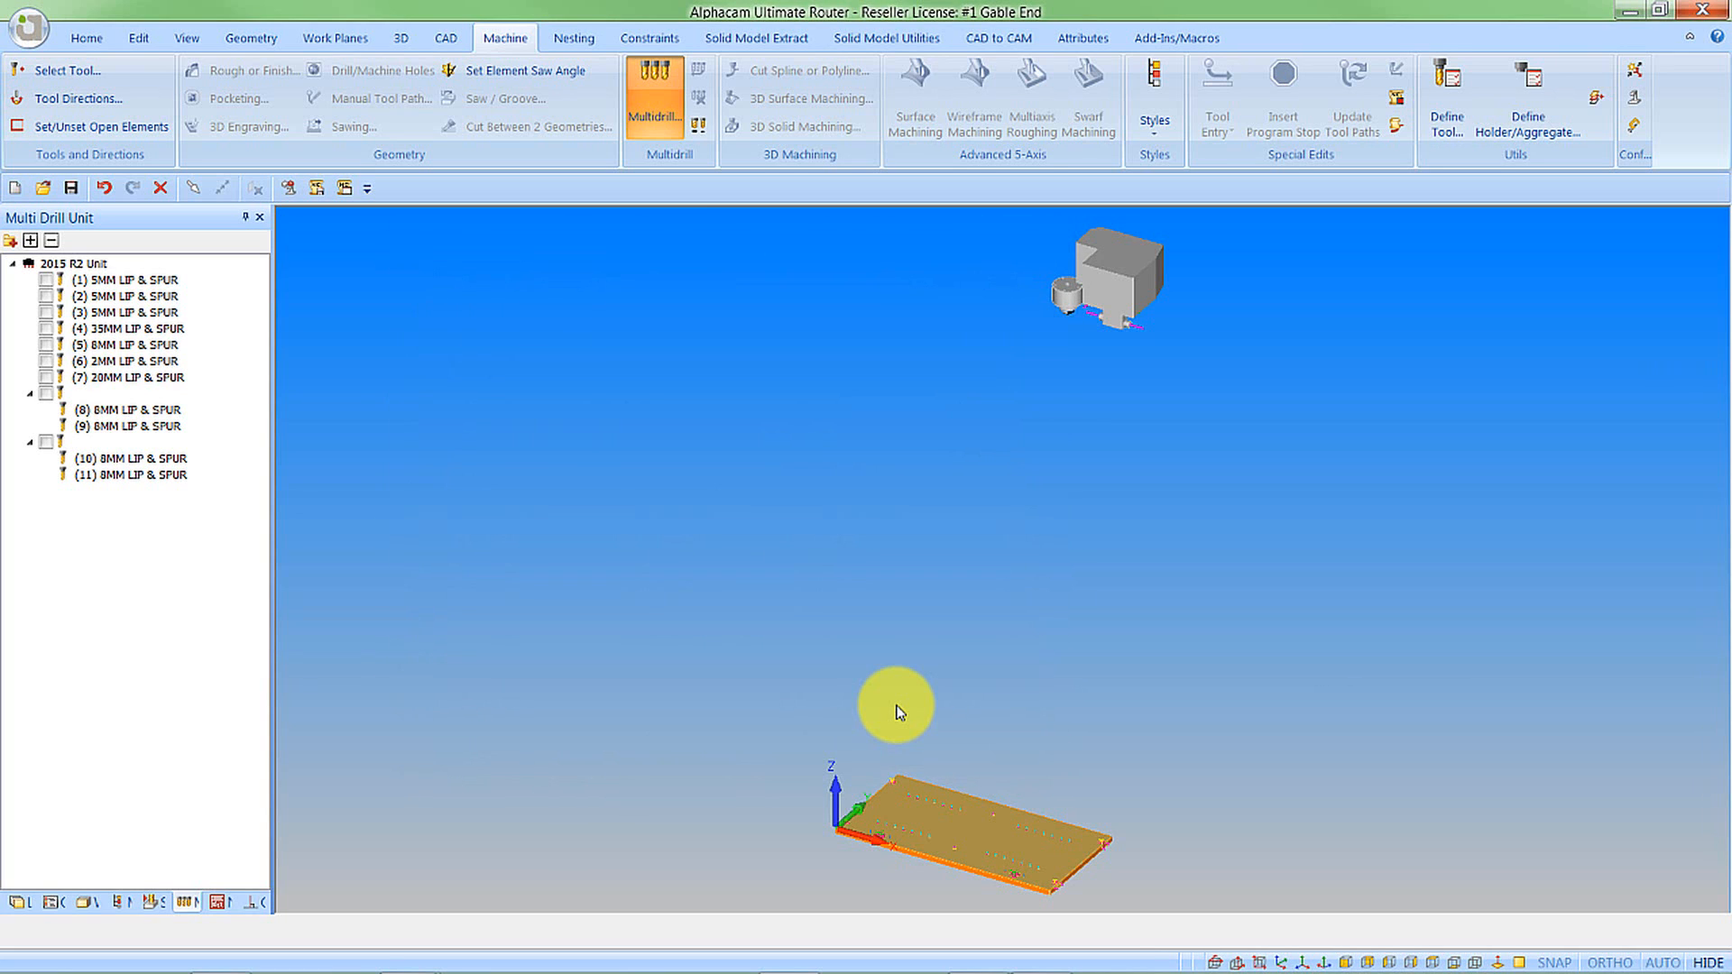
# - Open Solid Simulation from the Simulation panel
pyautogui.click(1283, 75)
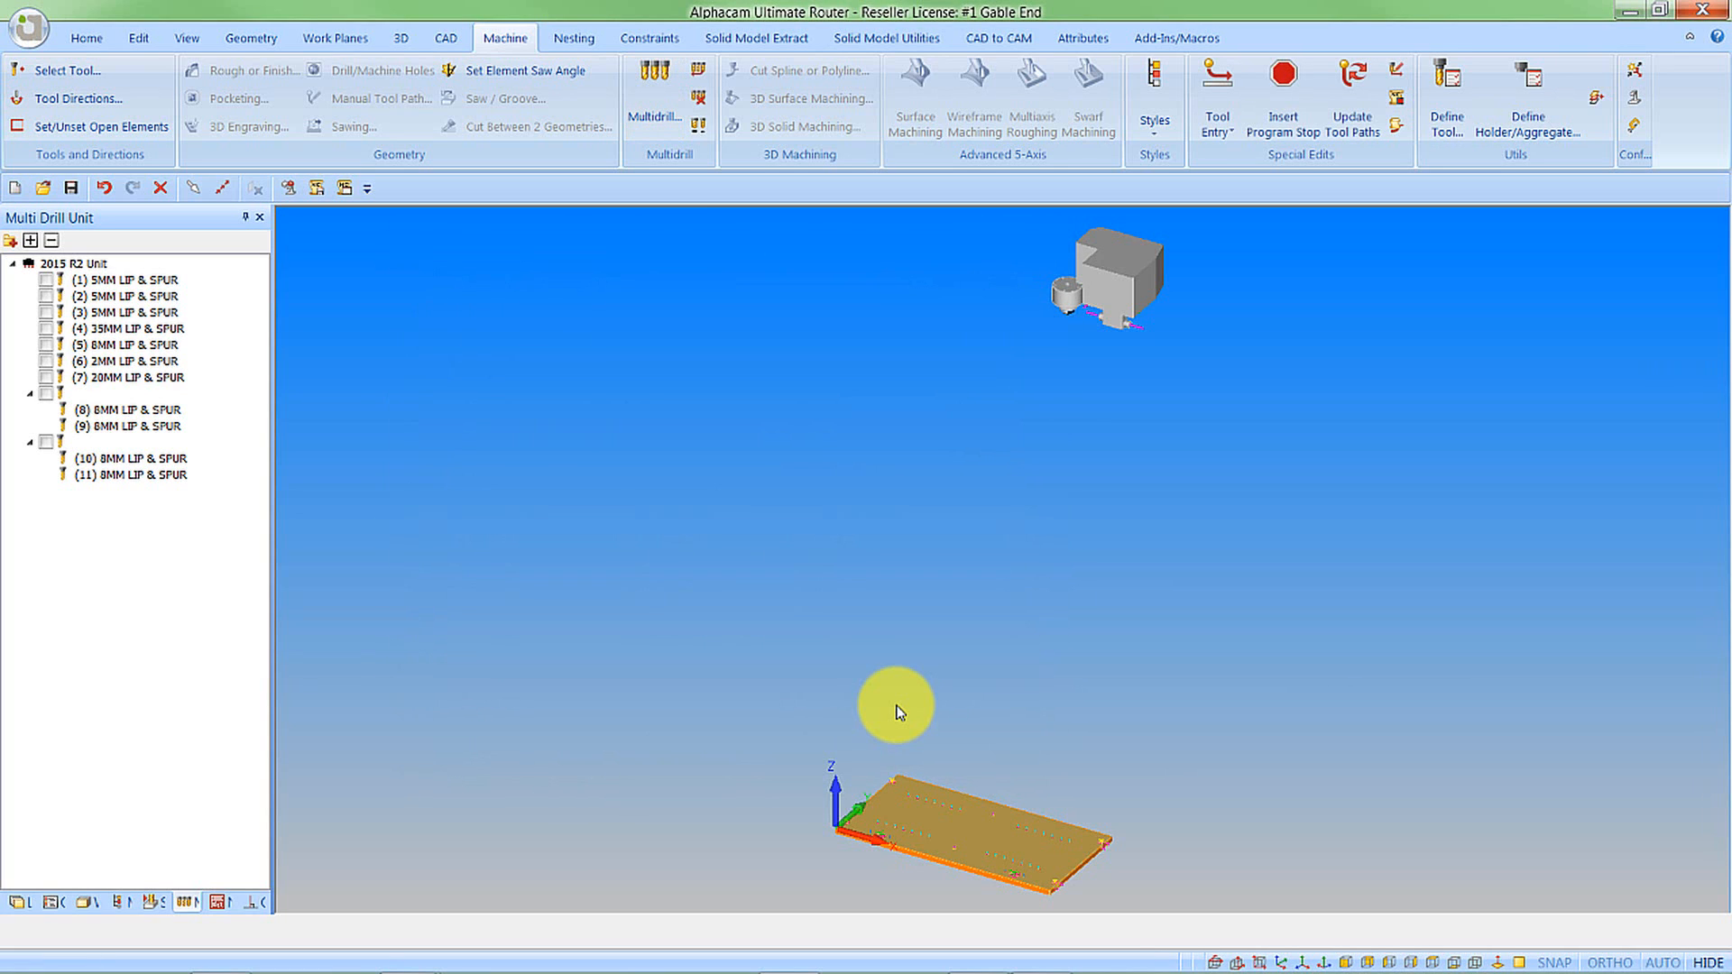
pyautogui.moveTo(775, 664)
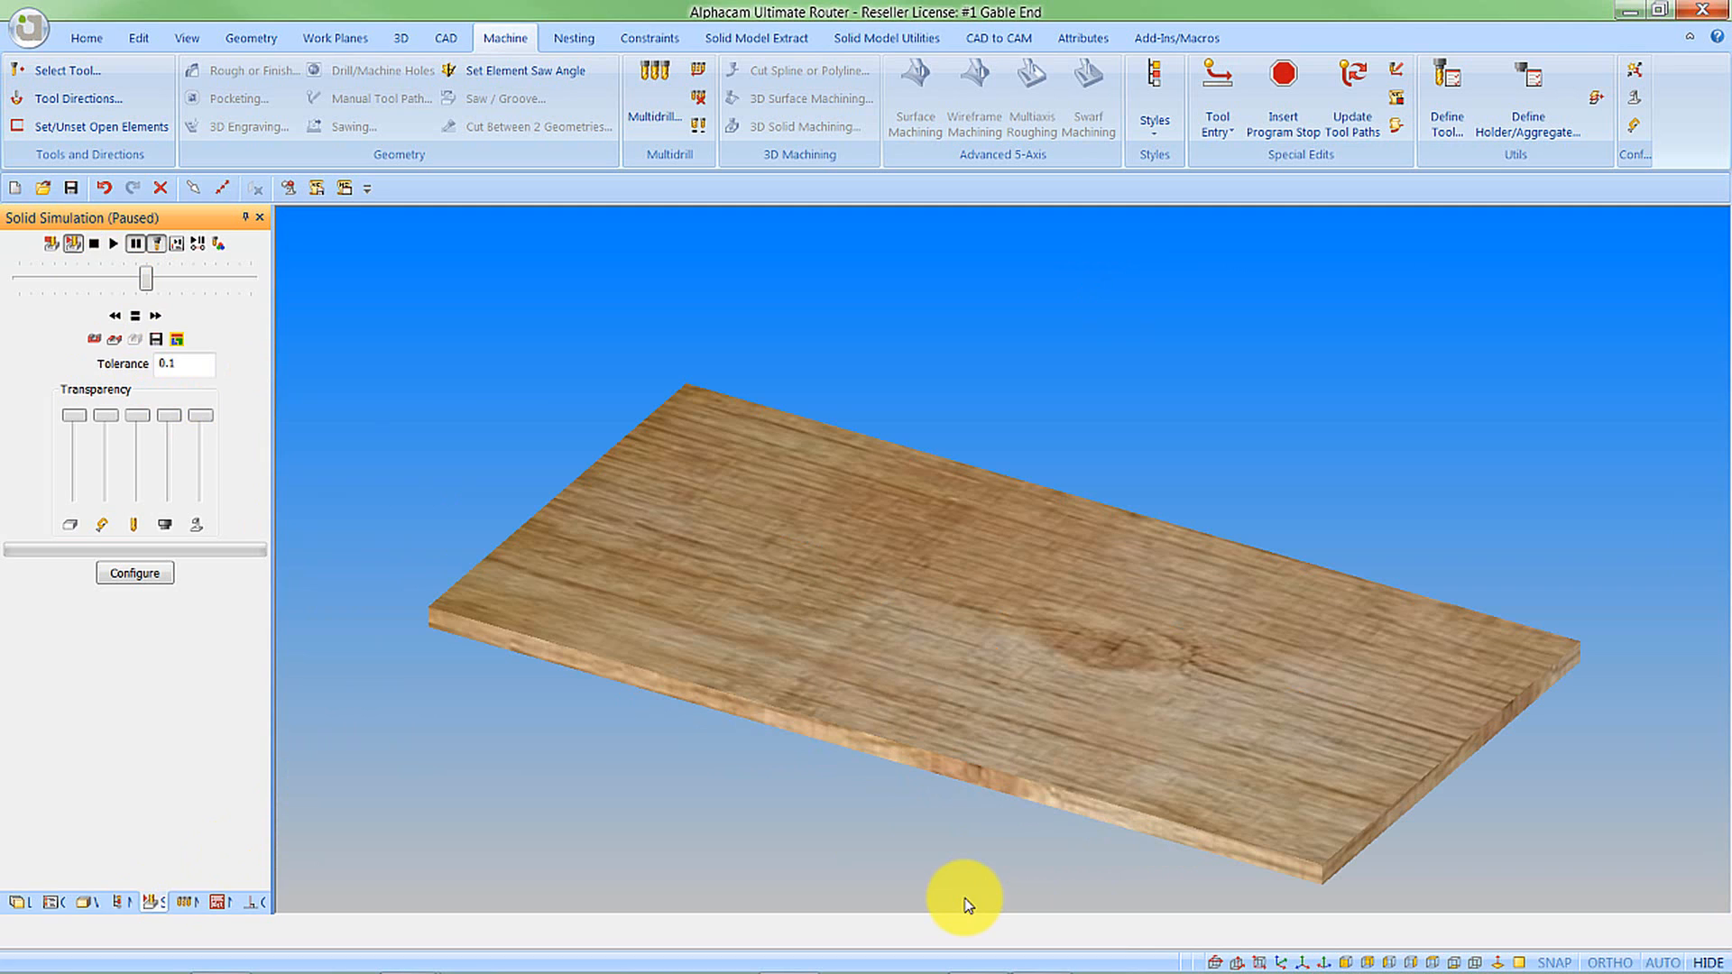
pyautogui.moveTo(980, 708)
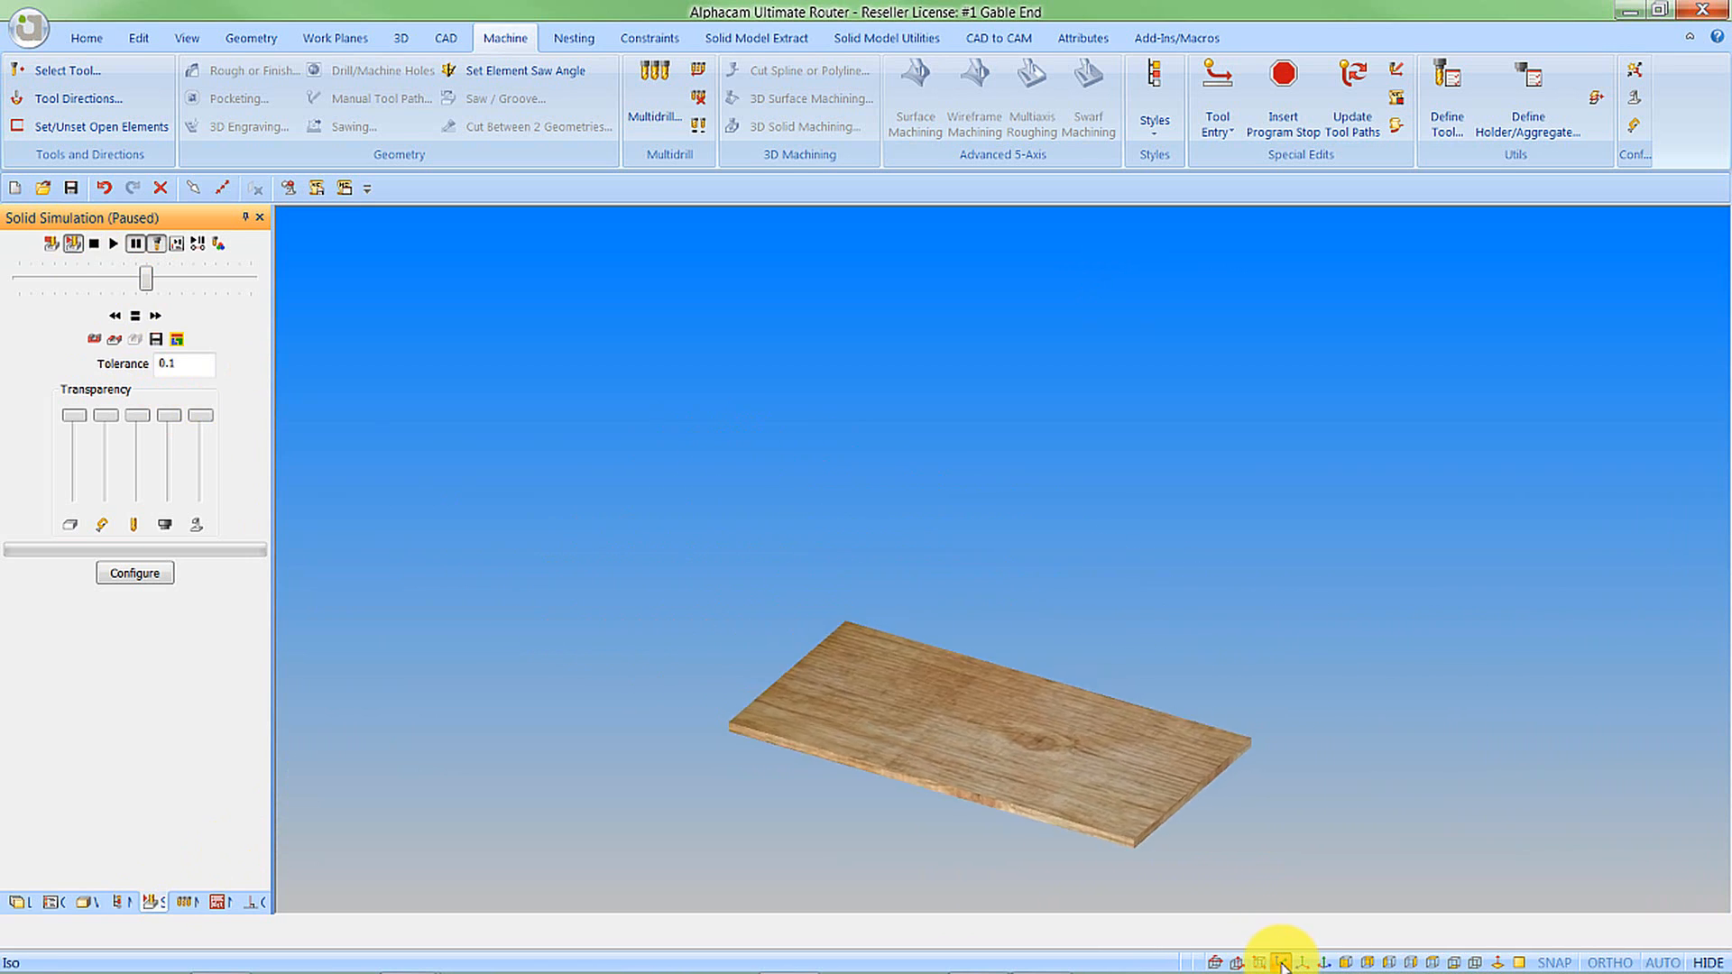
# - Run the multidrill solid simulation with the drill unit shown and holes coloured by tool
pyautogui.click(113, 243)
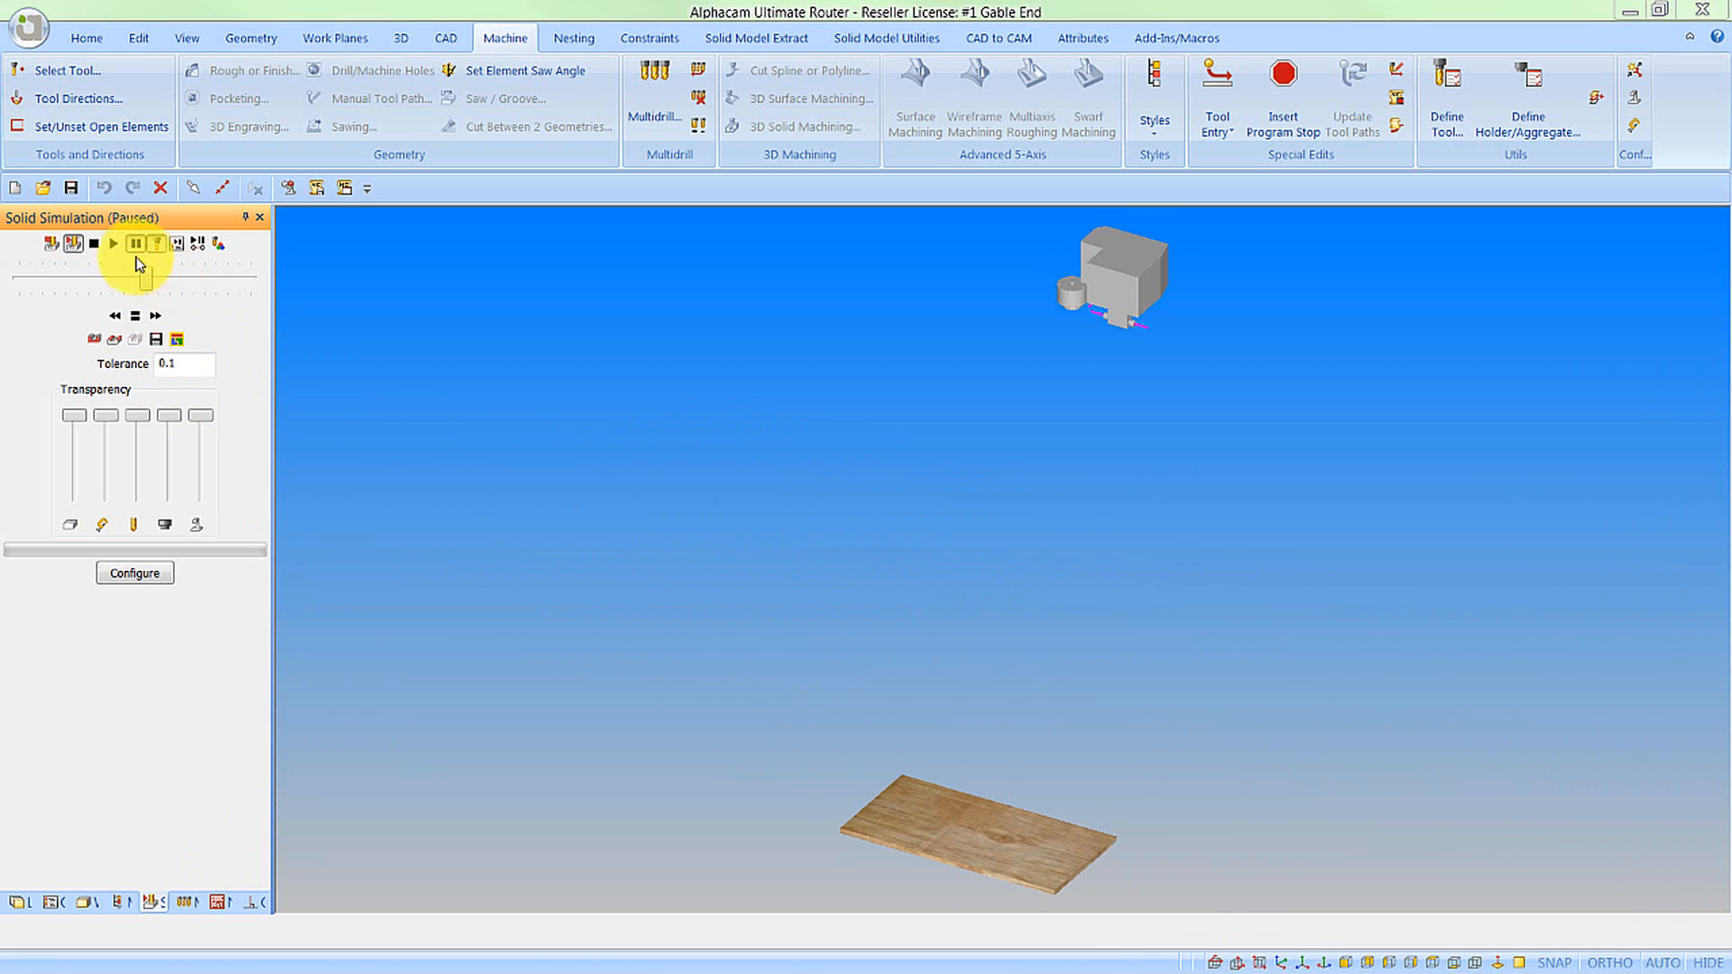
pyautogui.click(113, 242)
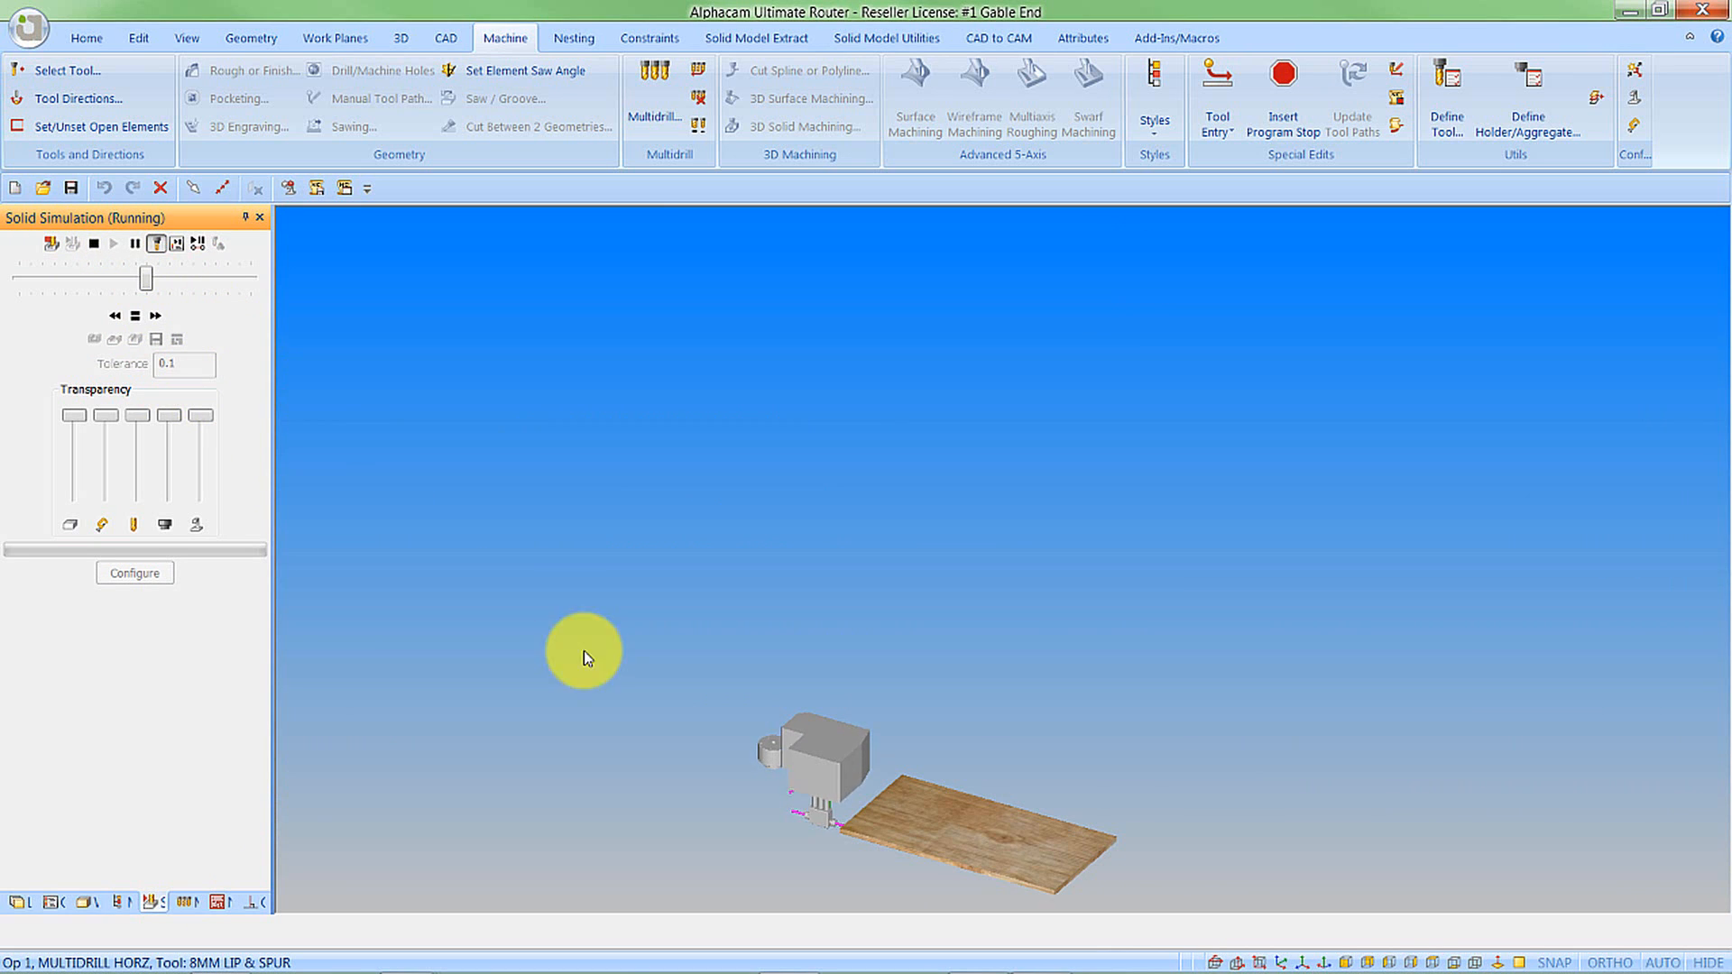
pyautogui.click(155, 316)
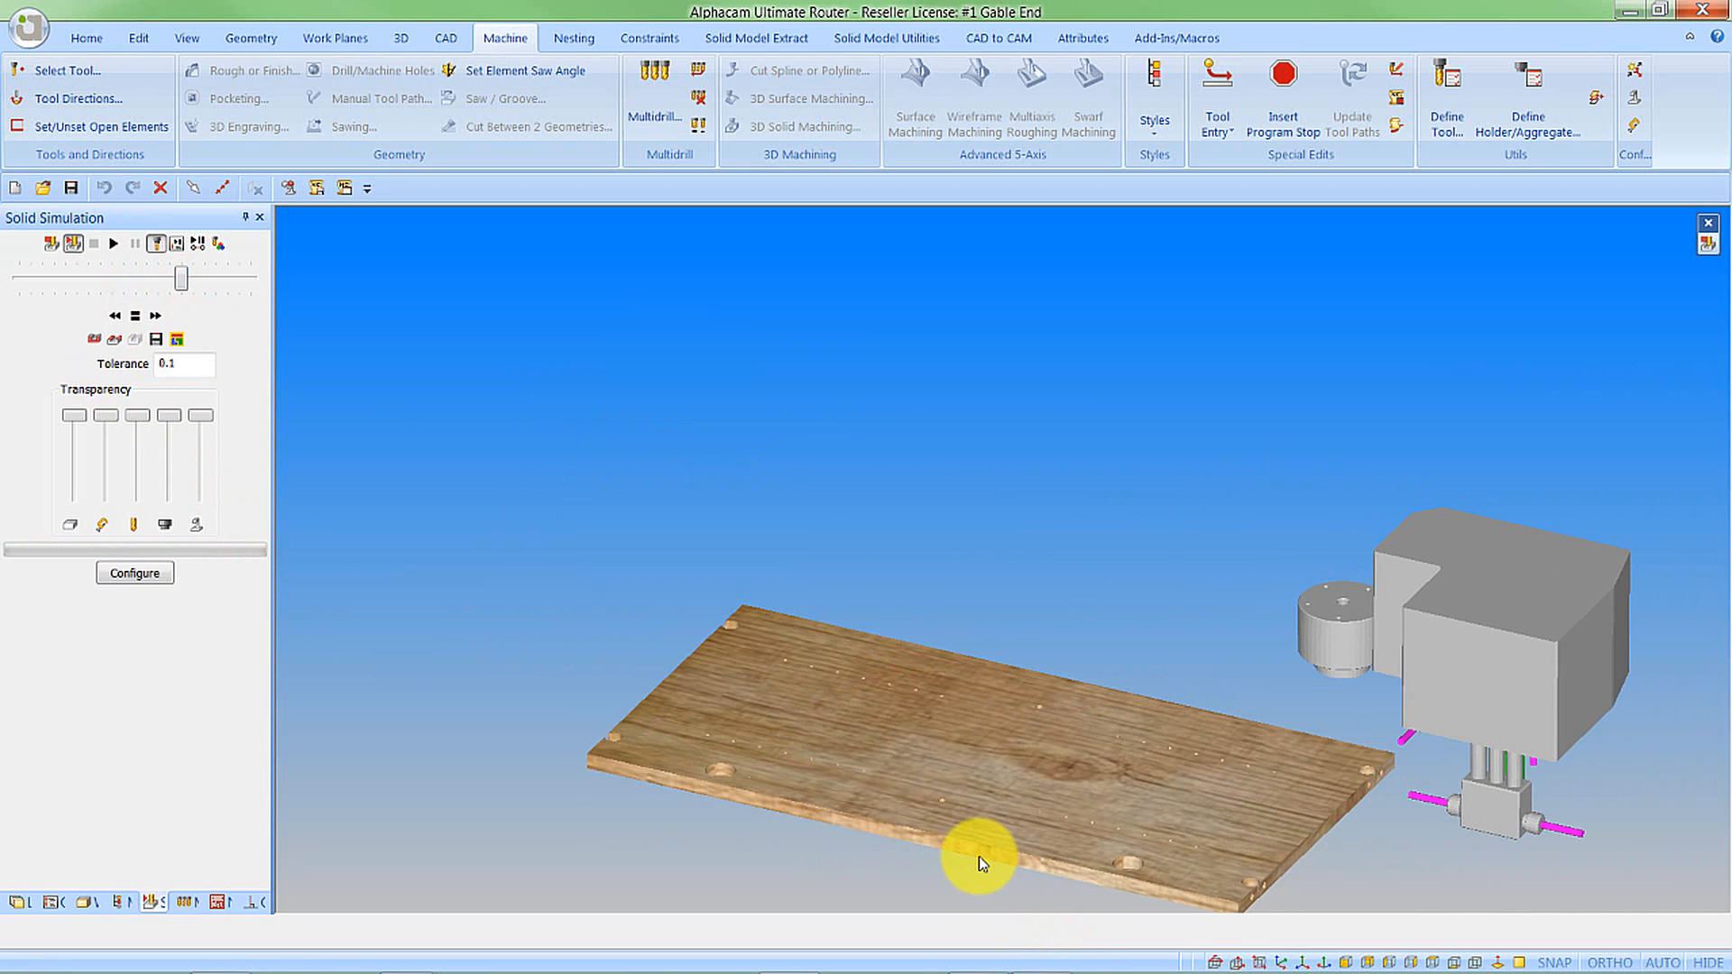
pyautogui.moveTo(744, 798)
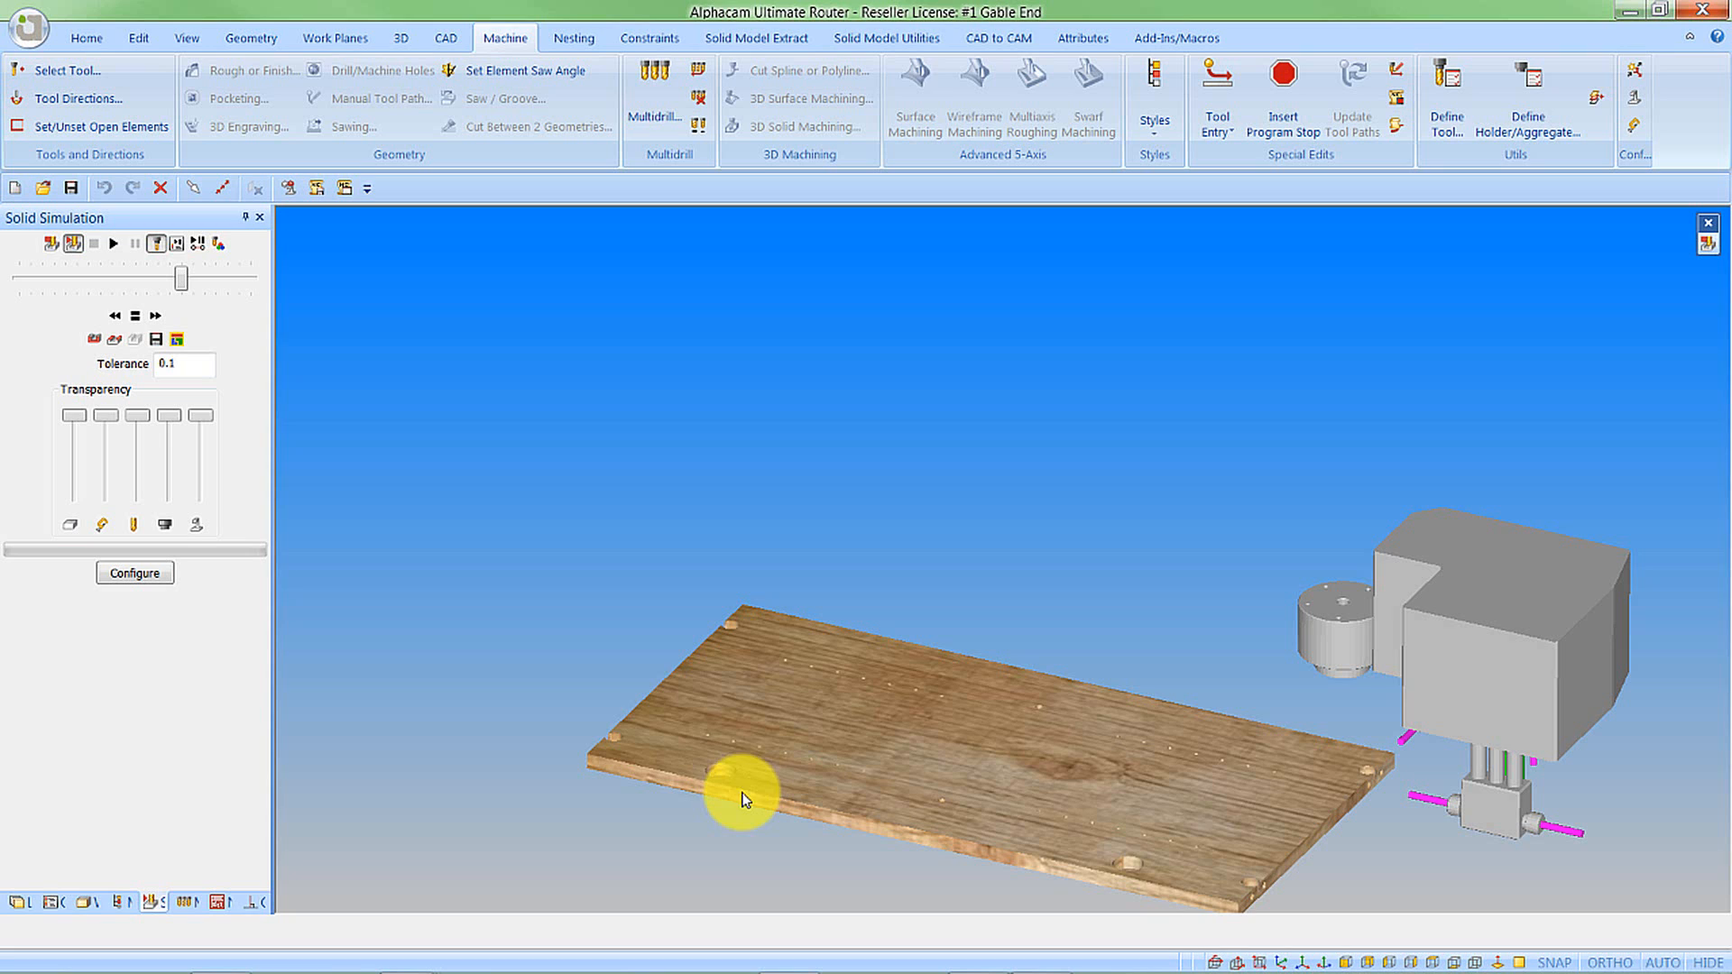
pyautogui.moveTo(620, 688)
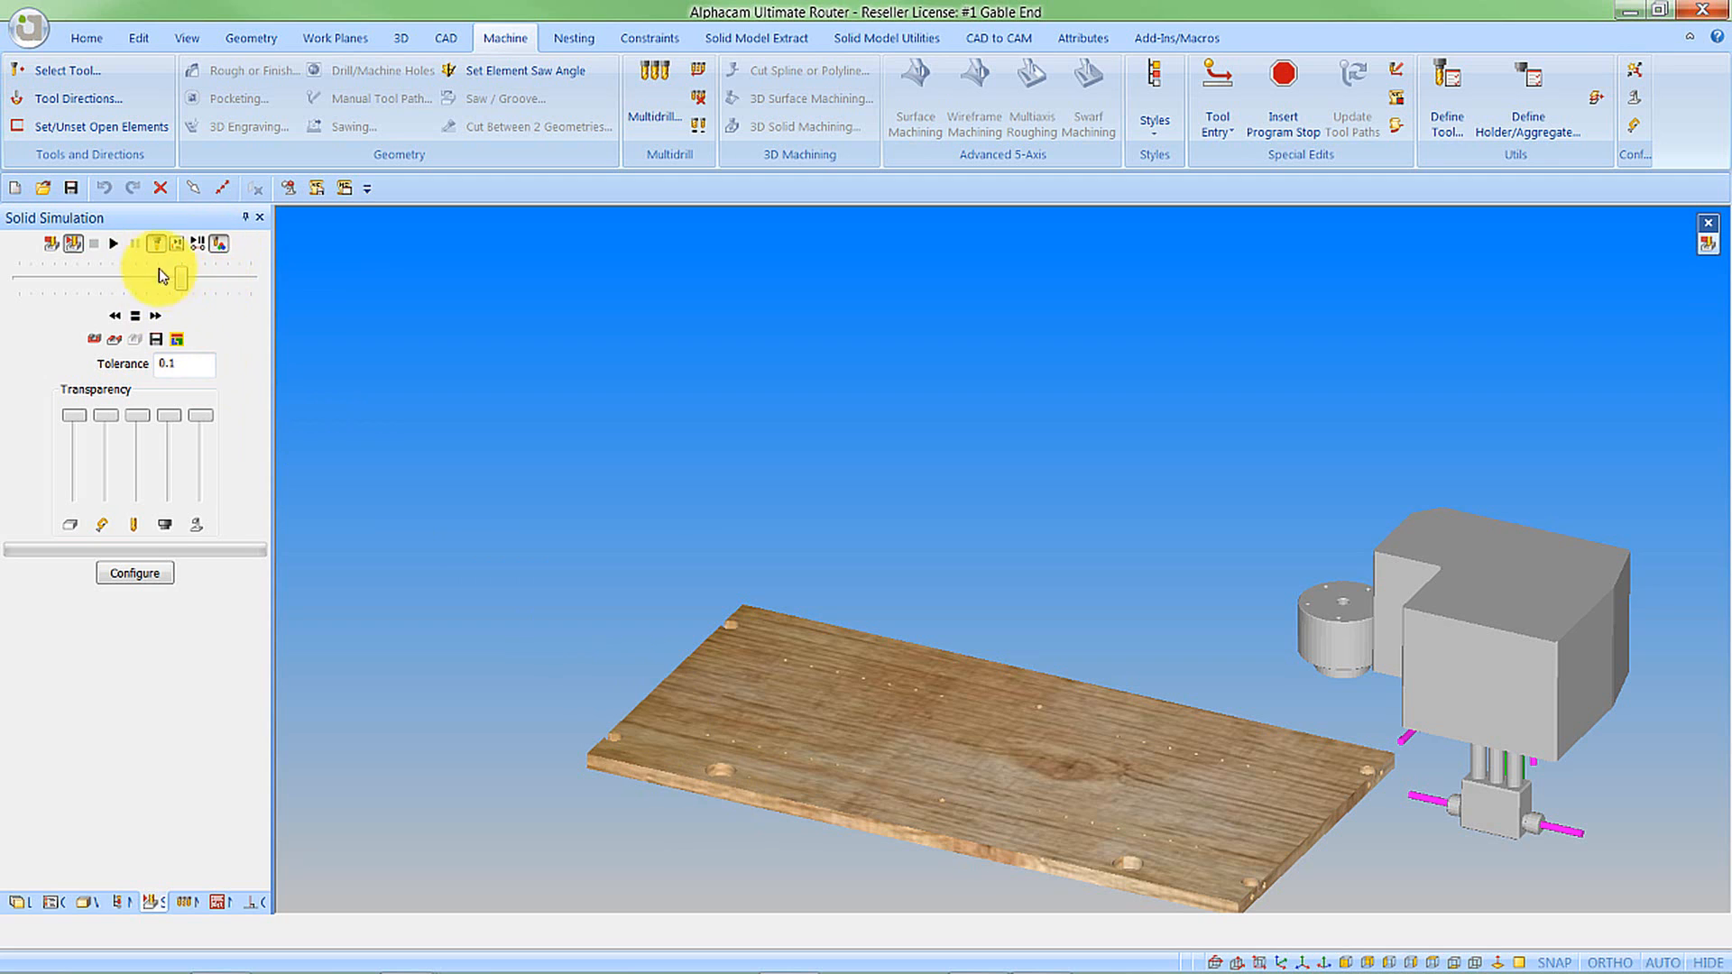
pyautogui.click(112, 243)
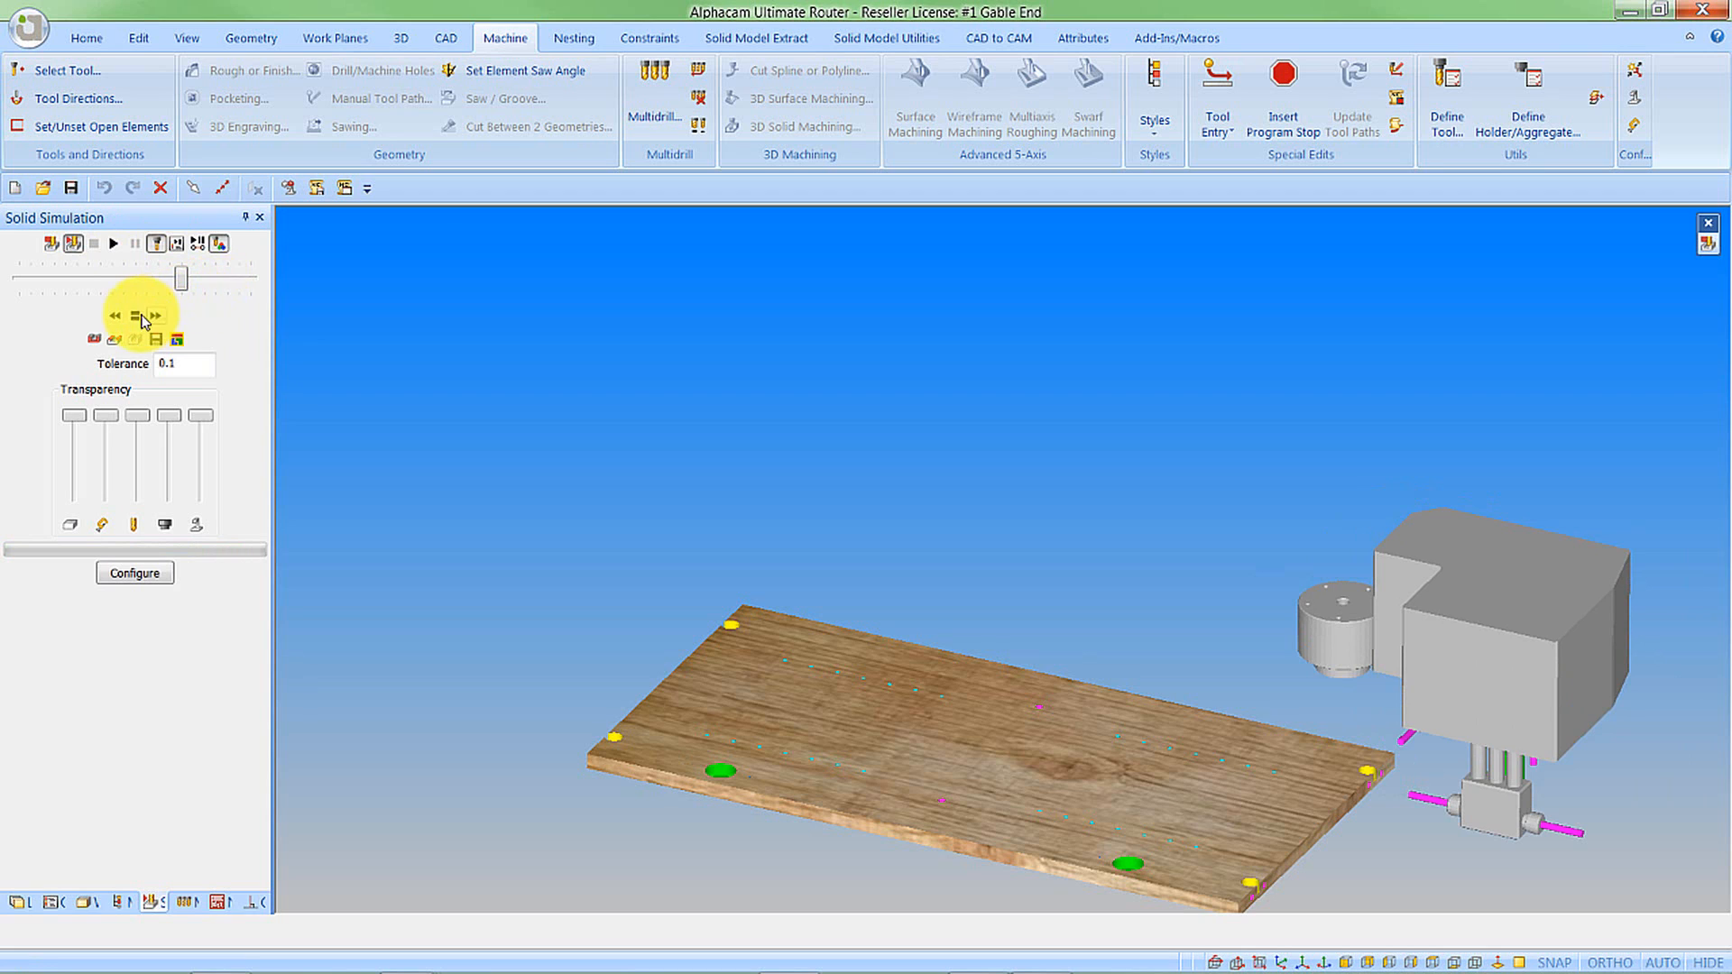
# - End the solid simulation and show the Layers list in the side panel
pyautogui.click(113, 243)
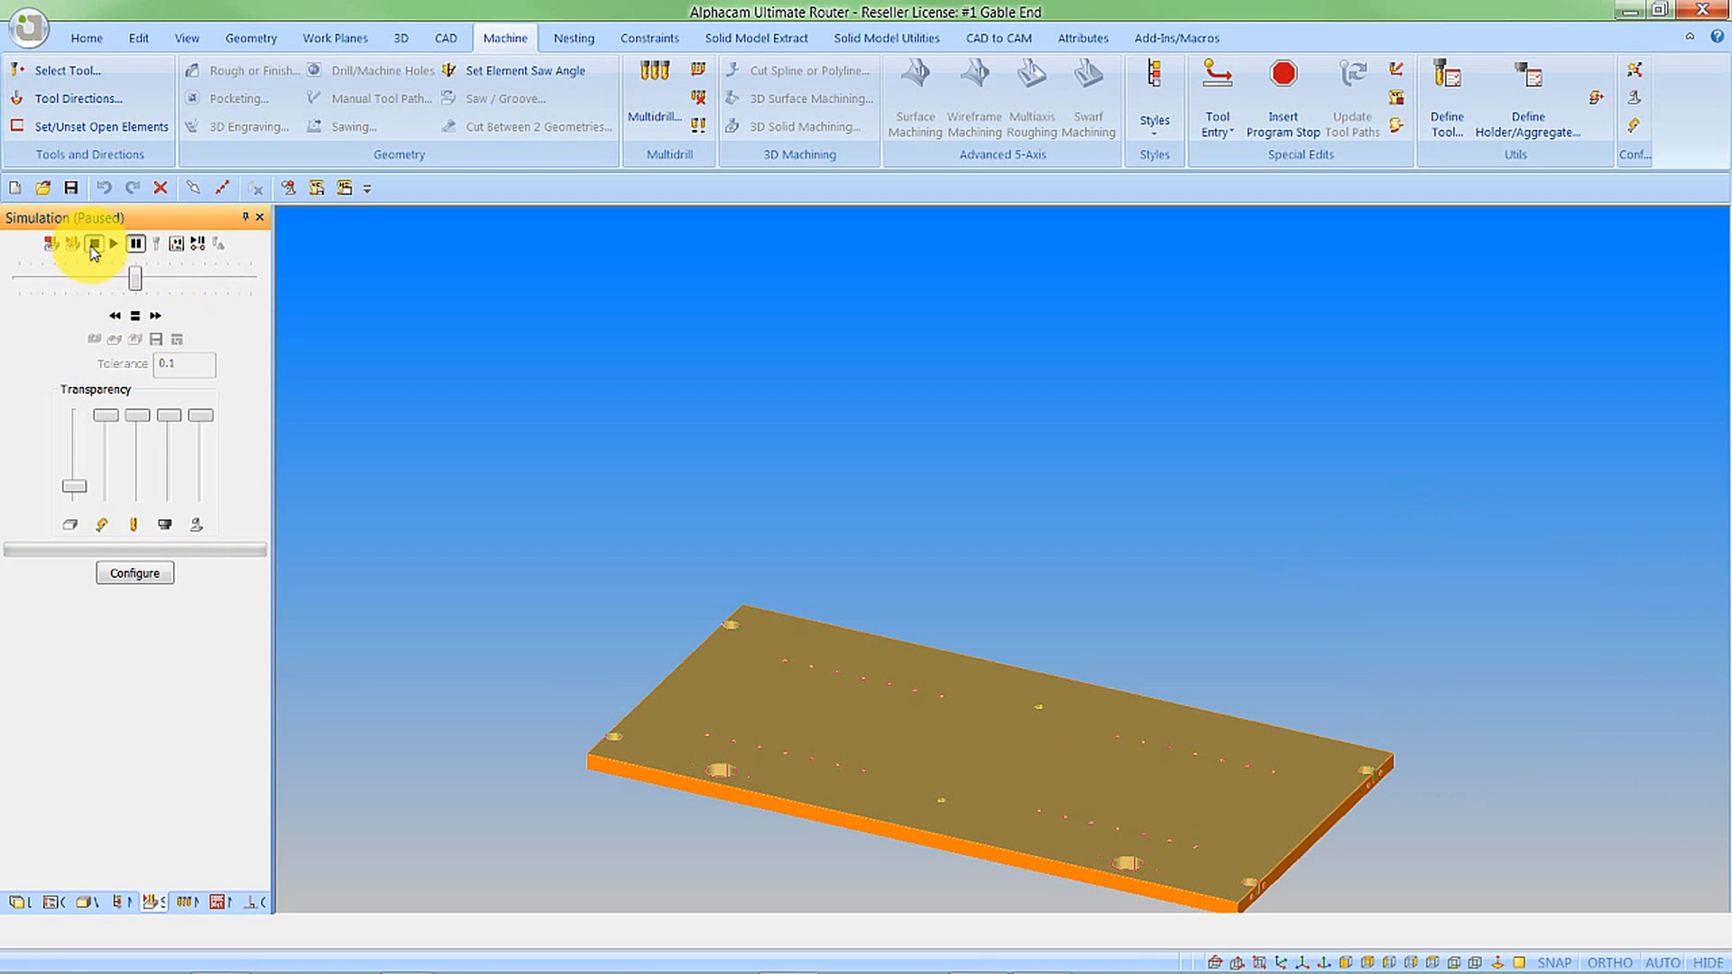
pyautogui.click(93, 245)
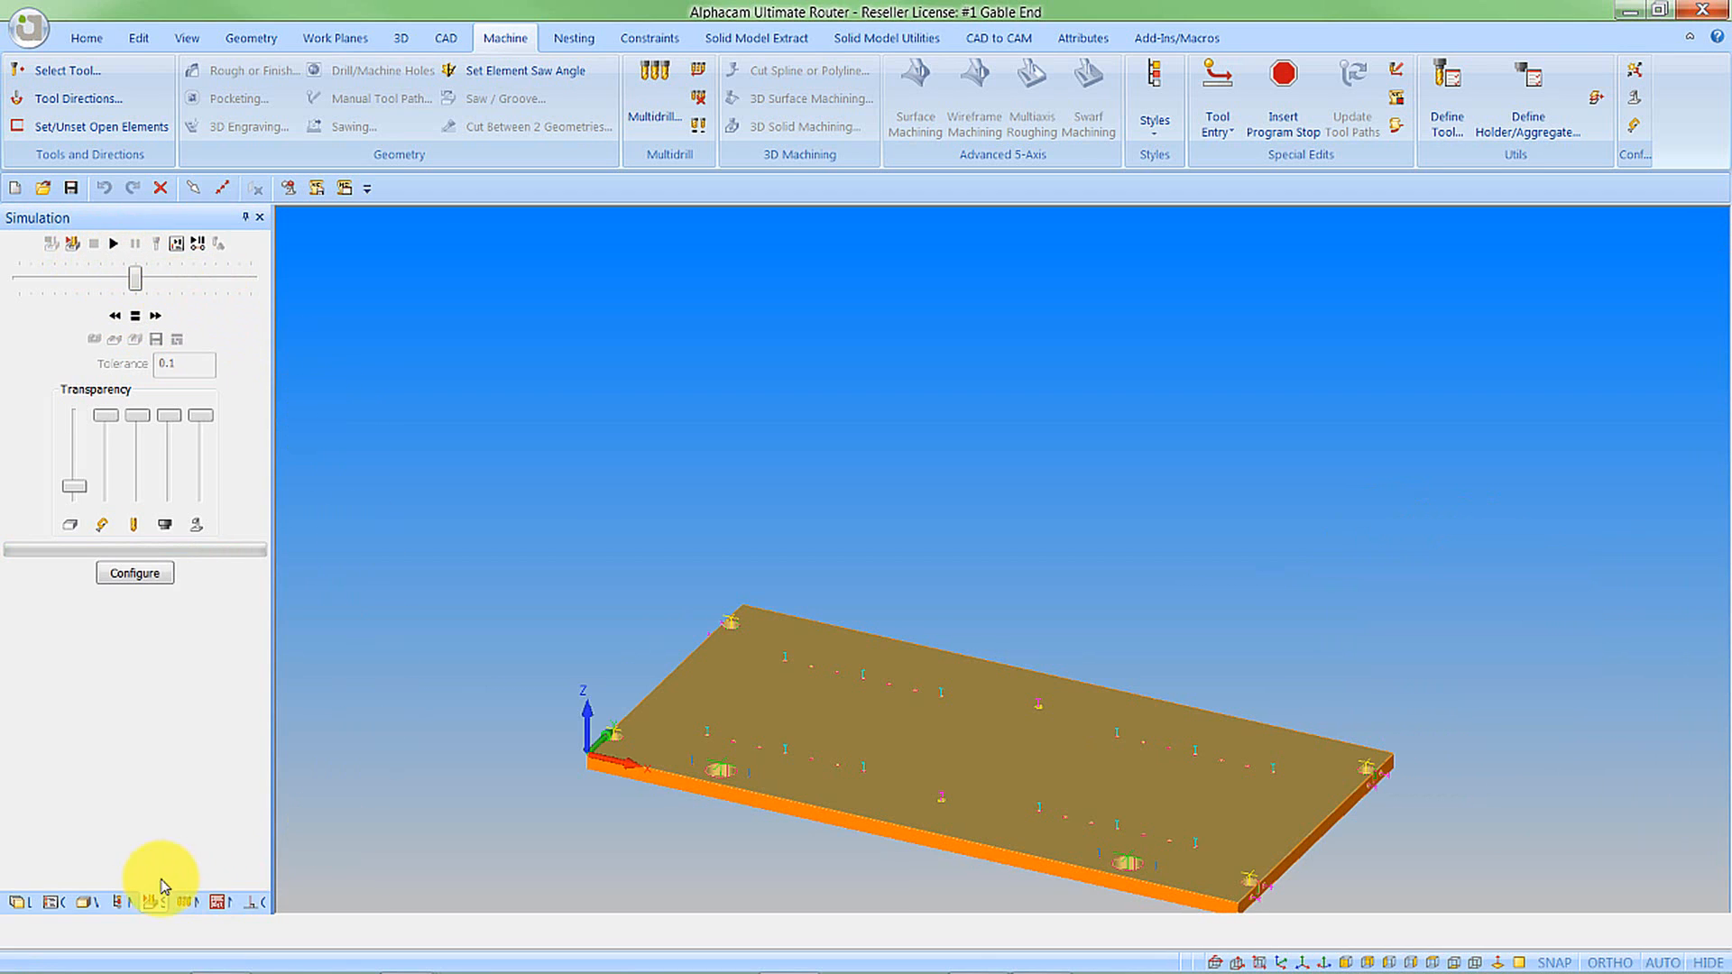
pyautogui.click(17, 902)
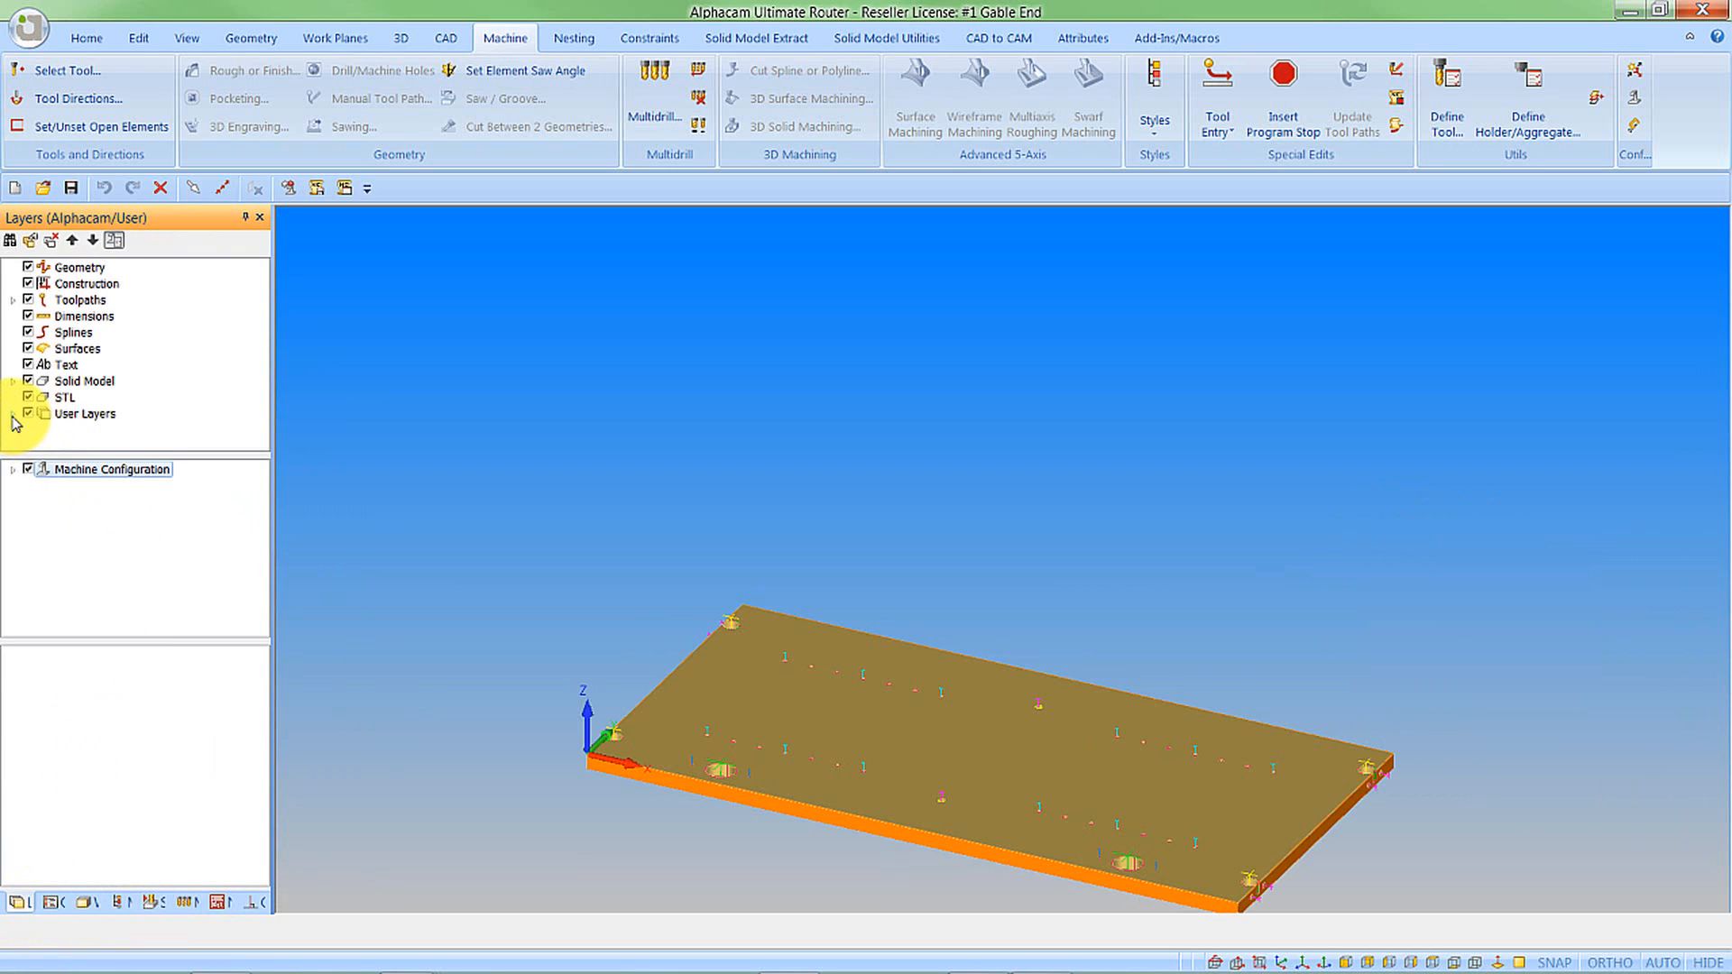
# - Set the panel's Material layer texture to American_Red_Oak.jpg under User Layers > Materials > Construction
pyautogui.click(10, 414)
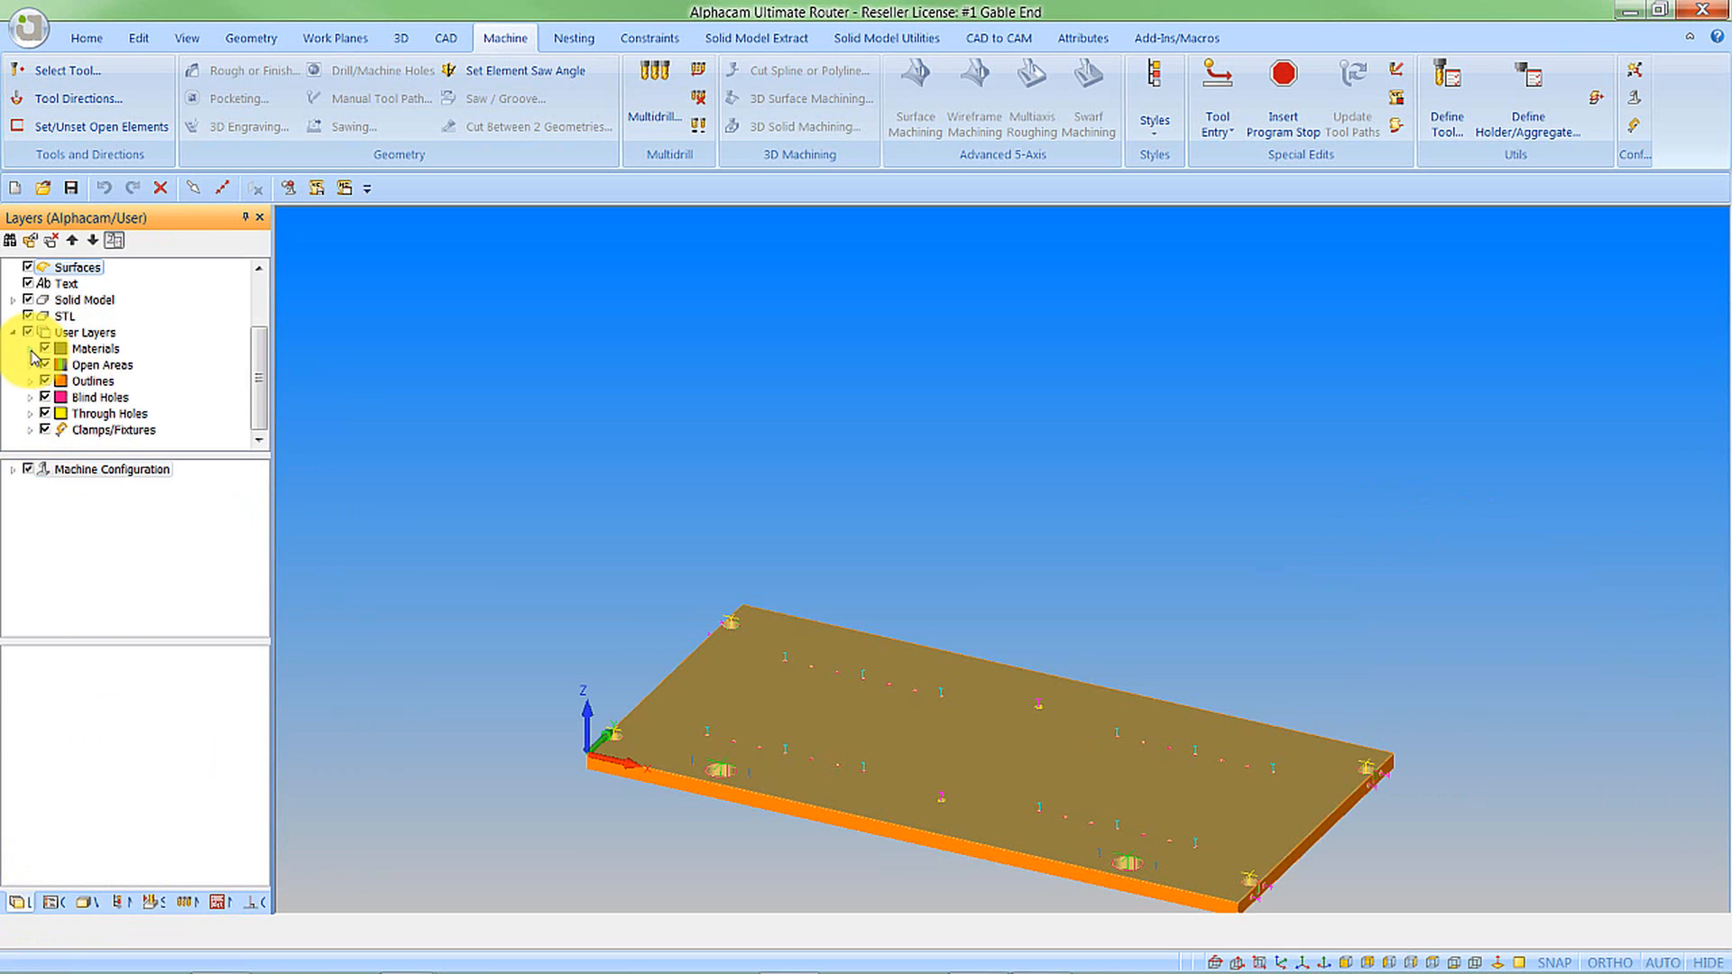
pyautogui.click(28, 349)
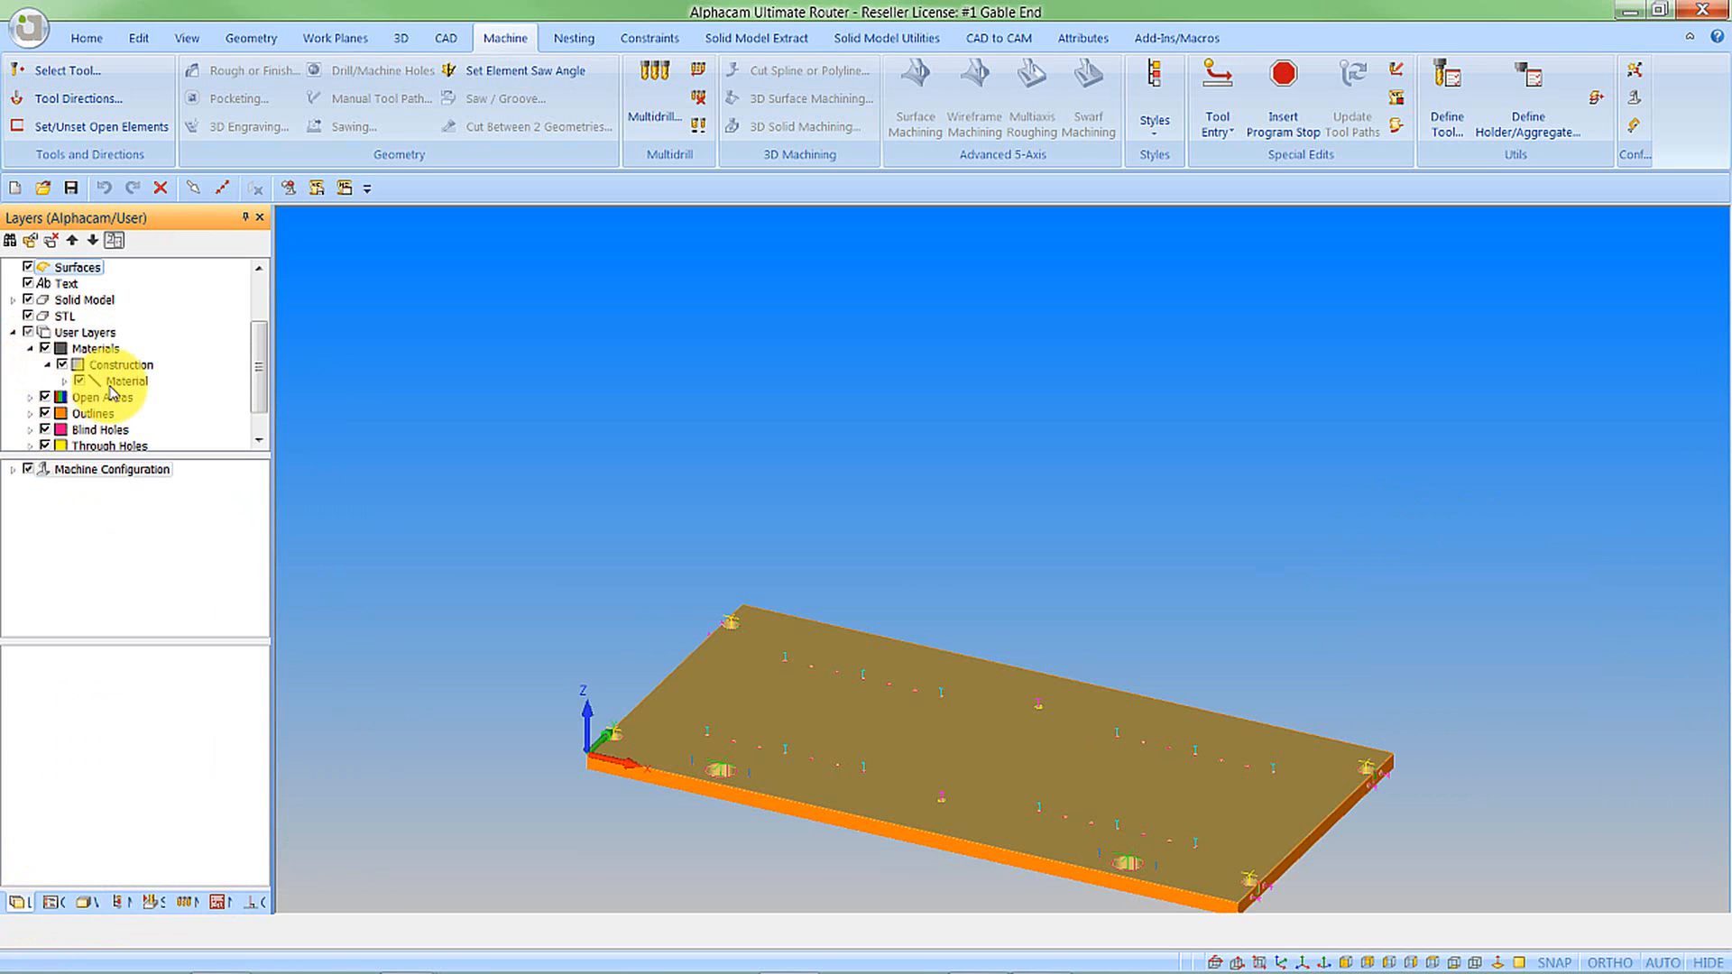
pyautogui.rightClick(125, 381)
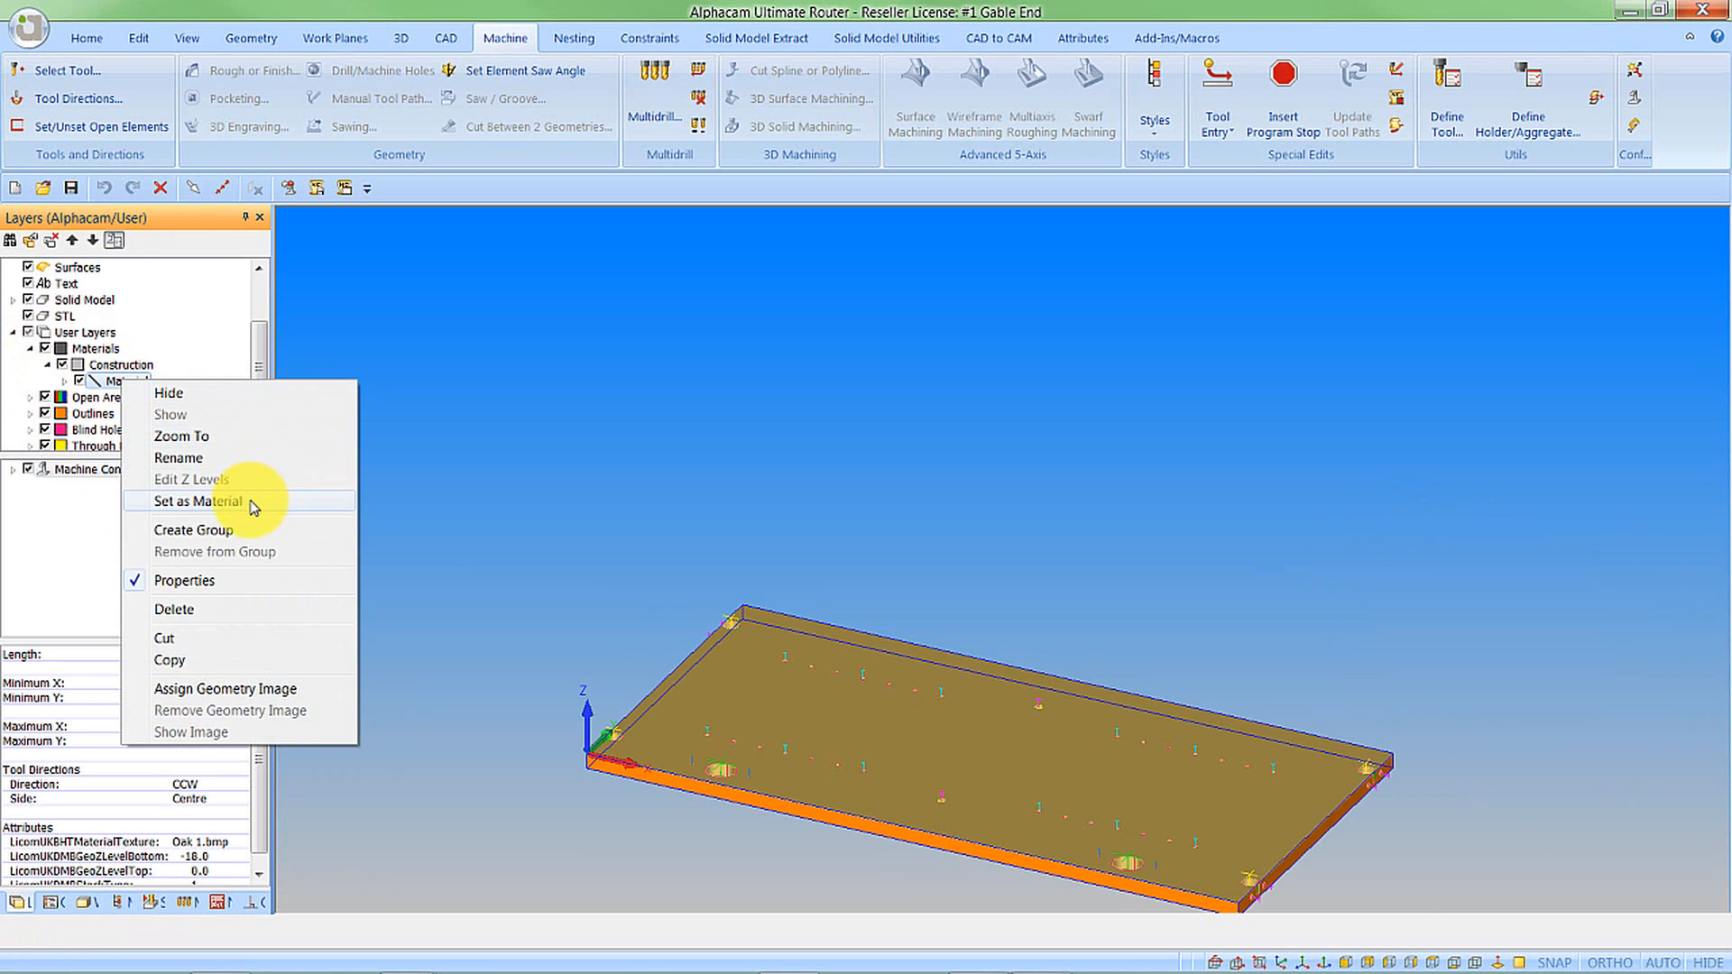
pyautogui.click(198, 501)
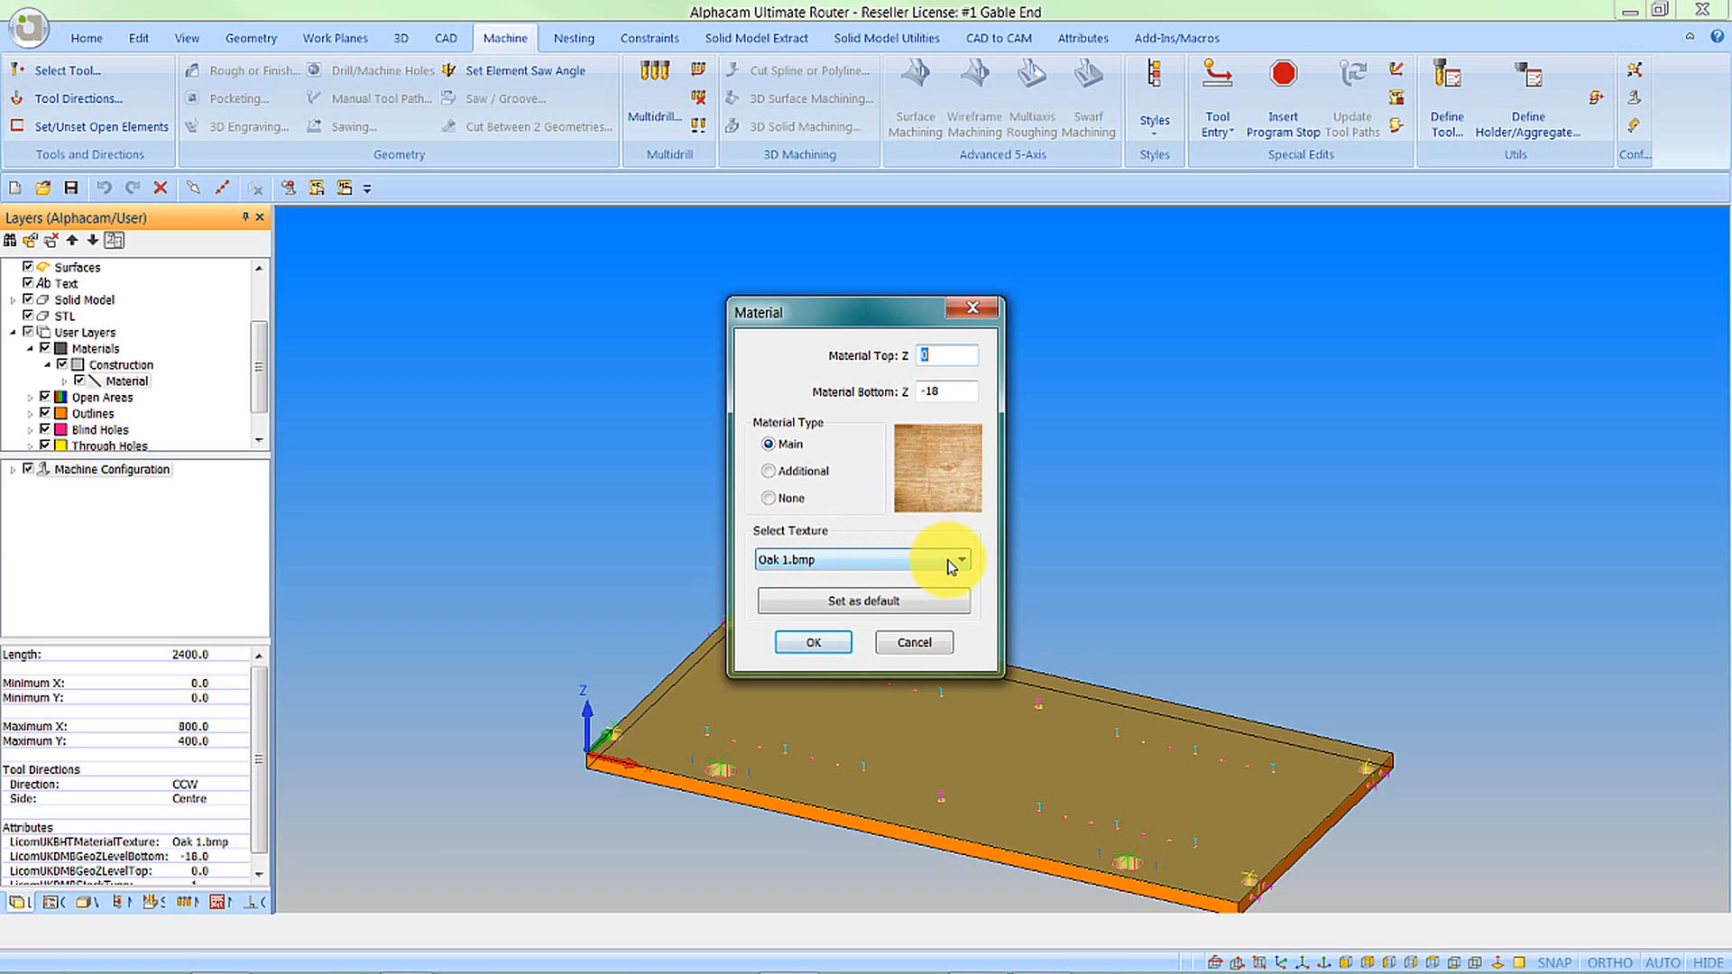
pyautogui.click(963, 559)
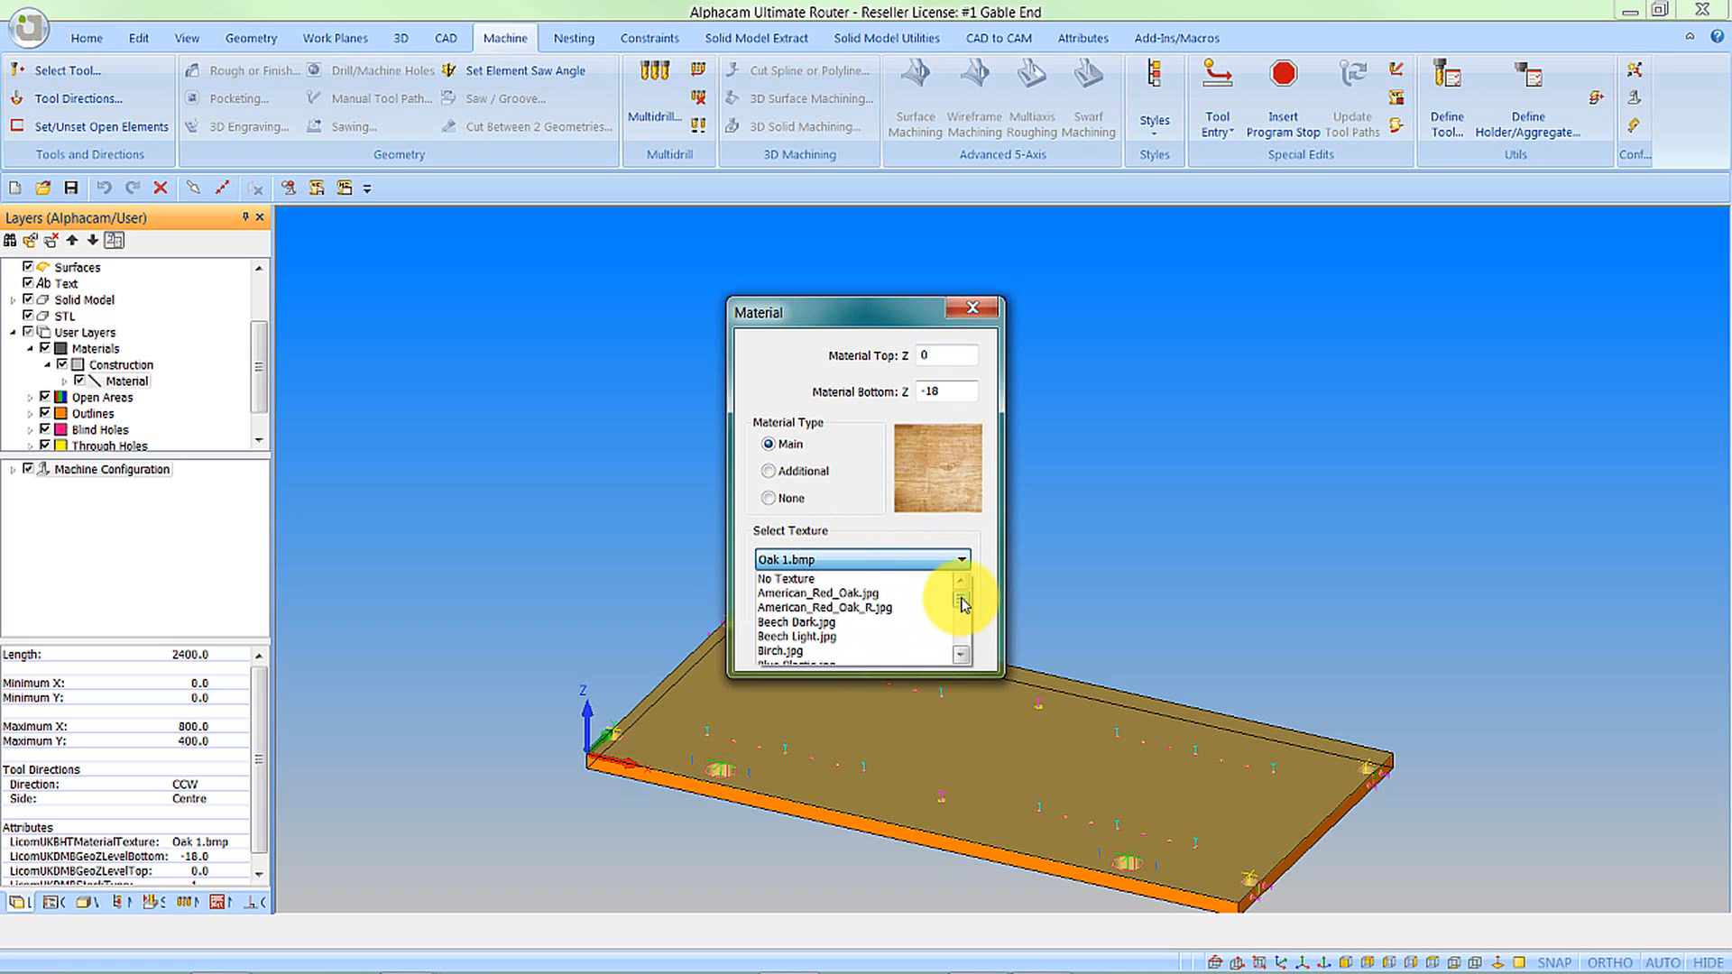
pyautogui.click(817, 594)
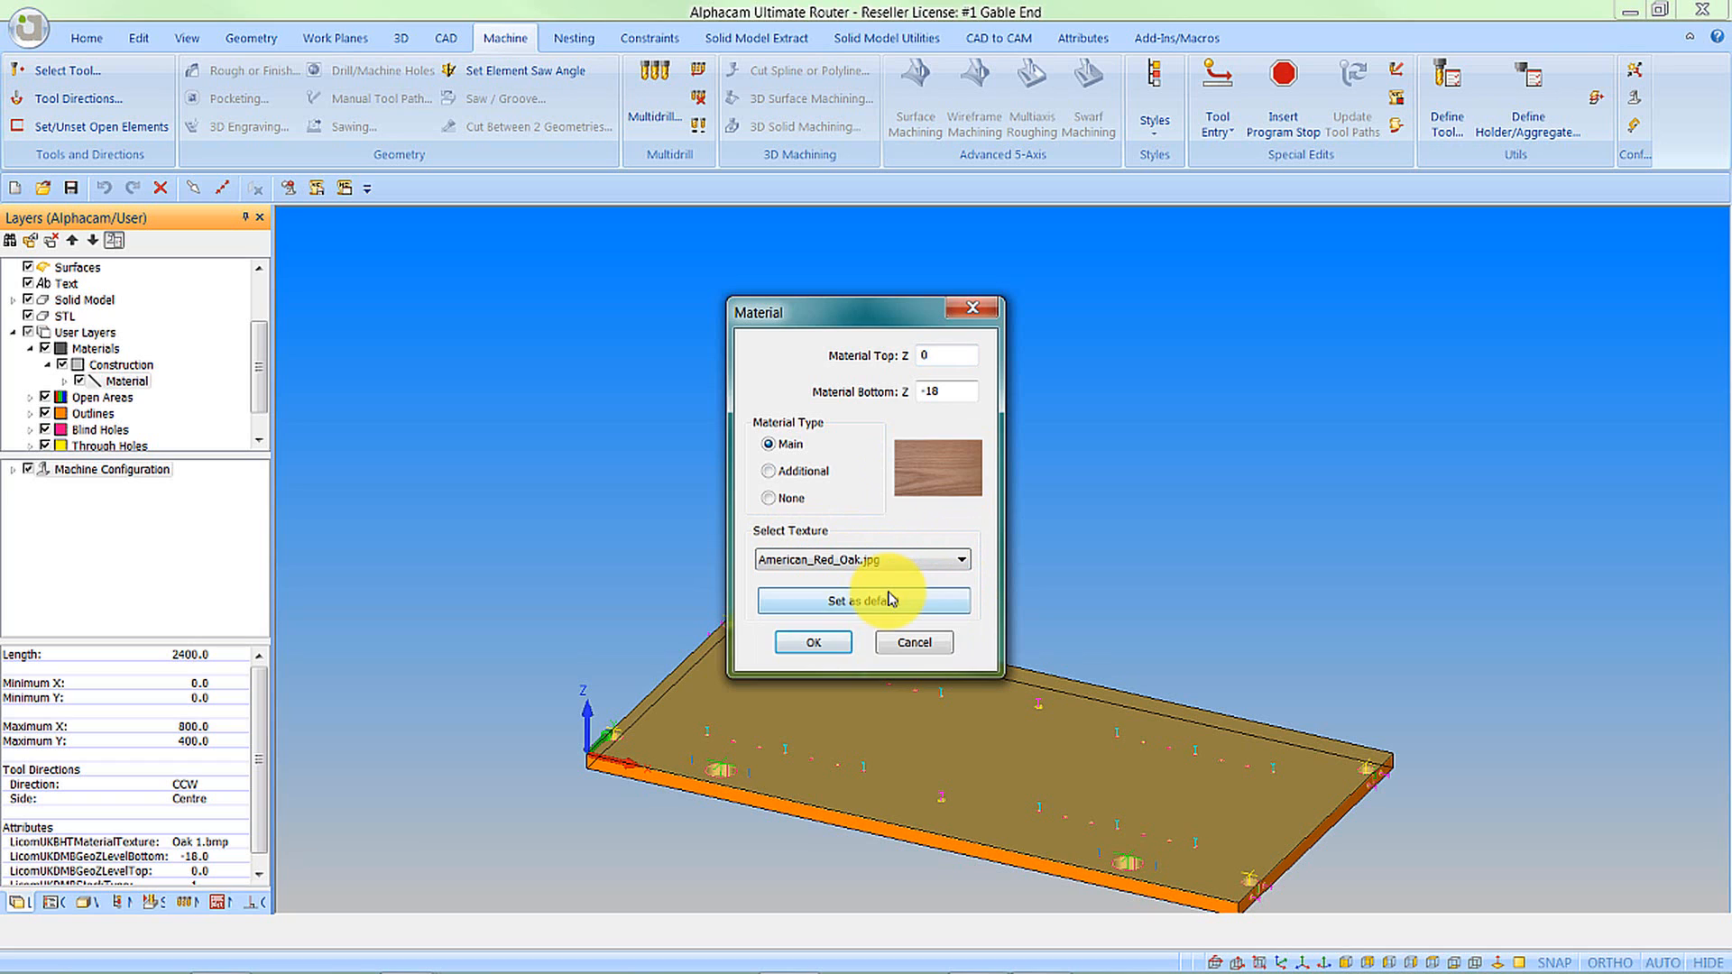
pyautogui.click(811, 642)
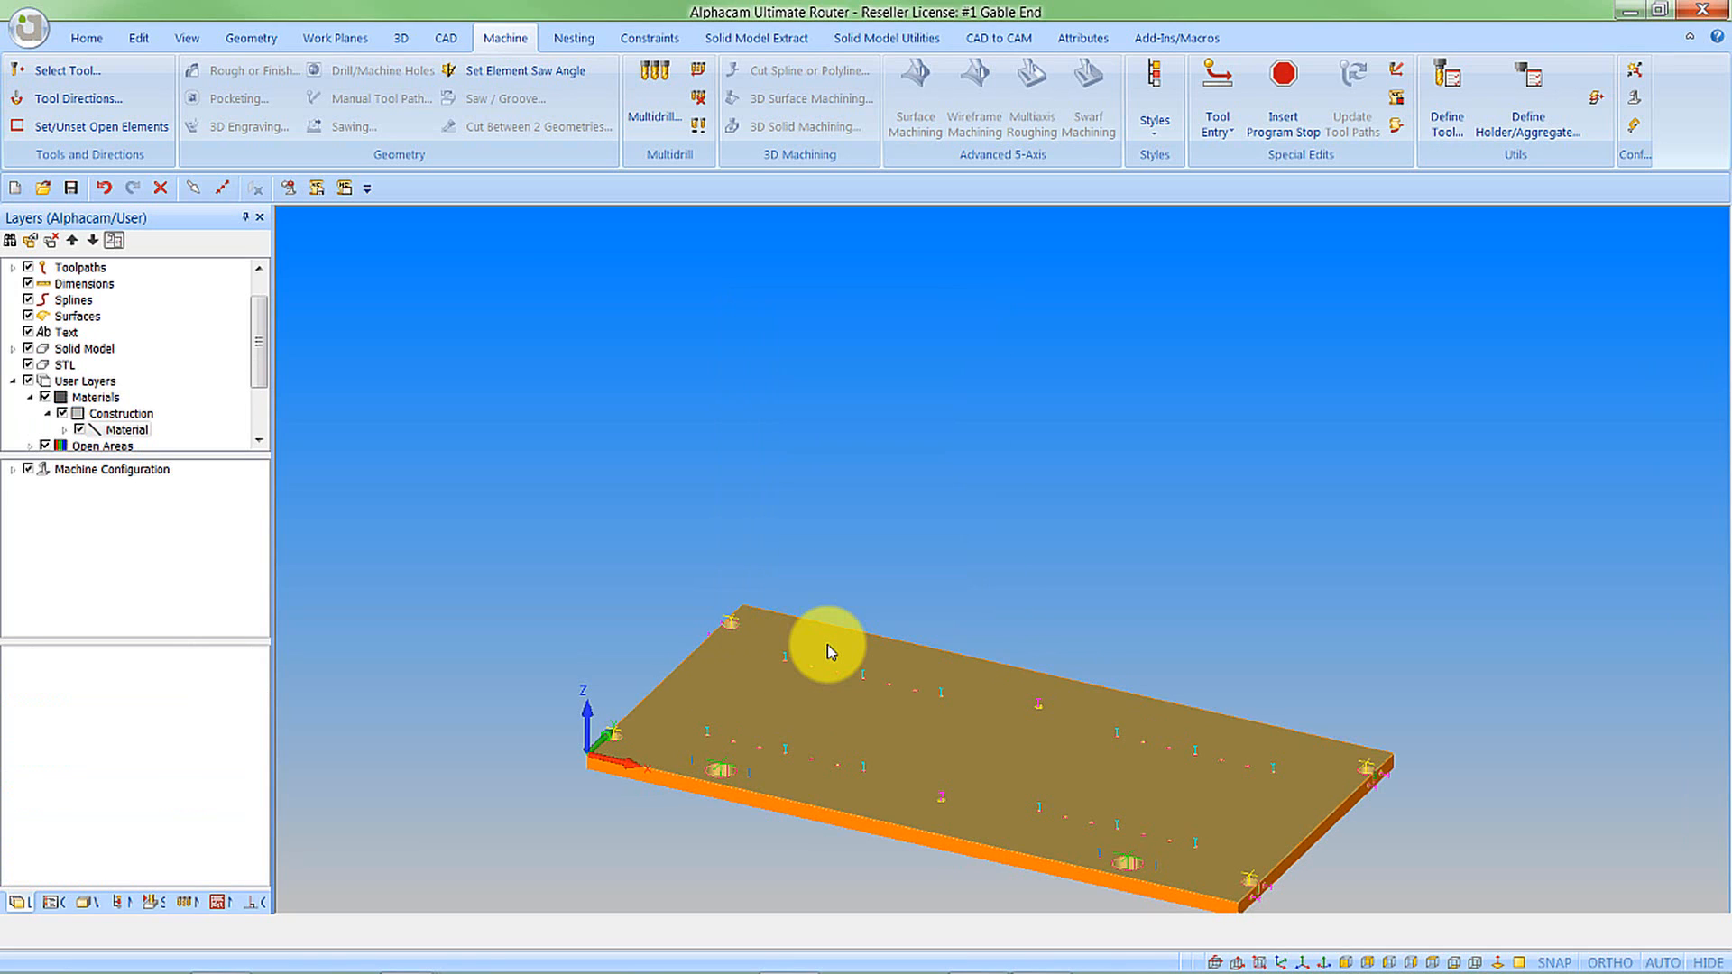
pyautogui.moveTo(241, 887)
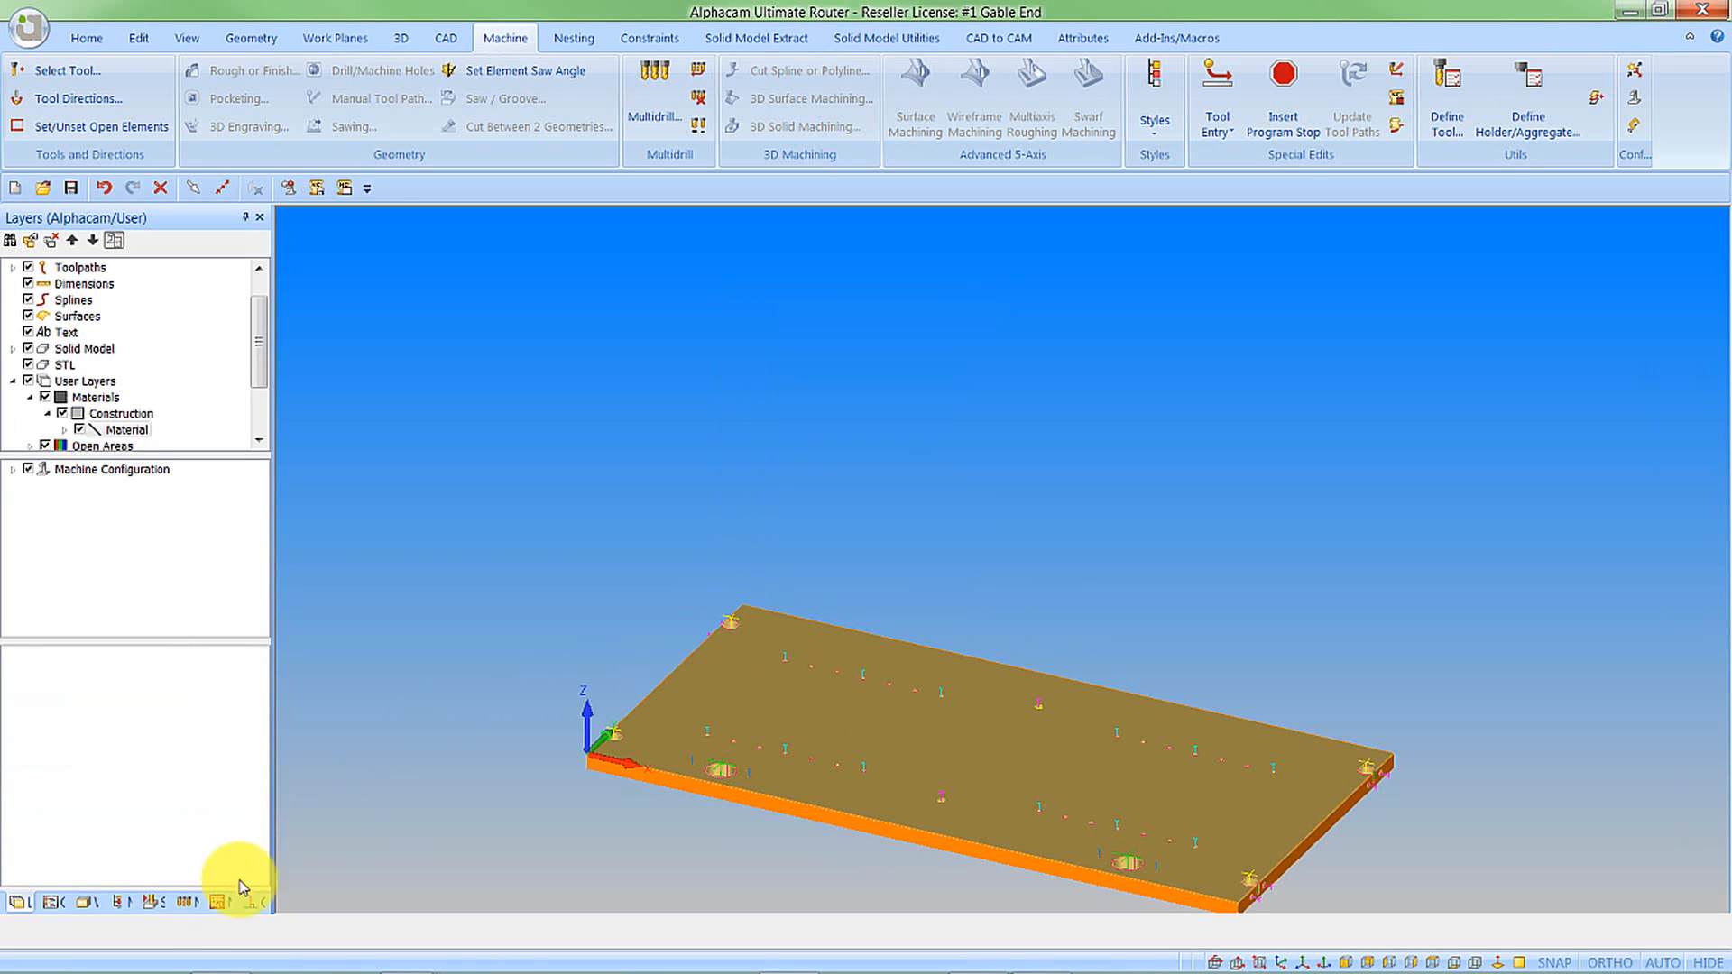
# - Restart the solid simulation from the Simulation tab with the American Red Oak panel
pyautogui.click(218, 902)
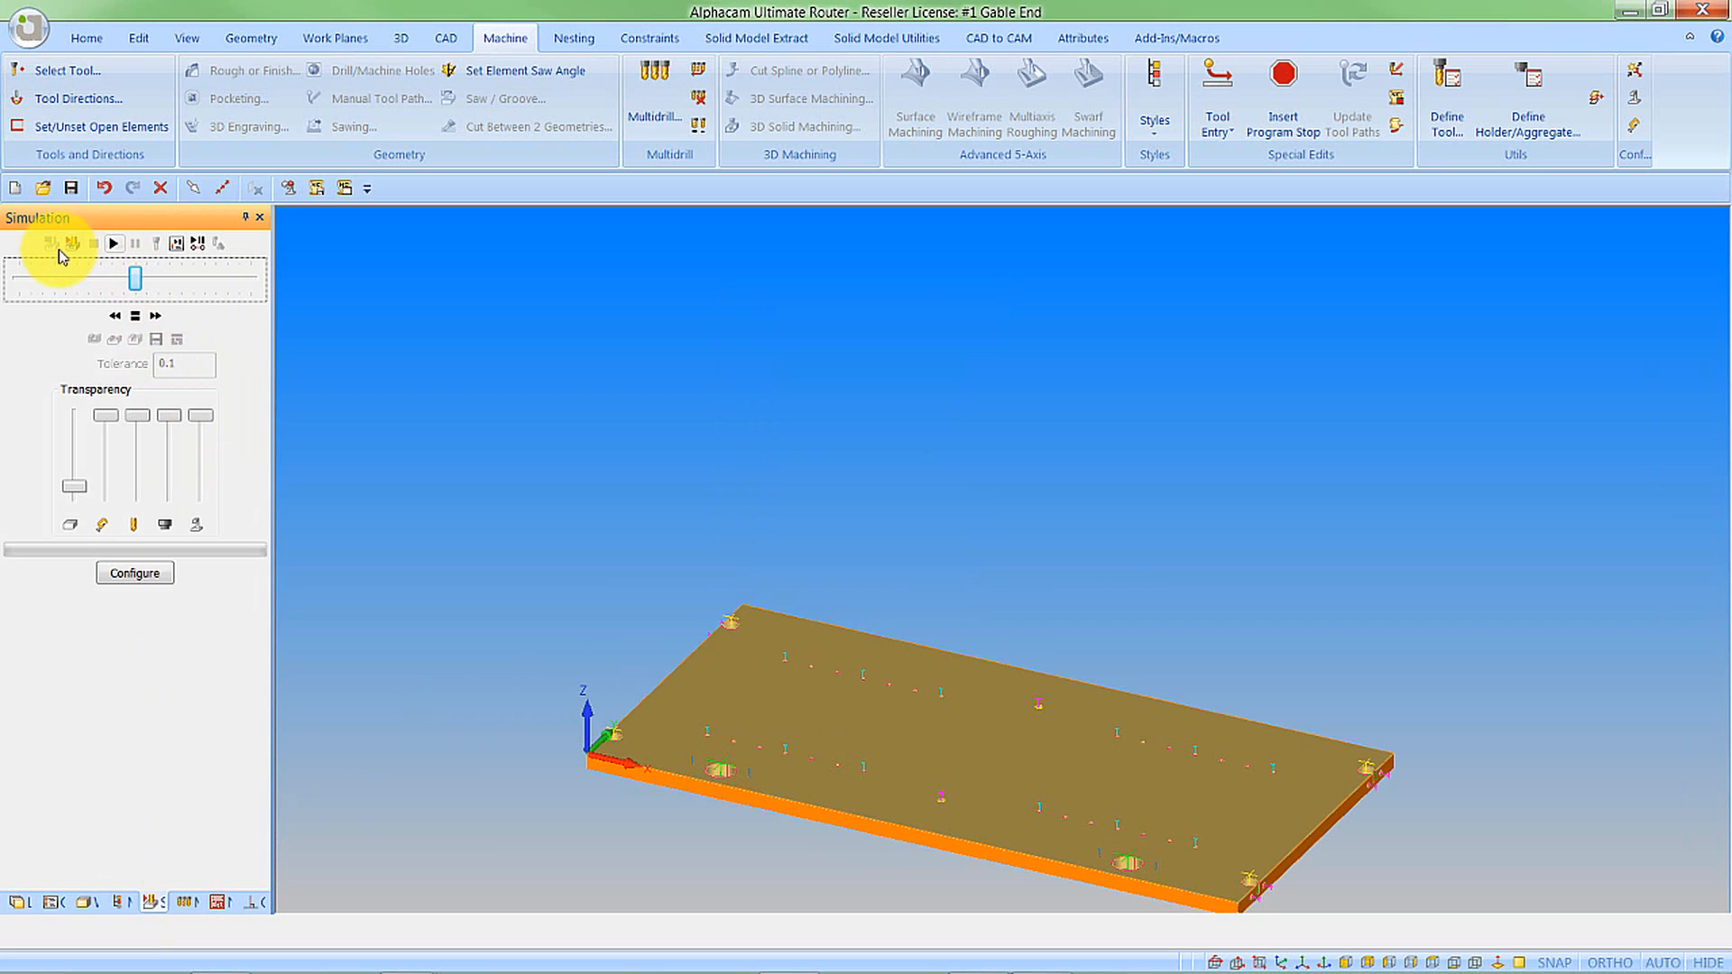
pyautogui.click(51, 243)
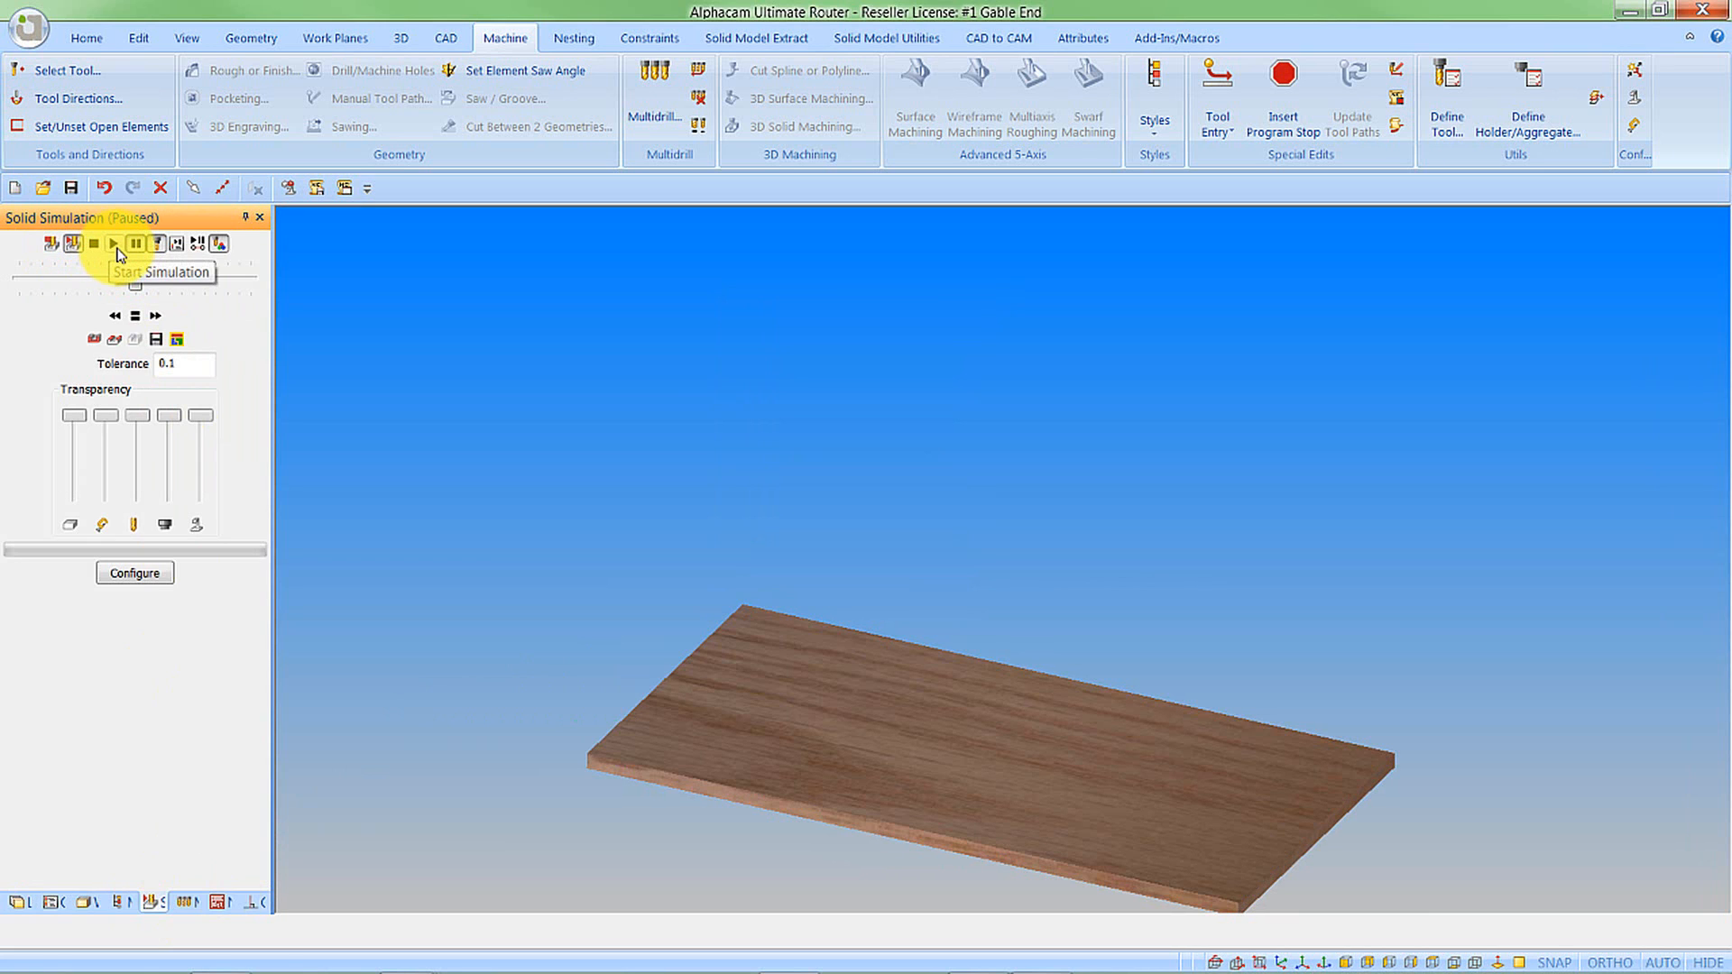
pyautogui.click(115, 243)
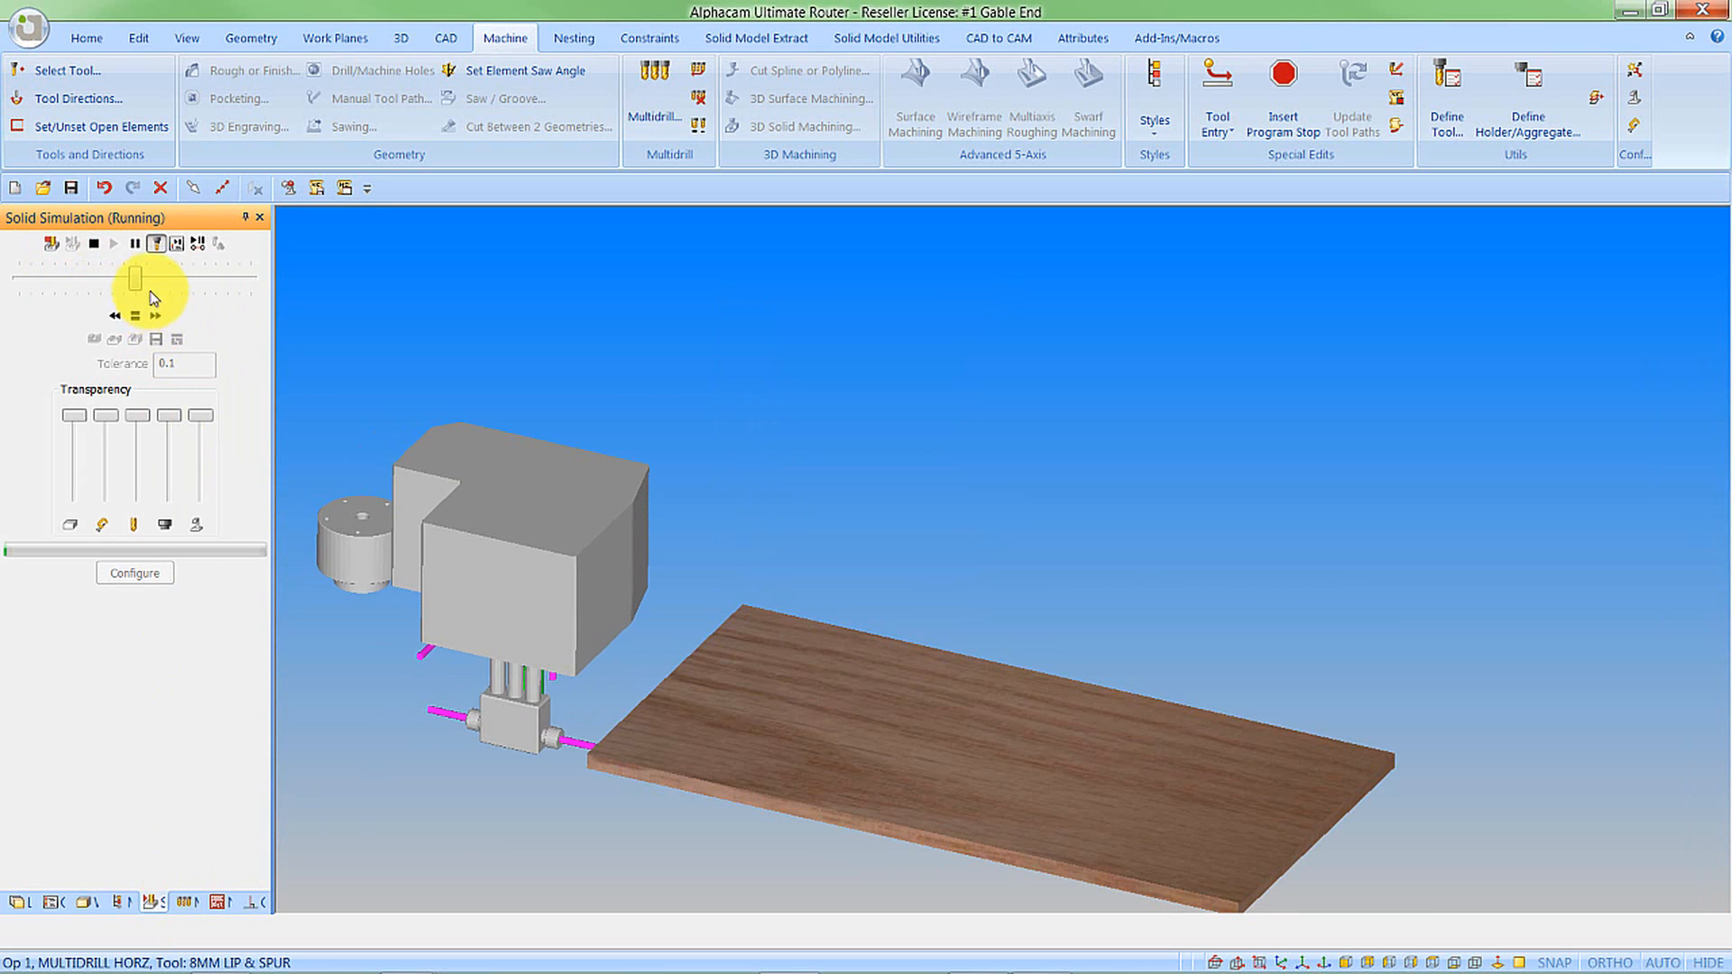